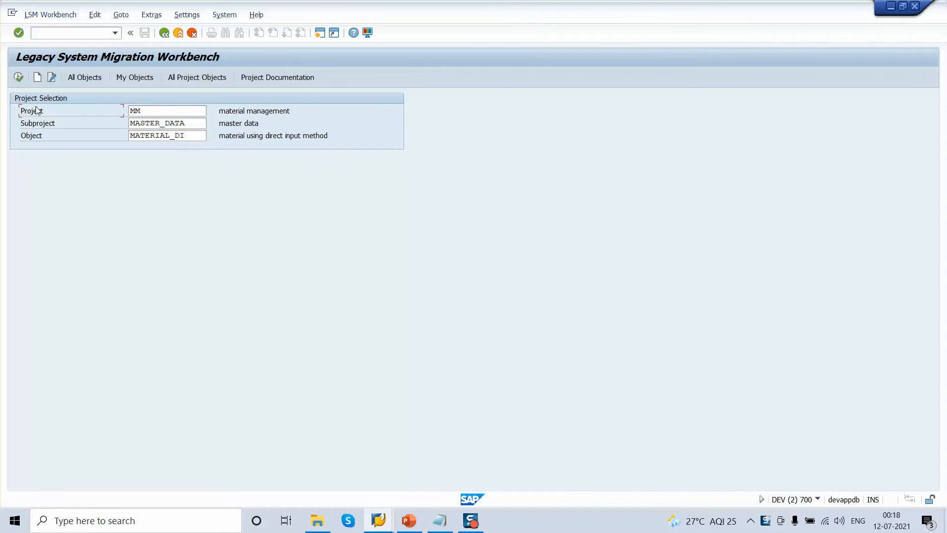
mouse_move(217, 150)
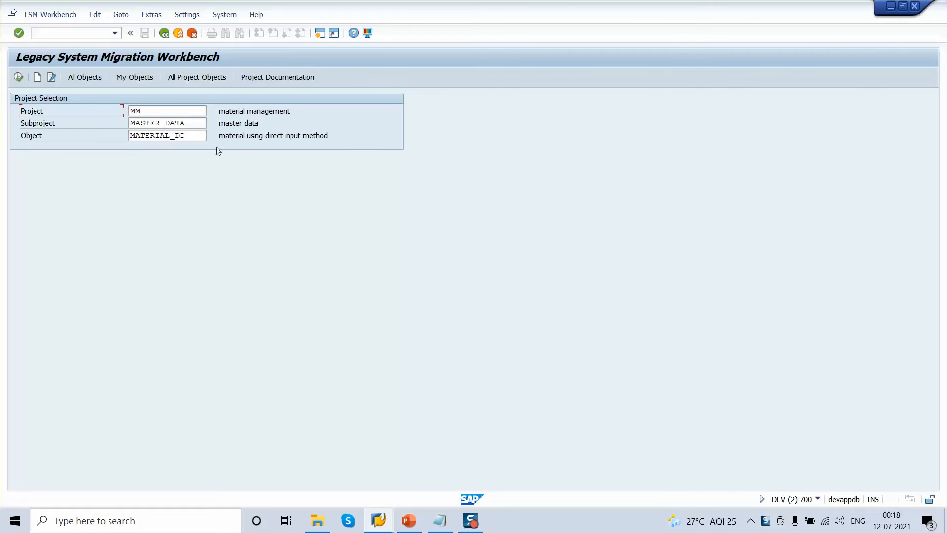
mouse_move(112, 116)
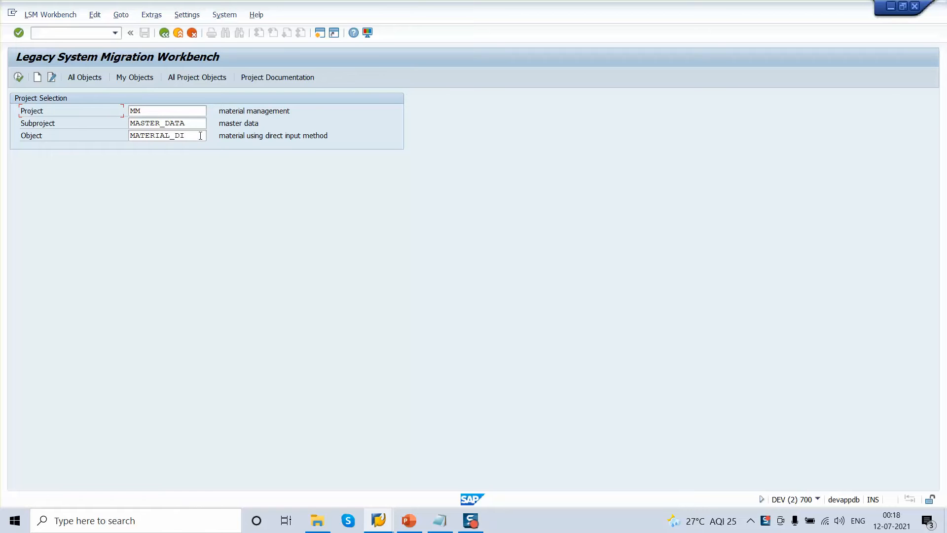
Step: Open the MATERIAL_DI object's Maintain Source Fields step to check the MATKL field
click(167, 135)
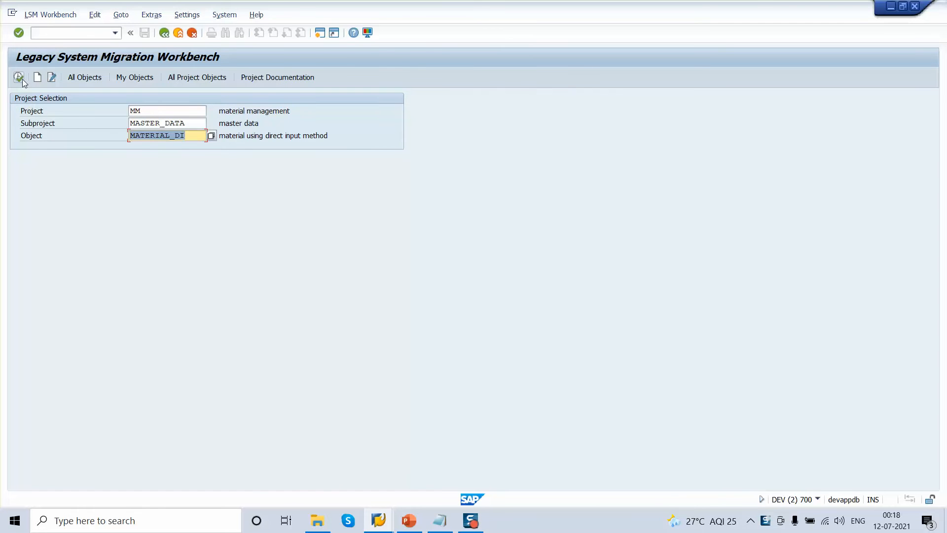
click(19, 78)
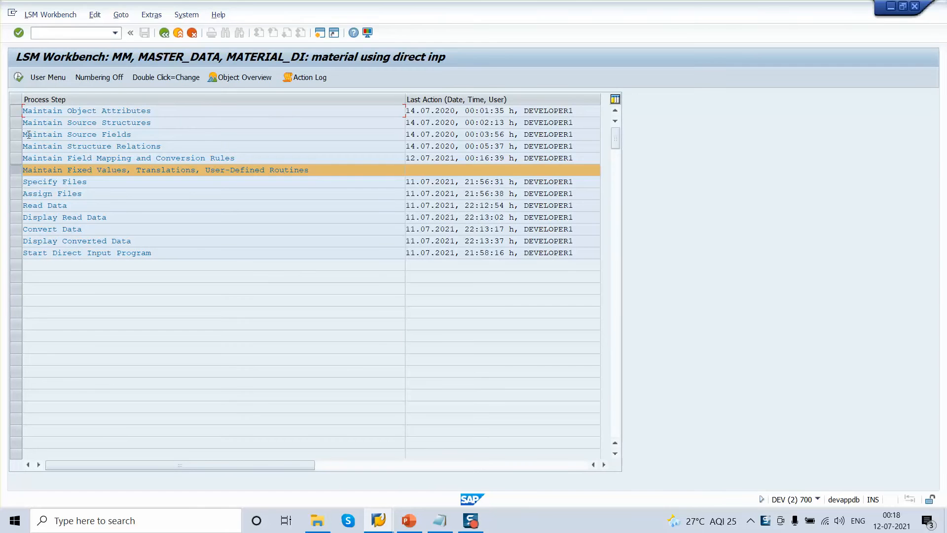
double_click(77, 135)
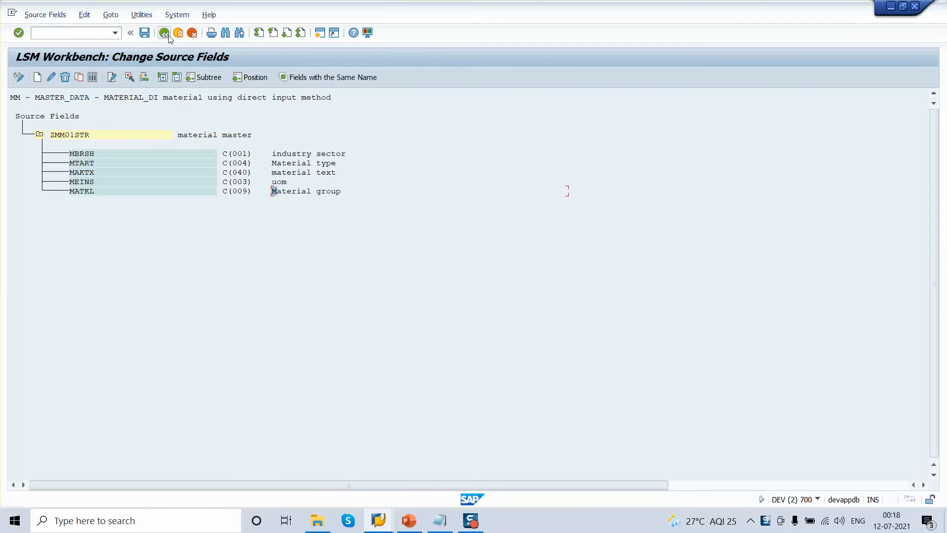
Step: Return to the process step list and reopen Maintain Source Fields
click(164, 32)
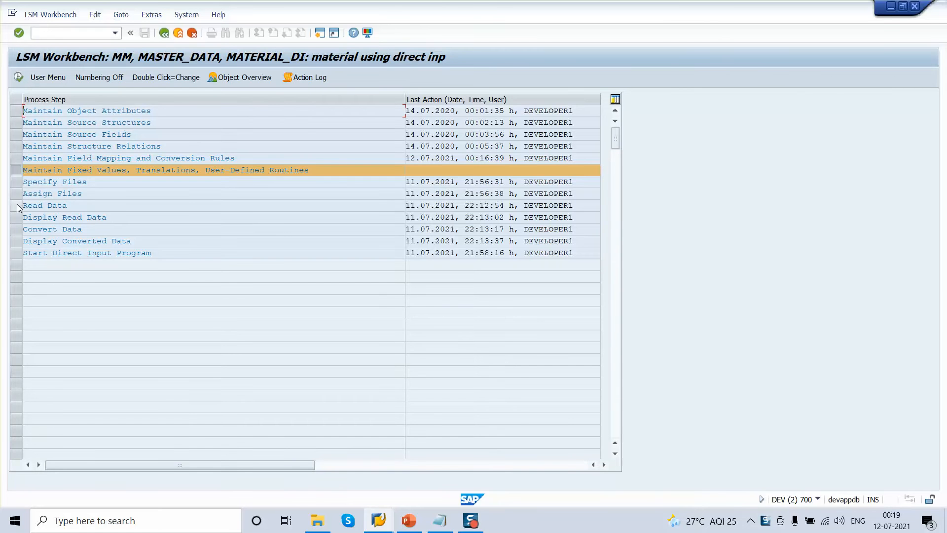
click(44, 204)
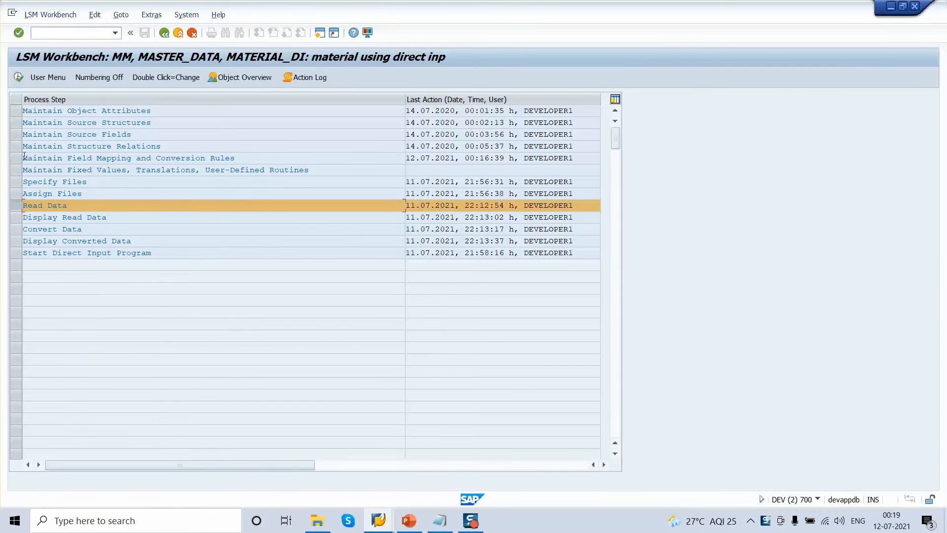
click(77, 135)
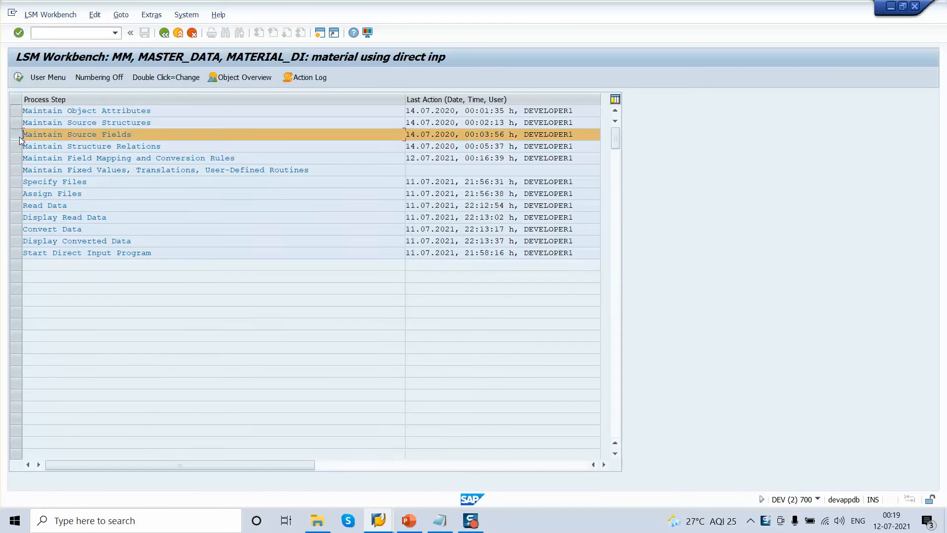
double_click(77, 135)
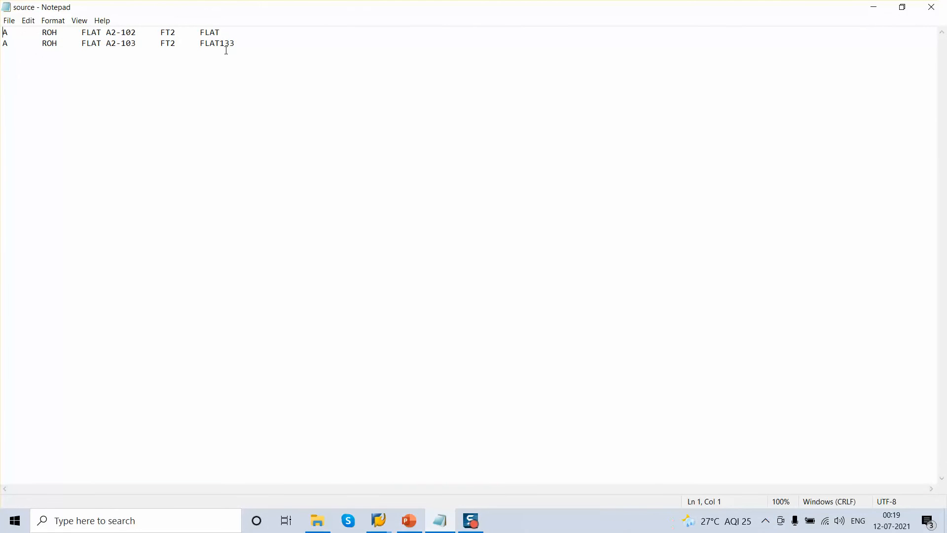
Step: Inspect source.txt in Notepad, checking the second record's FLAT133 material group
click(234, 43)
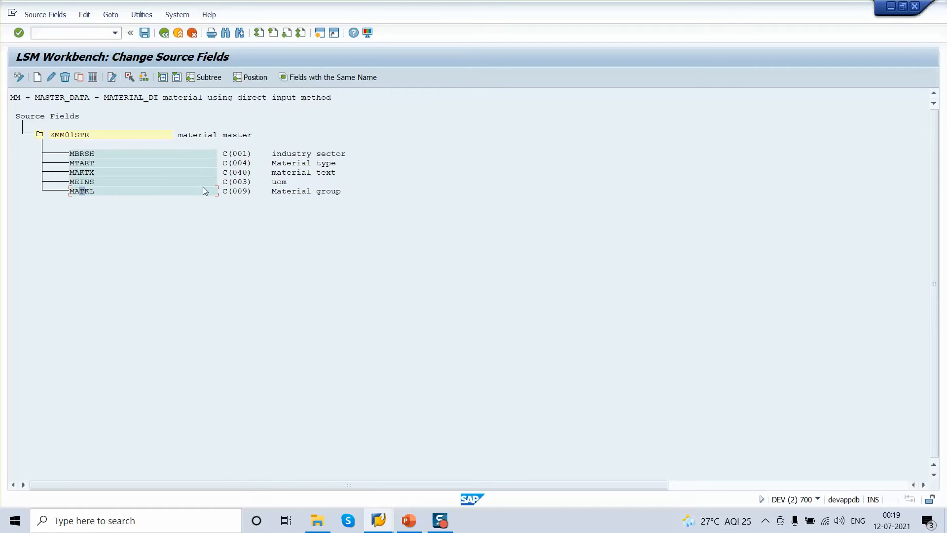
mouse_move(124, 143)
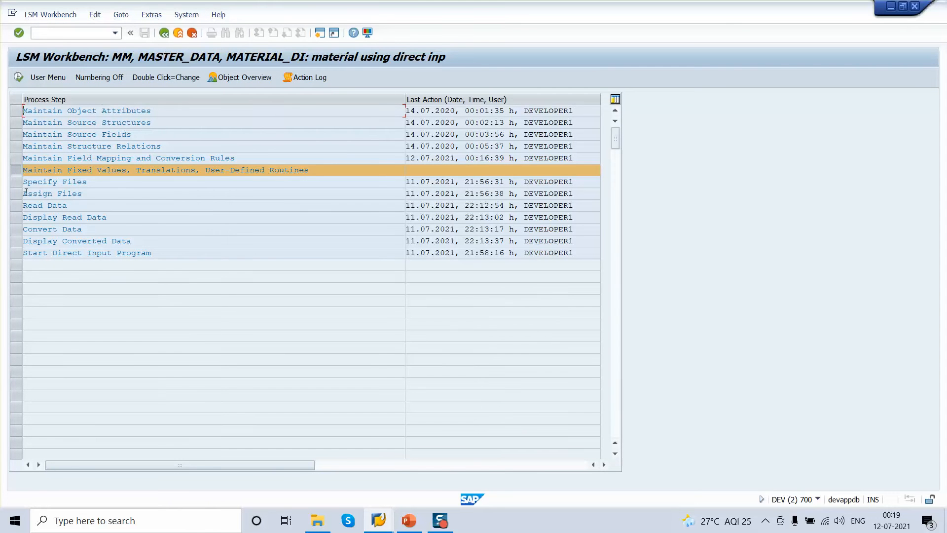
Step: Read the source file and display the read data lines
click(44, 204)
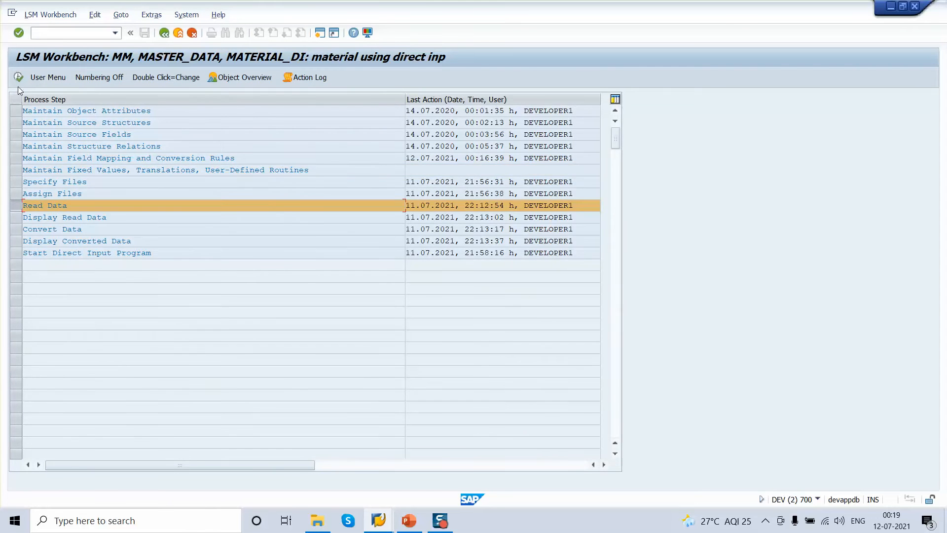
double_click(43, 205)
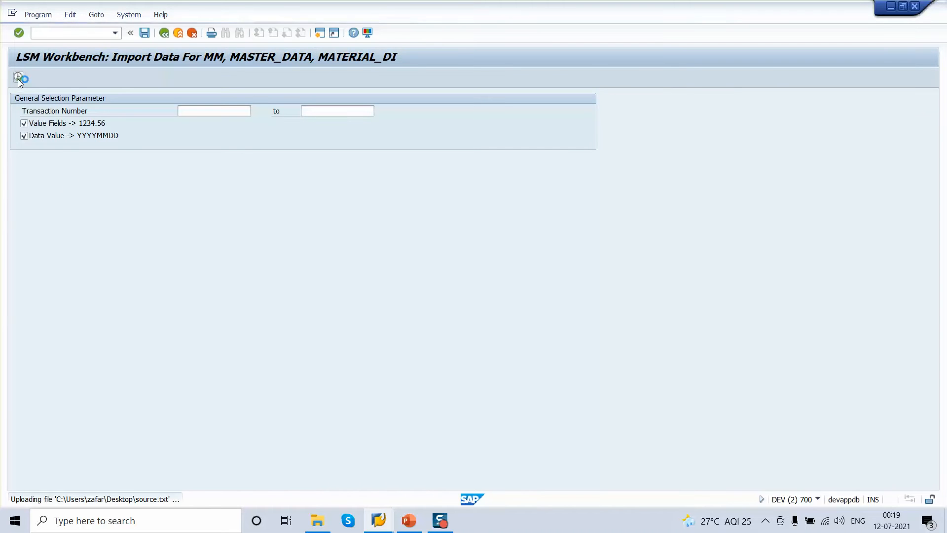
click(18, 77)
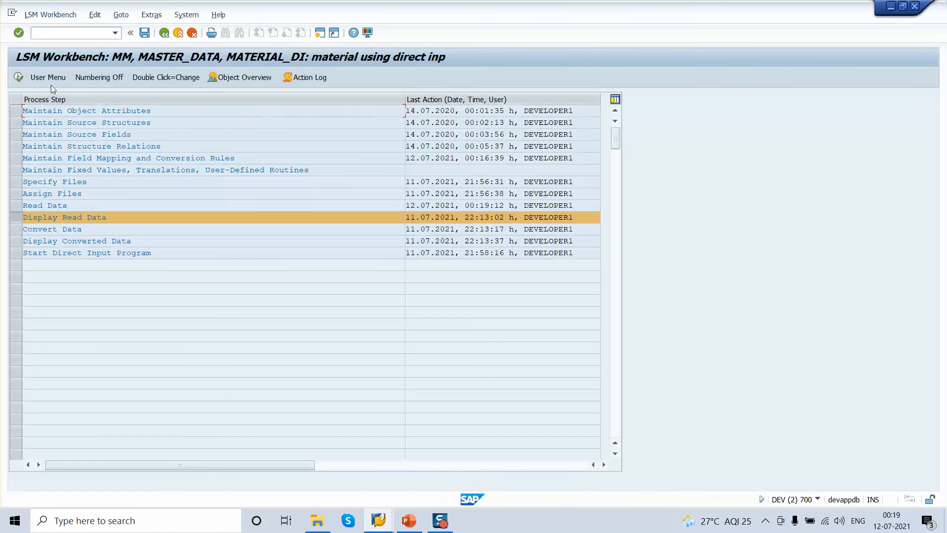
double_click(64, 217)
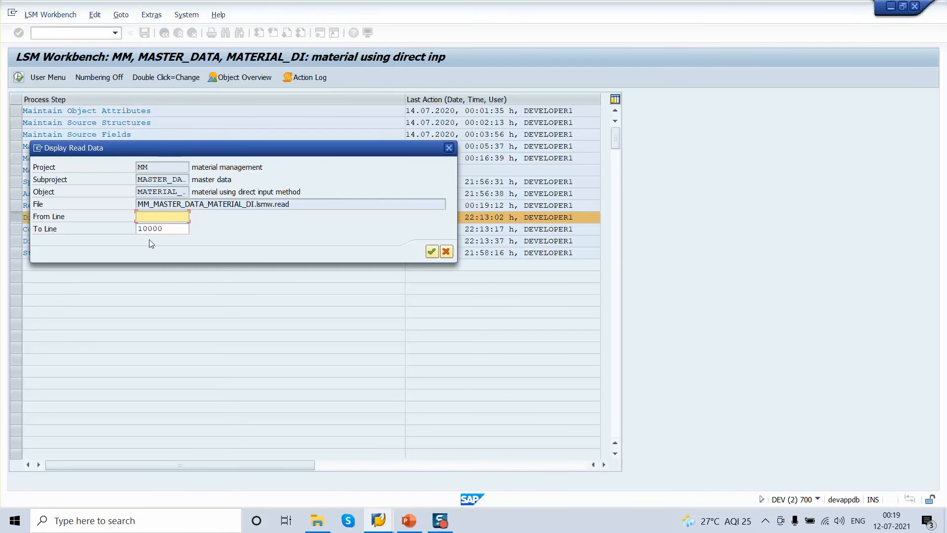
click(431, 251)
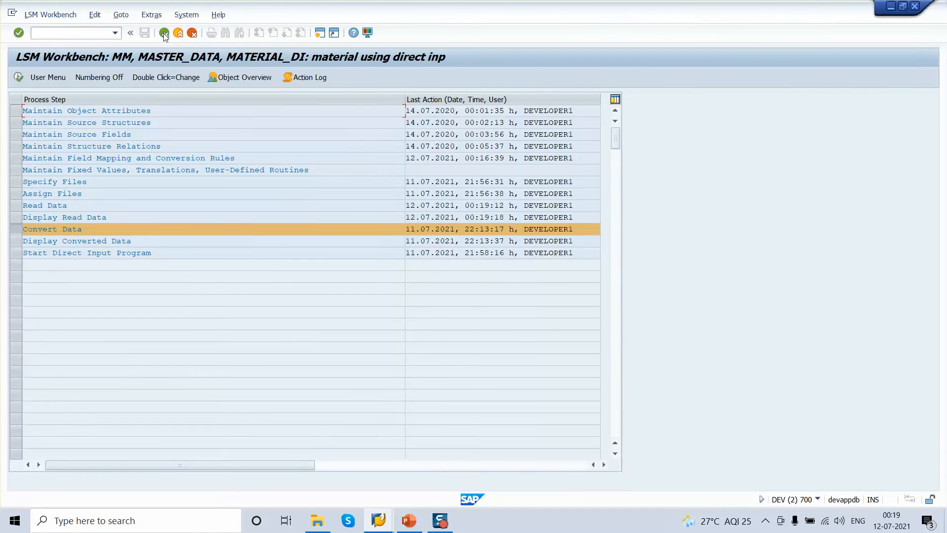
click(164, 33)
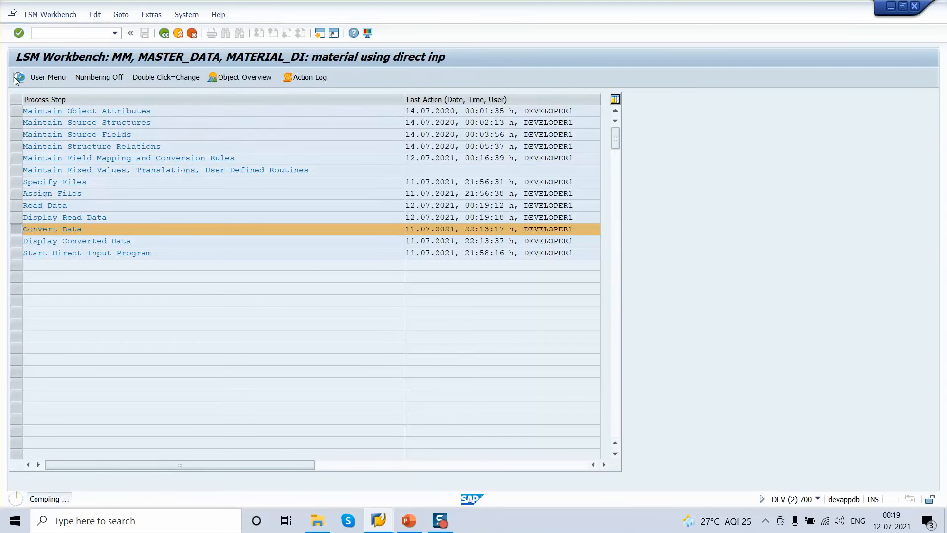
Step: Convert the data and display the converted data lines
double_click(52, 229)
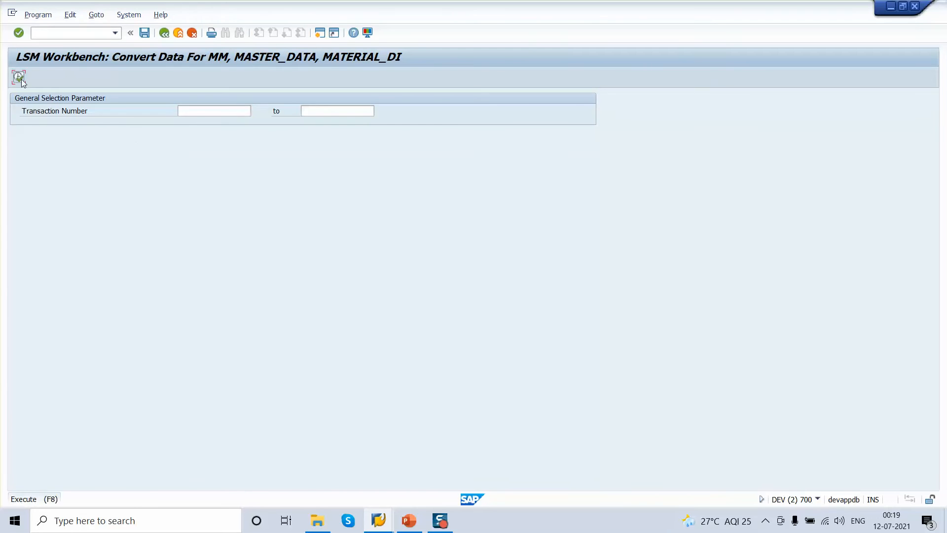
click(19, 77)
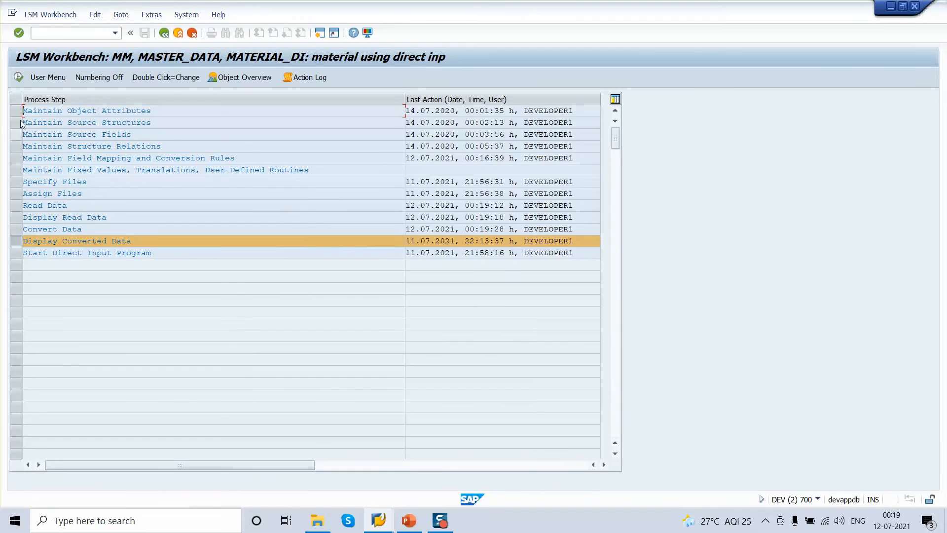
double_click(76, 240)
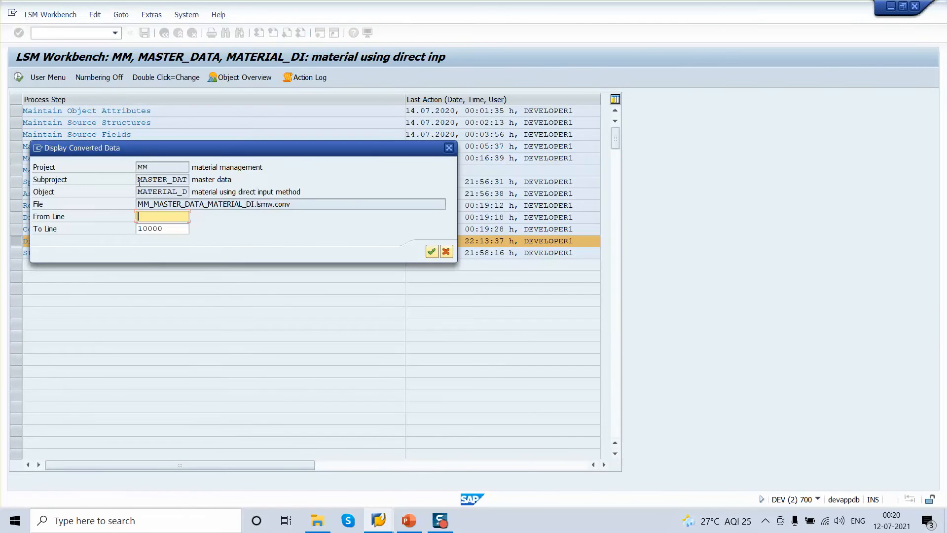
click(431, 251)
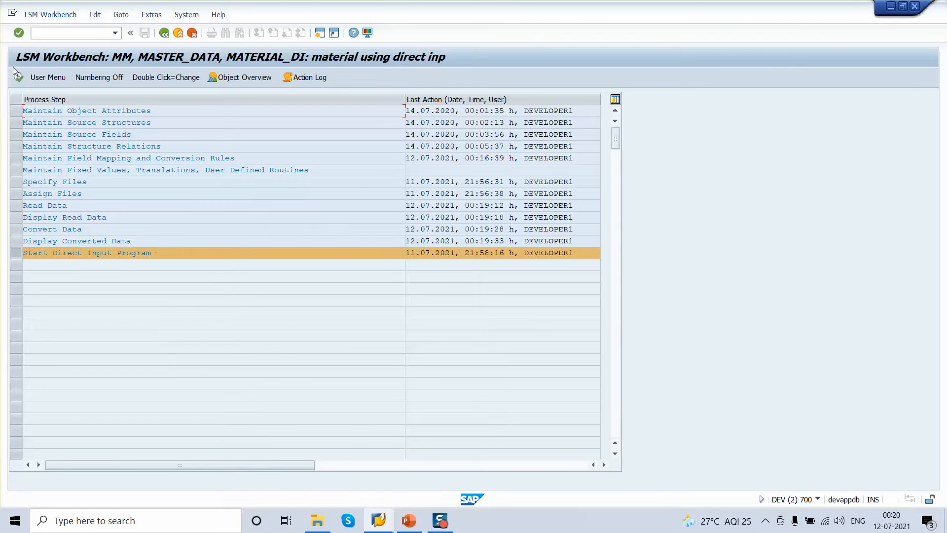
Step: Run direct input program RMDATIND from the physical converted file, acknowledging the notices
double_click(89, 252)
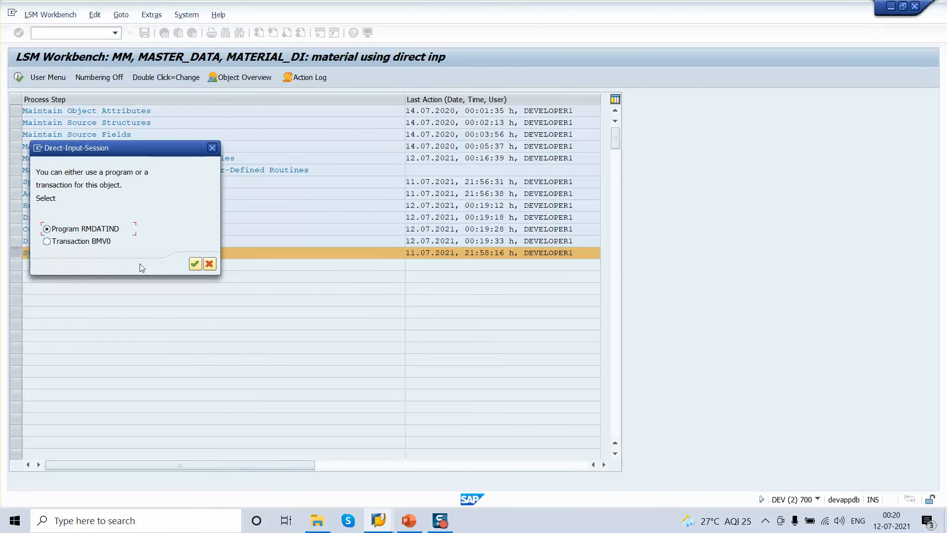
click(194, 264)
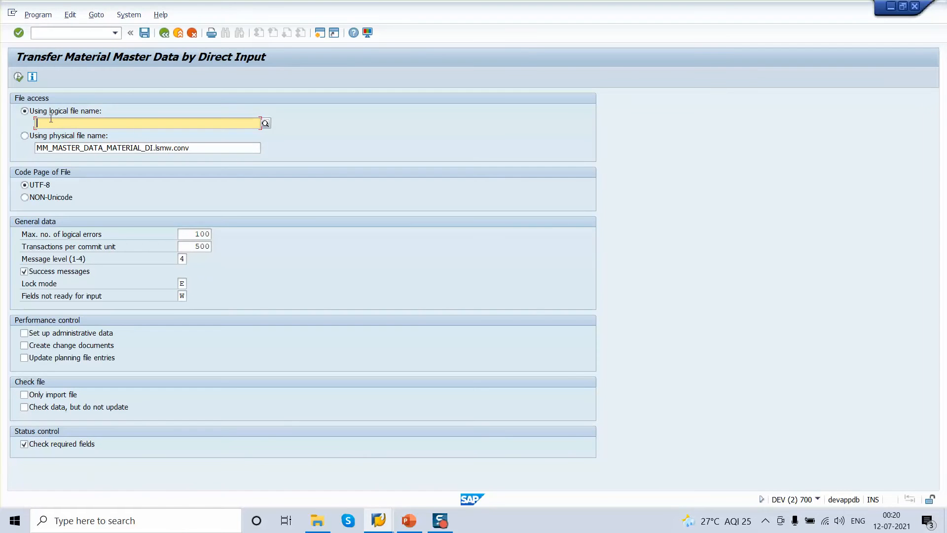
click(24, 135)
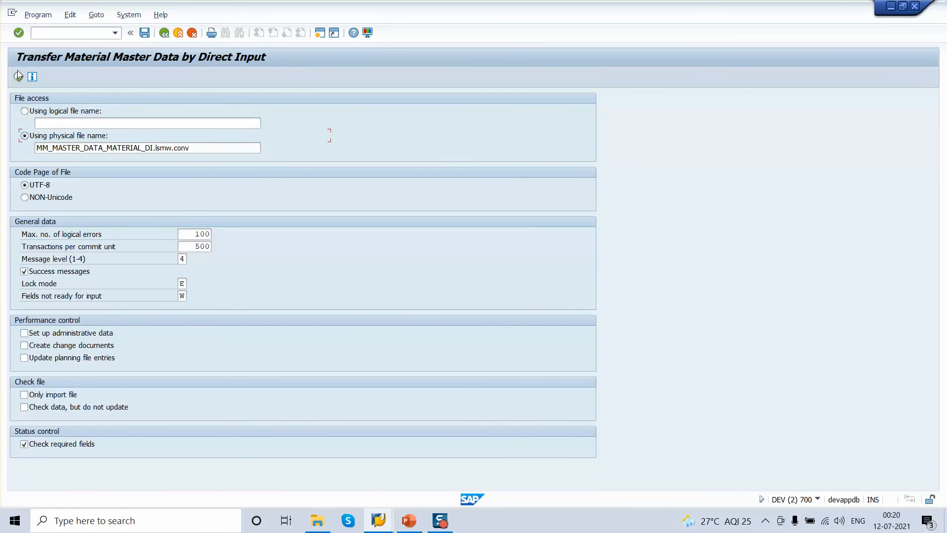
click(18, 77)
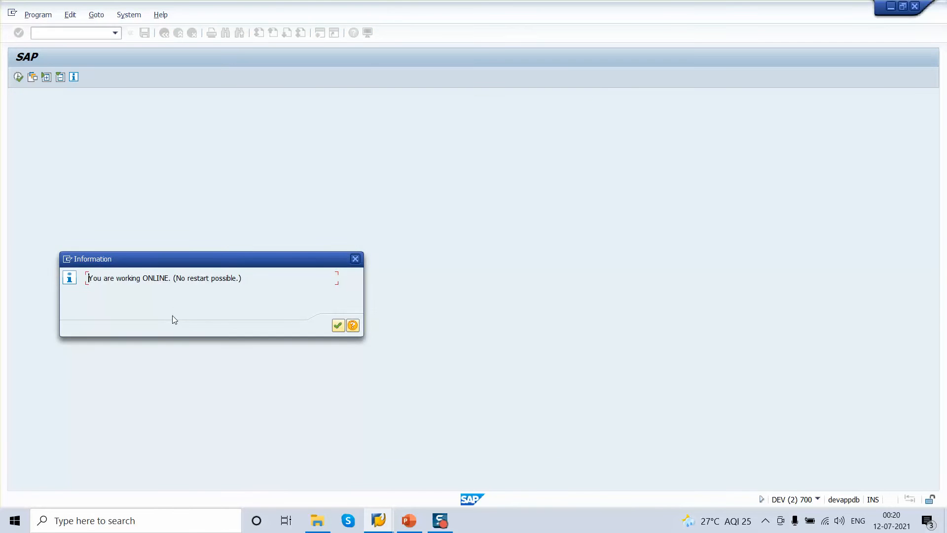
click(337, 326)
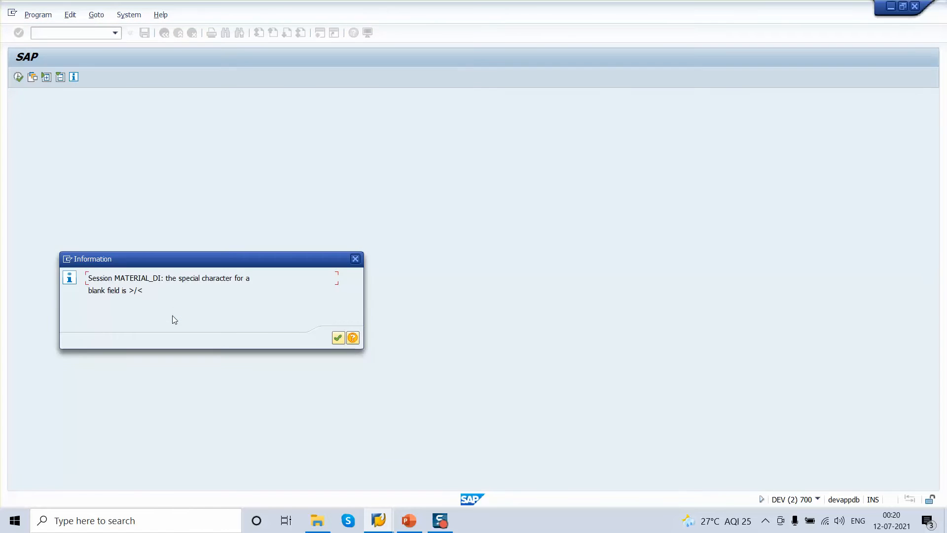
click(338, 337)
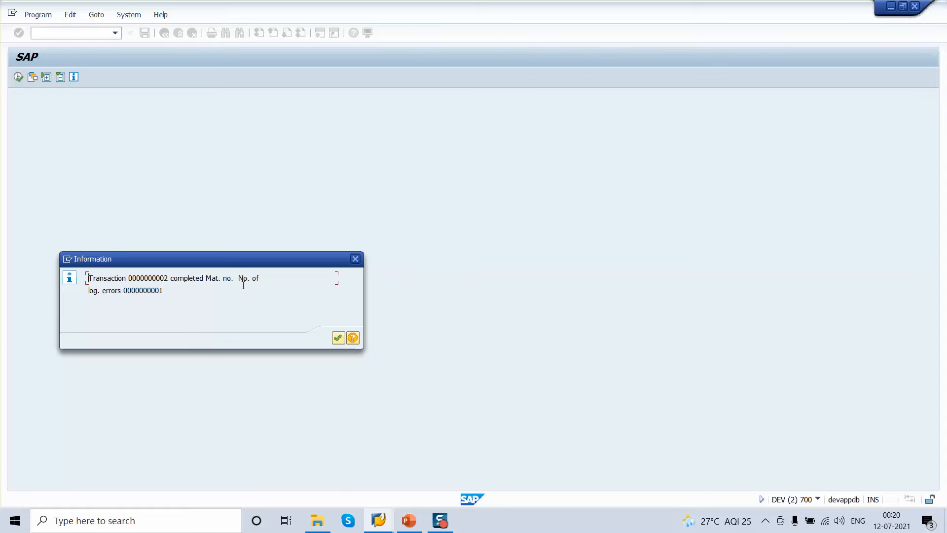
Step: Review the log's logical errors and return to the process step list
double_click(142, 291)
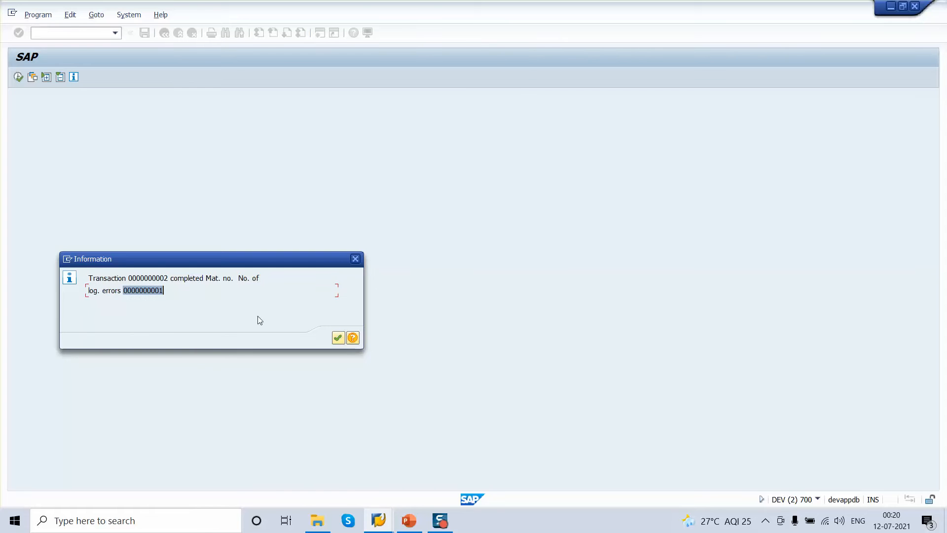
click(338, 338)
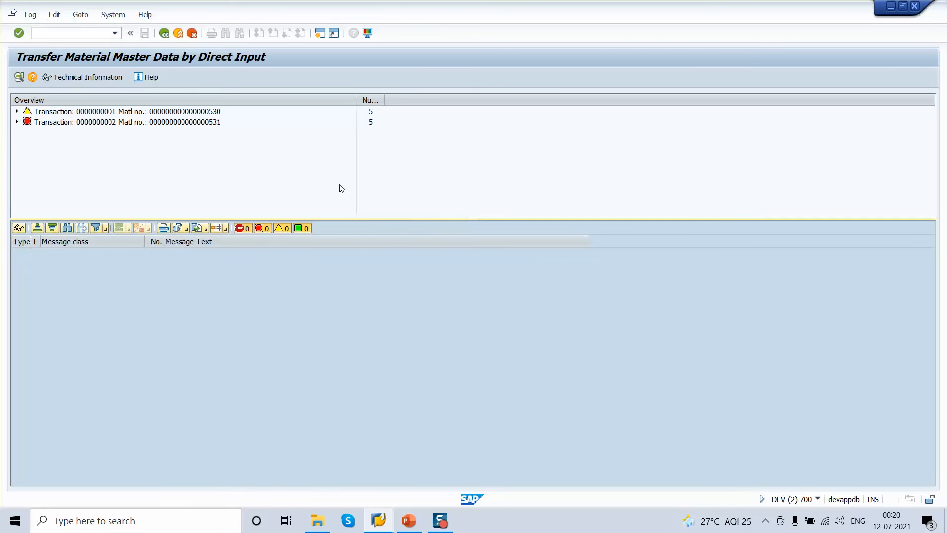
mouse_move(103, 113)
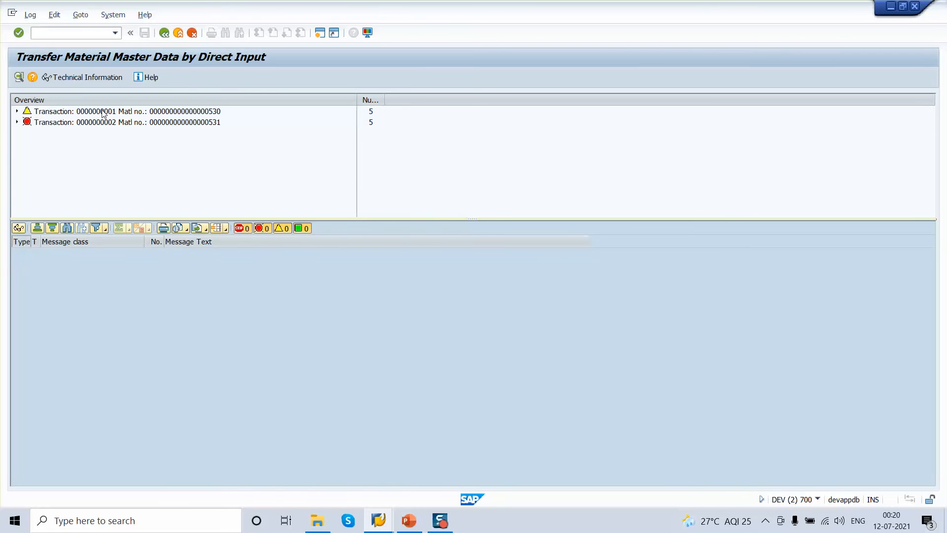
mouse_move(170, 144)
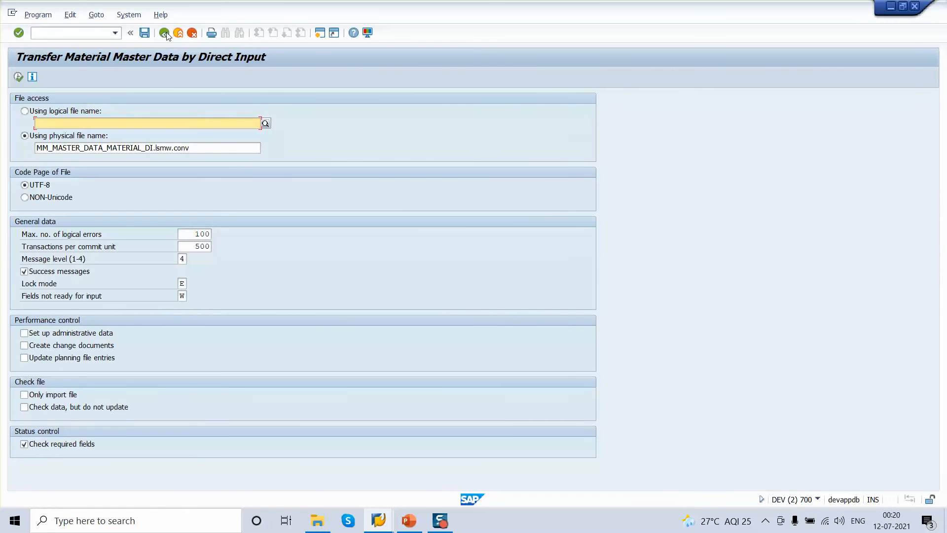
click(165, 33)
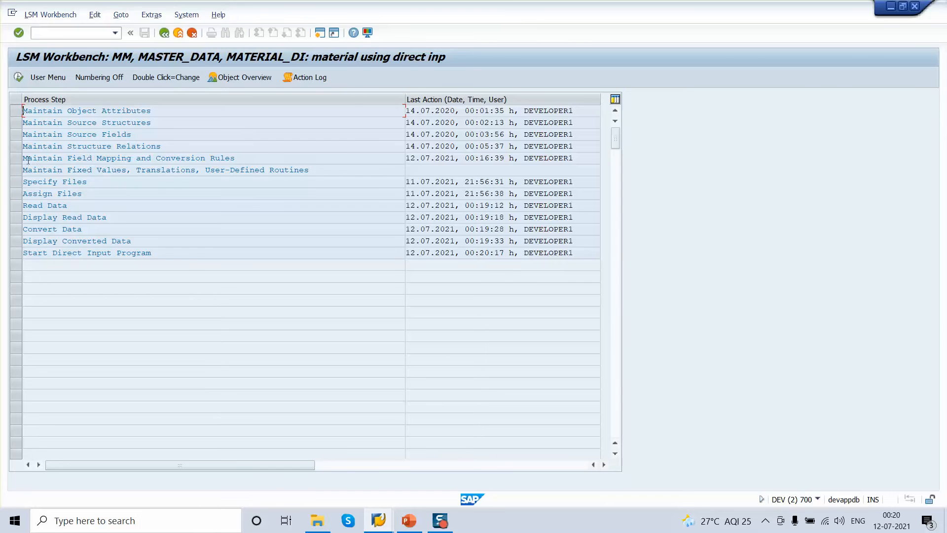
click(129, 158)
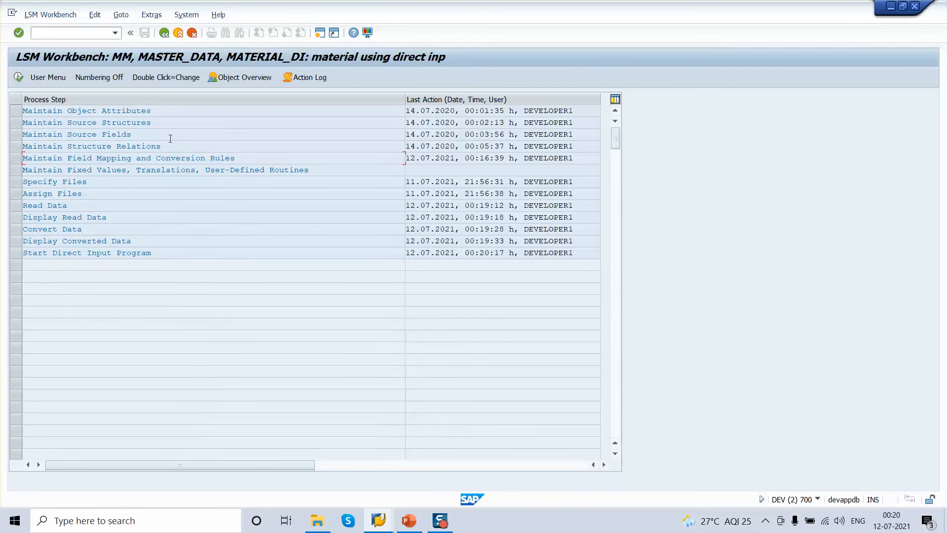
click(77, 135)
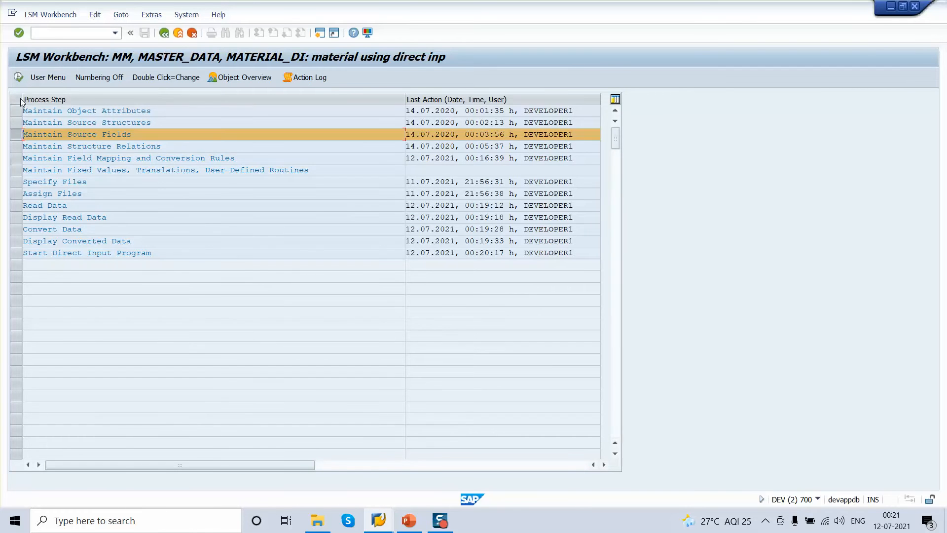
double_click(77, 134)
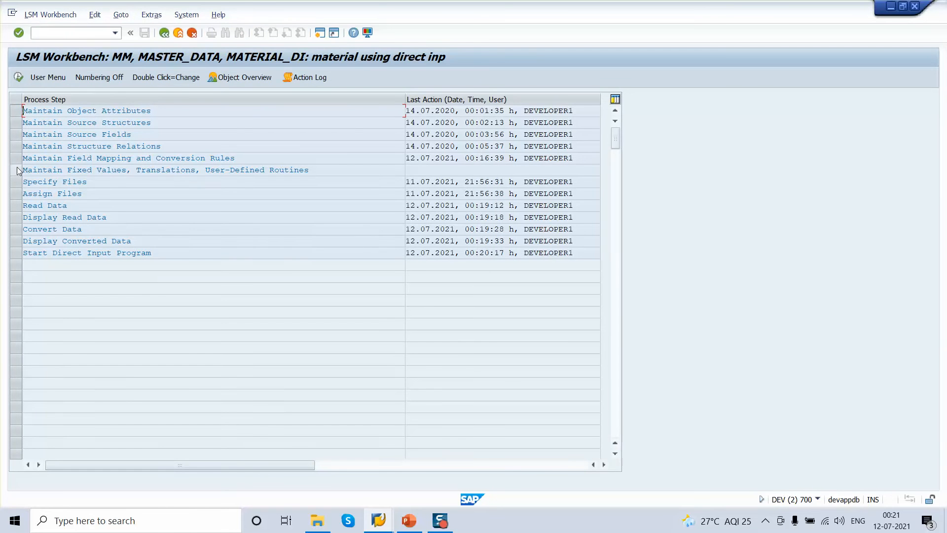
click(128, 157)
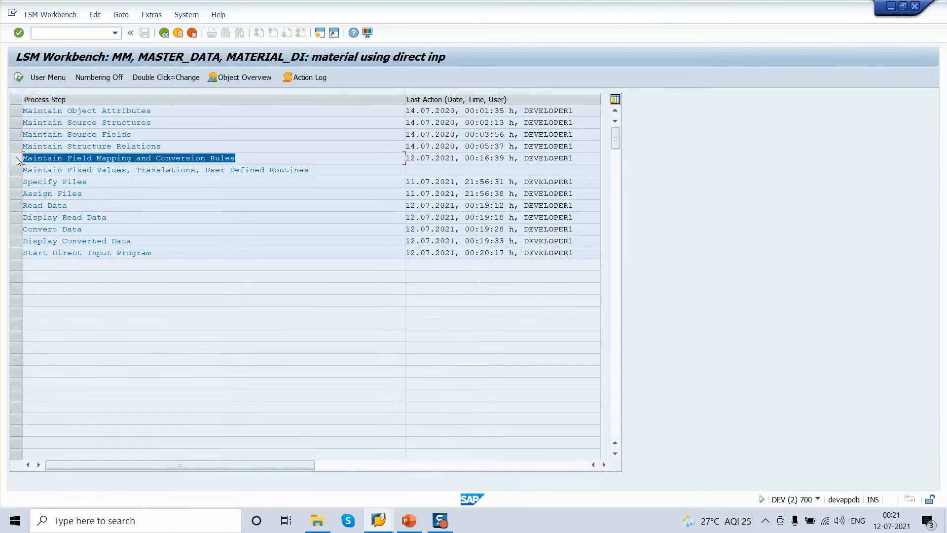
Step: Open the field mapping and conversion rules and hide the global data and processing-time blocks
click(120, 158)
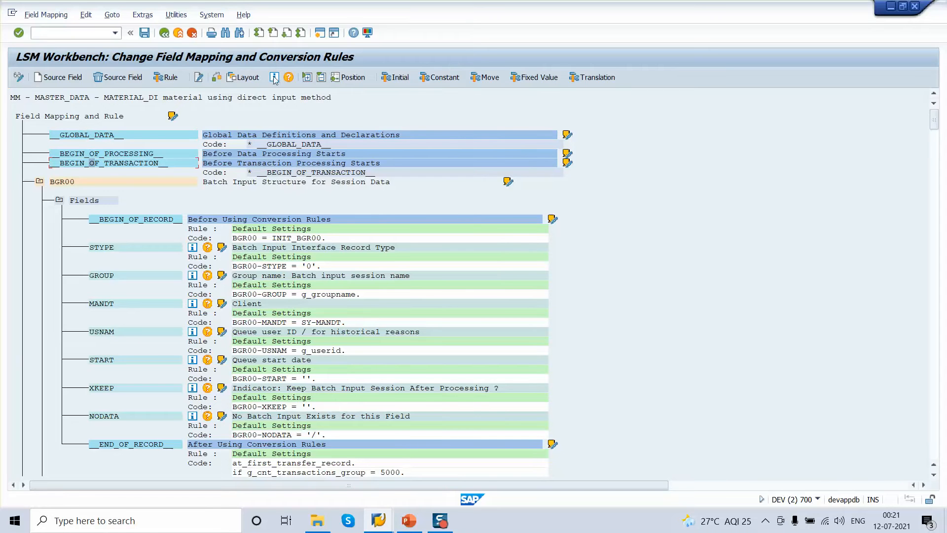
mouse_move(65, 145)
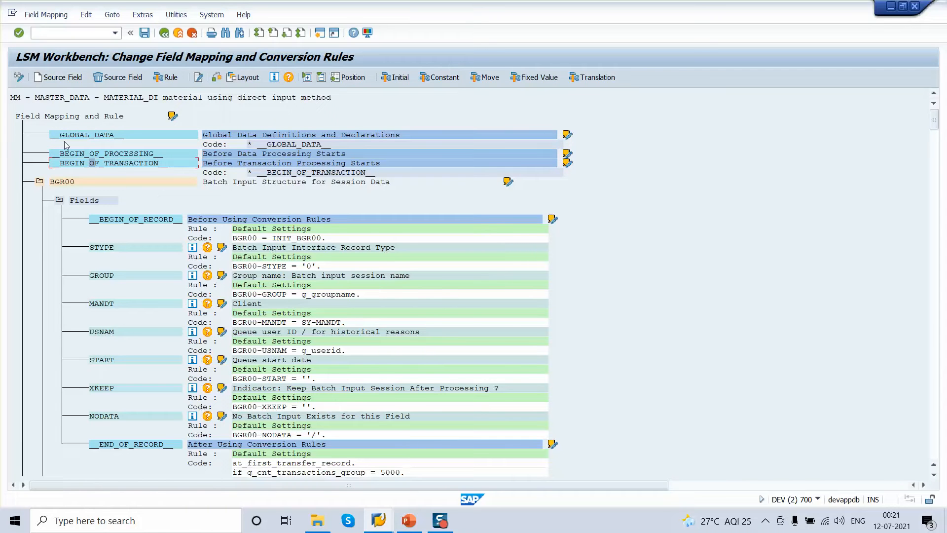
mouse_move(124, 132)
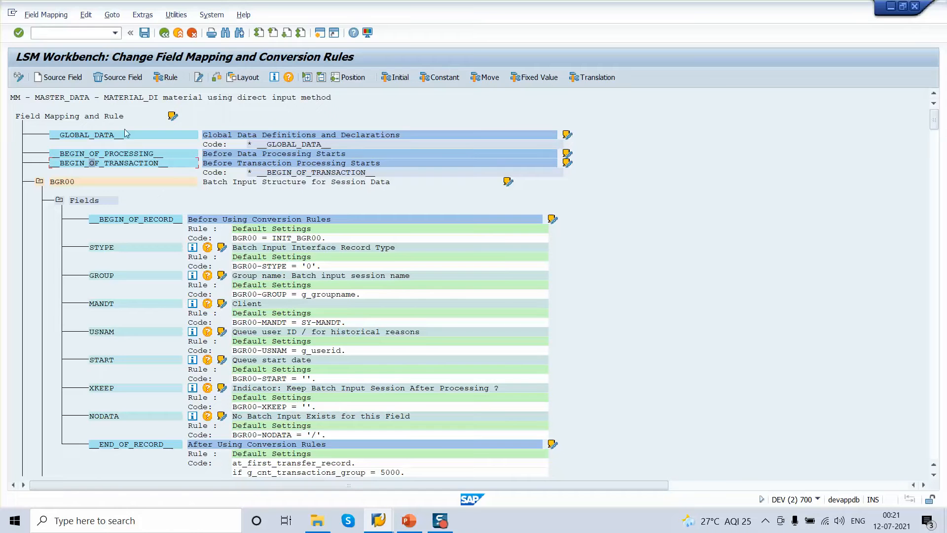
click(243, 77)
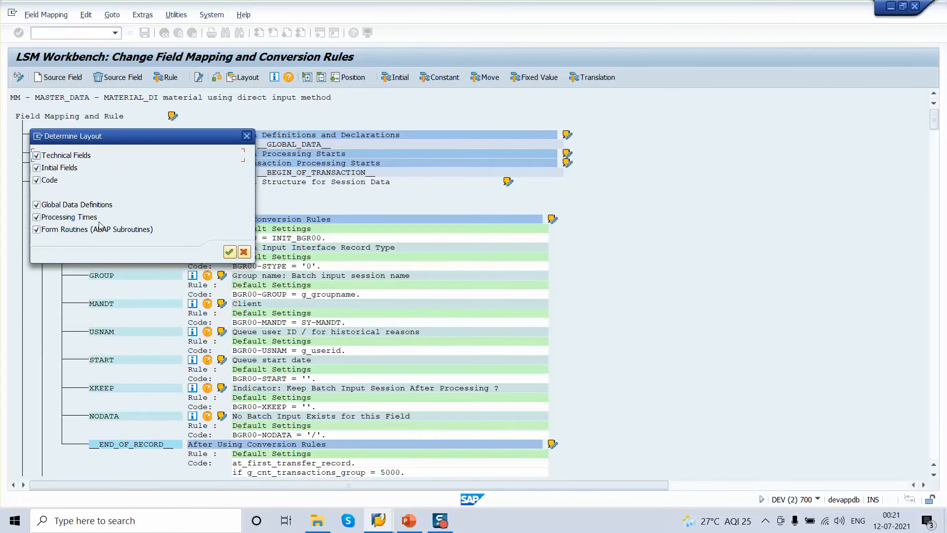
click(36, 204)
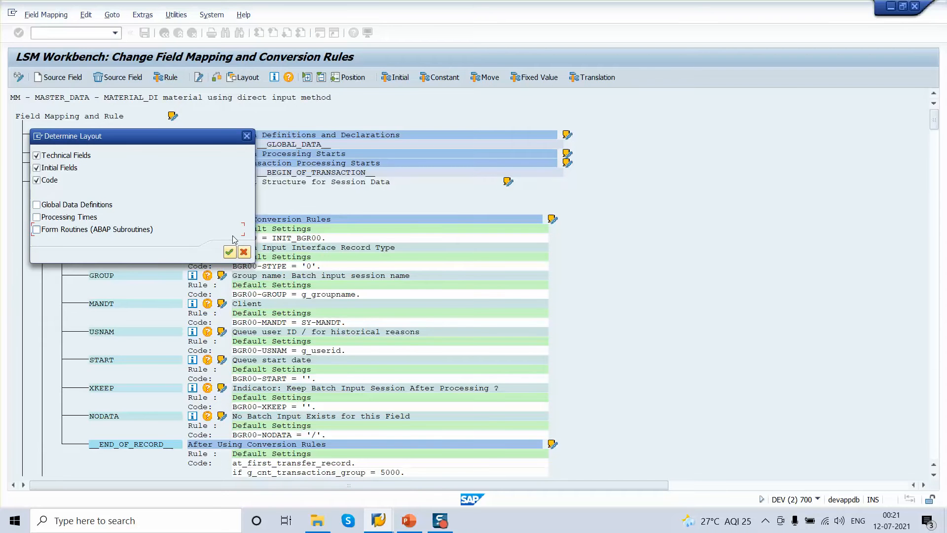
click(229, 251)
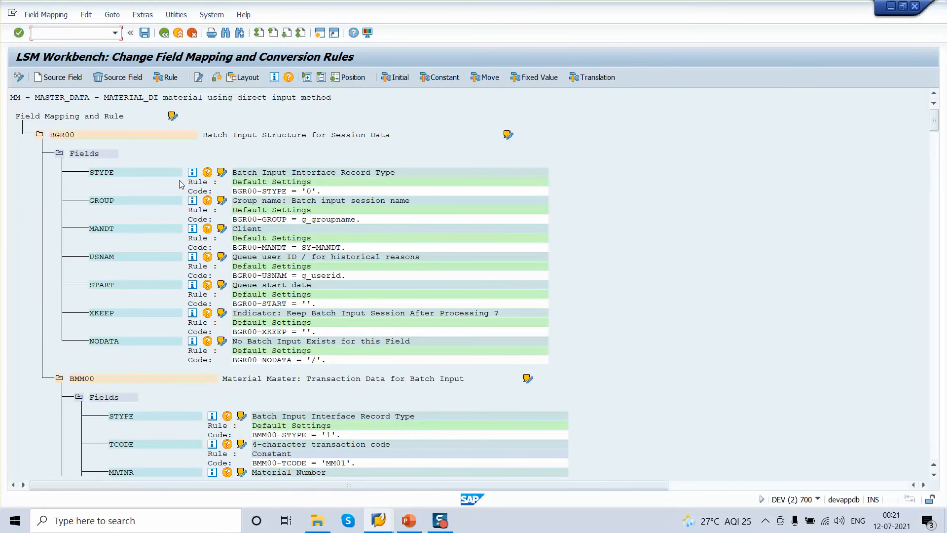
mouse_move(244, 77)
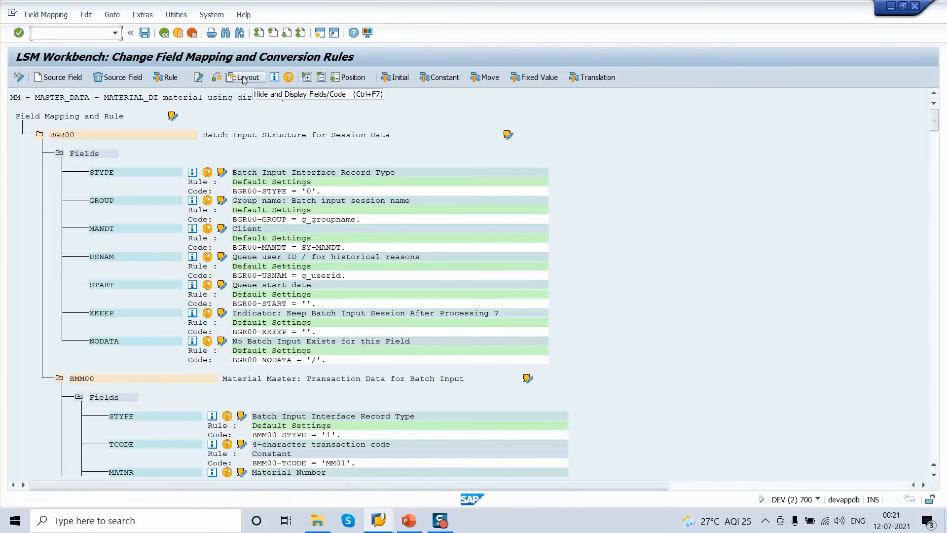
Step: Re-enable global data definitions, processing times and form routines in the layout
click(243, 77)
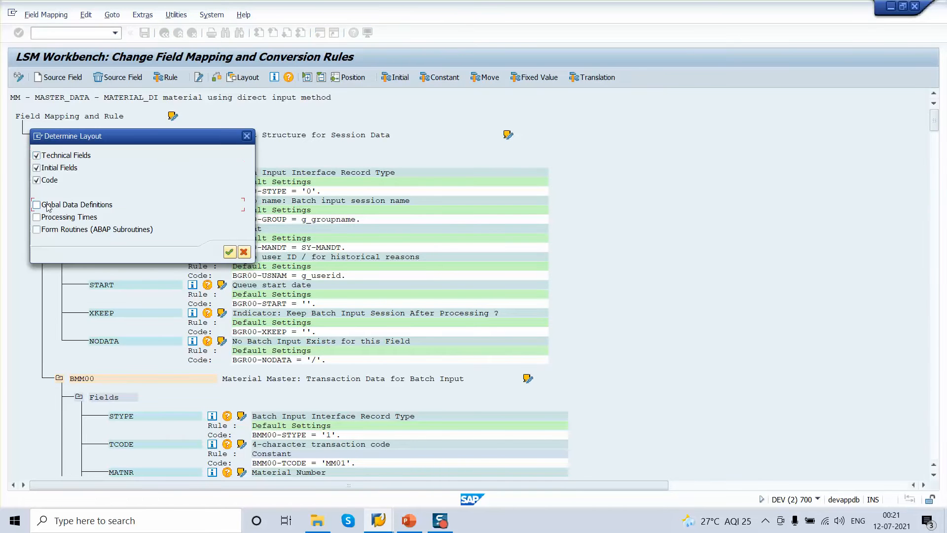
click(36, 205)
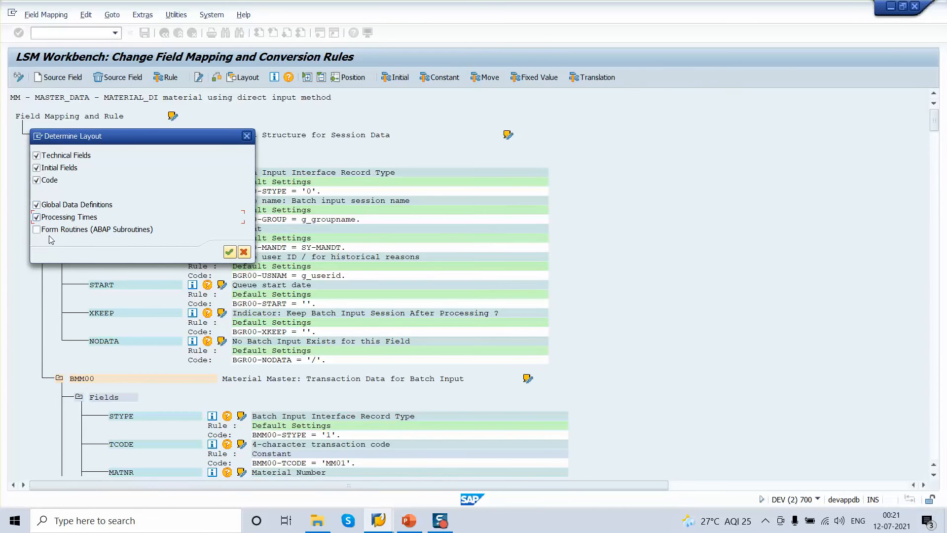
click(36, 229)
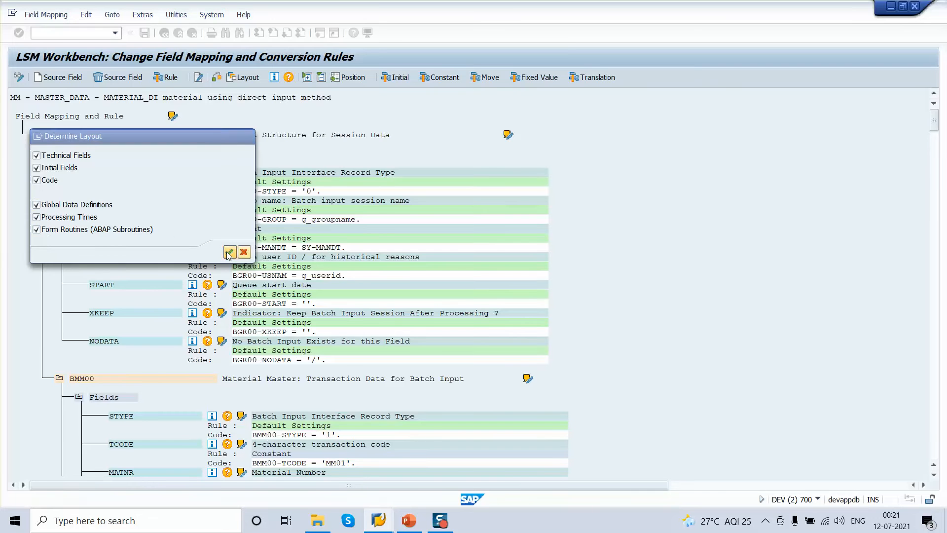
click(229, 252)
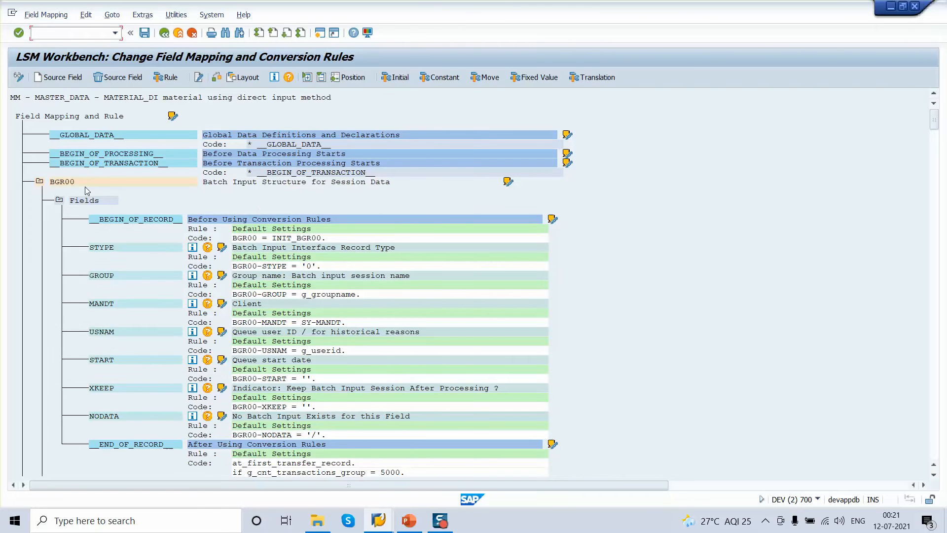
mouse_move(73, 140)
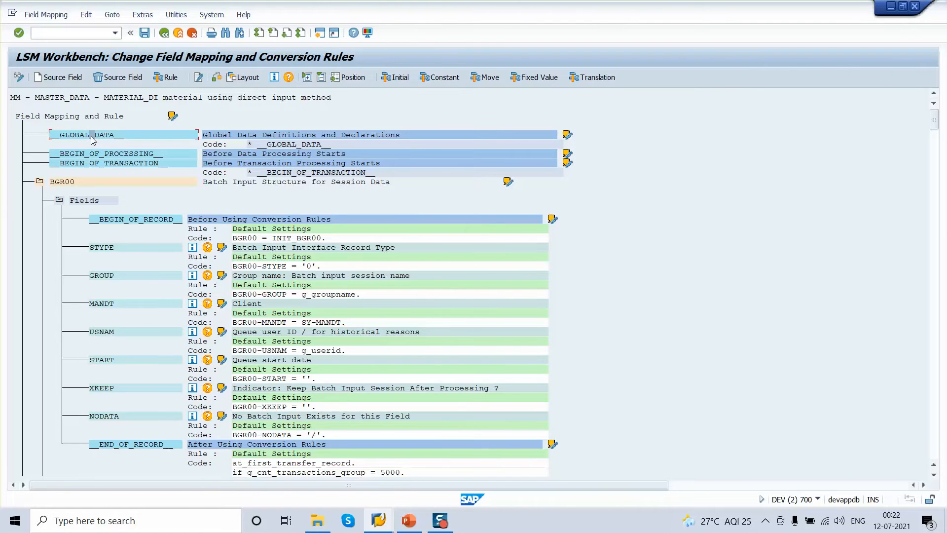
Step: In global data, declare TYPES: BEGIN OF tp_error with matkl type t023-matkl
double_click(81, 134)
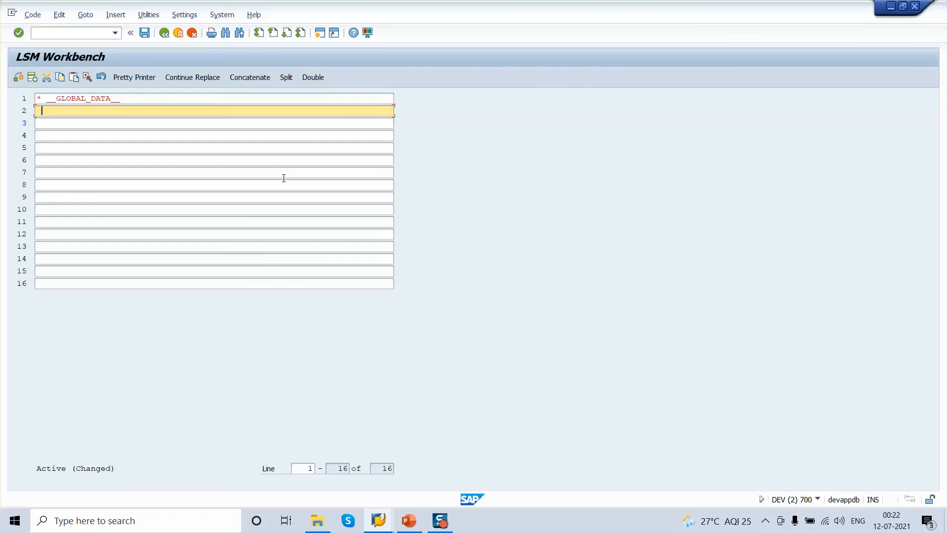
text(TYPES)
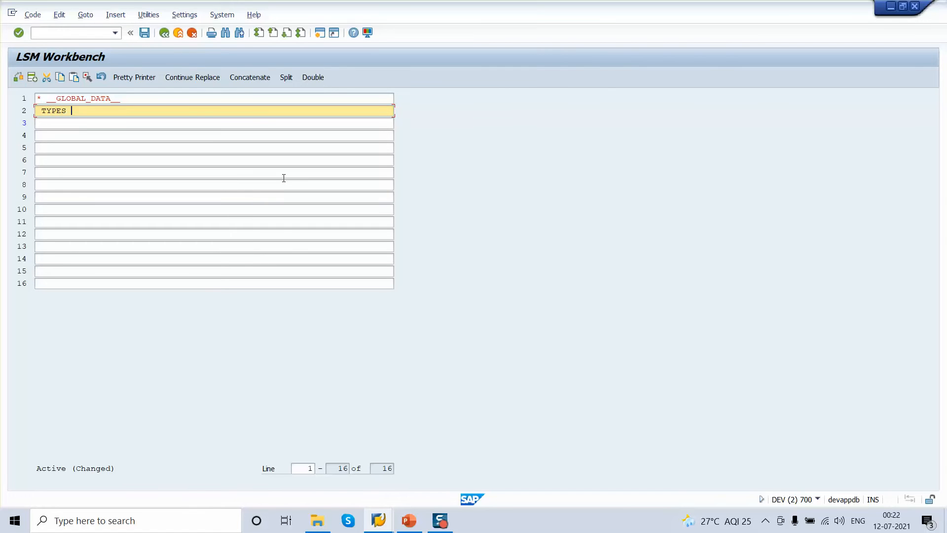
text(: BEGIN)
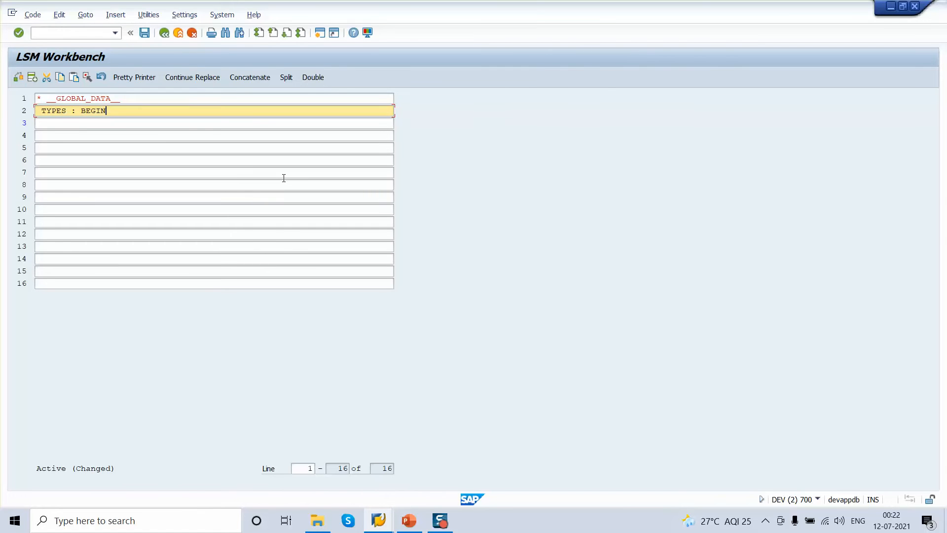
text(OF)
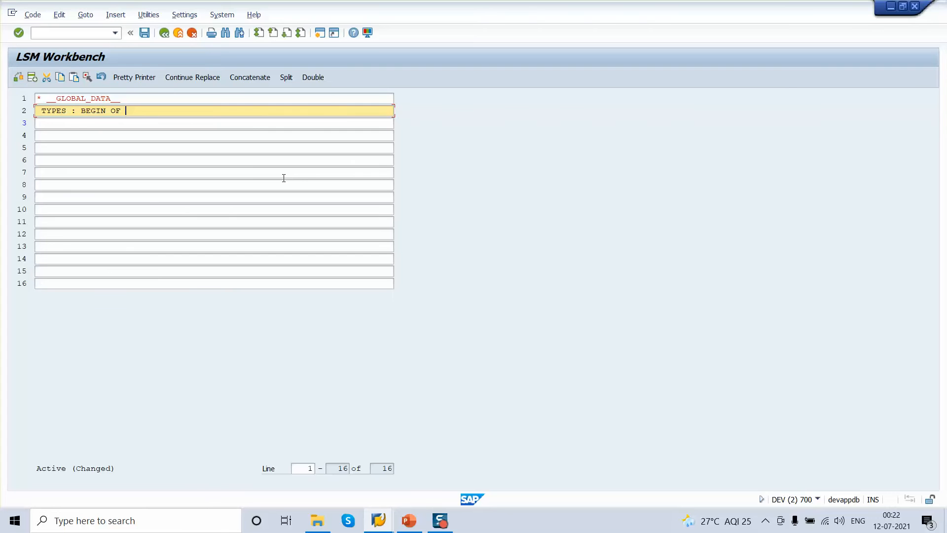
text(tp_error,)
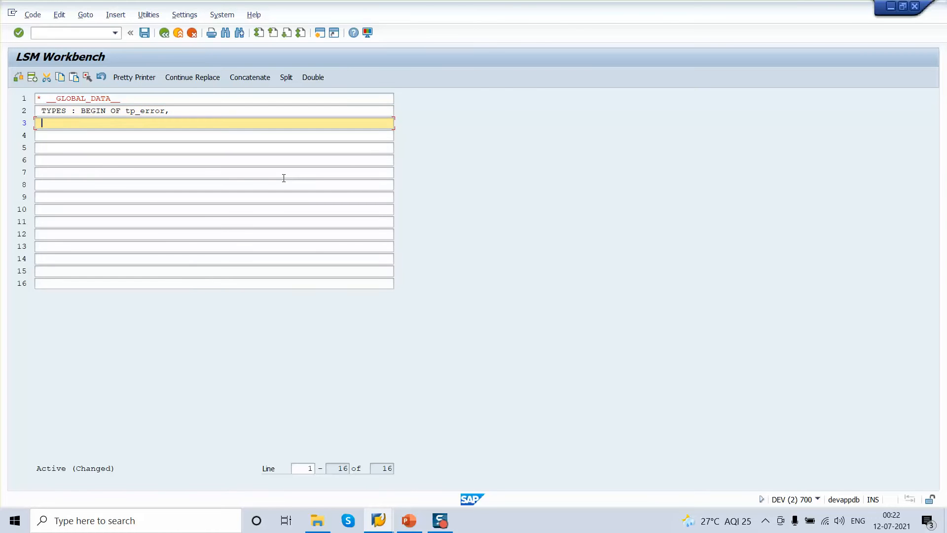
text(matkl   t)
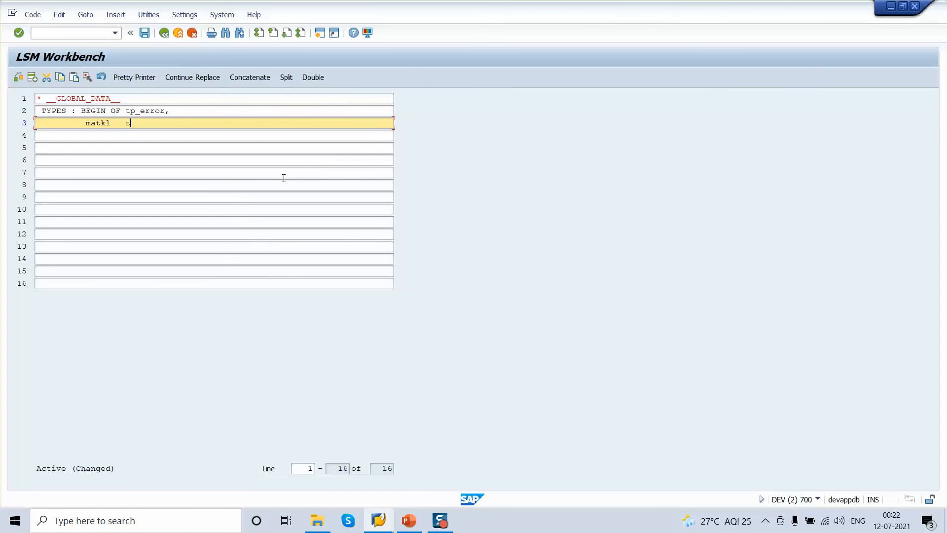
text(ype t023-)
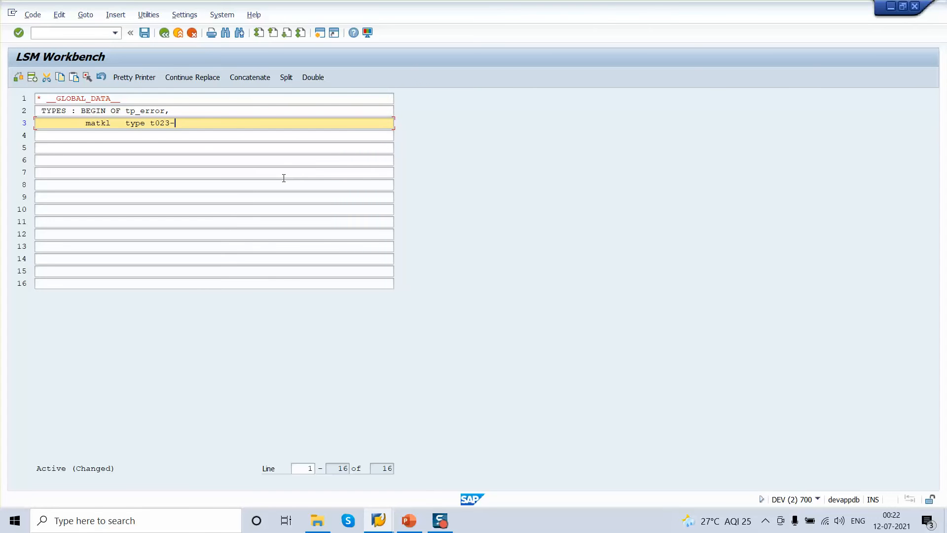
text(matkl)
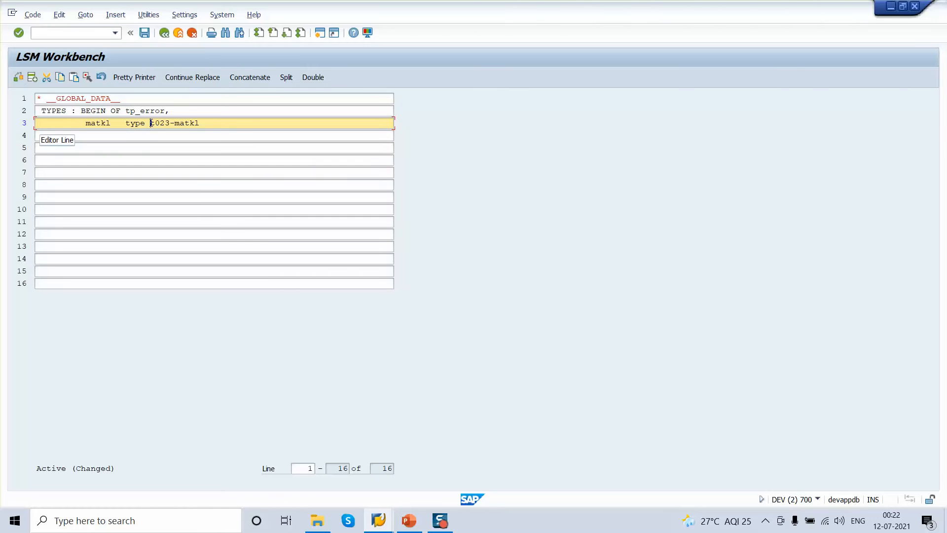
double_click(159, 123)
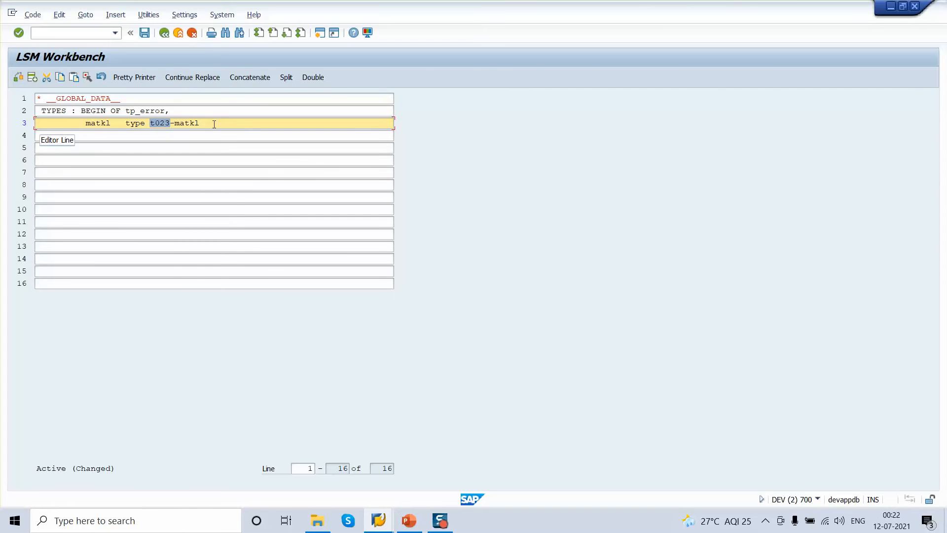
Step: Add the 'error type string' field and close the structure with 'end of tp_error.'
key(Enter)
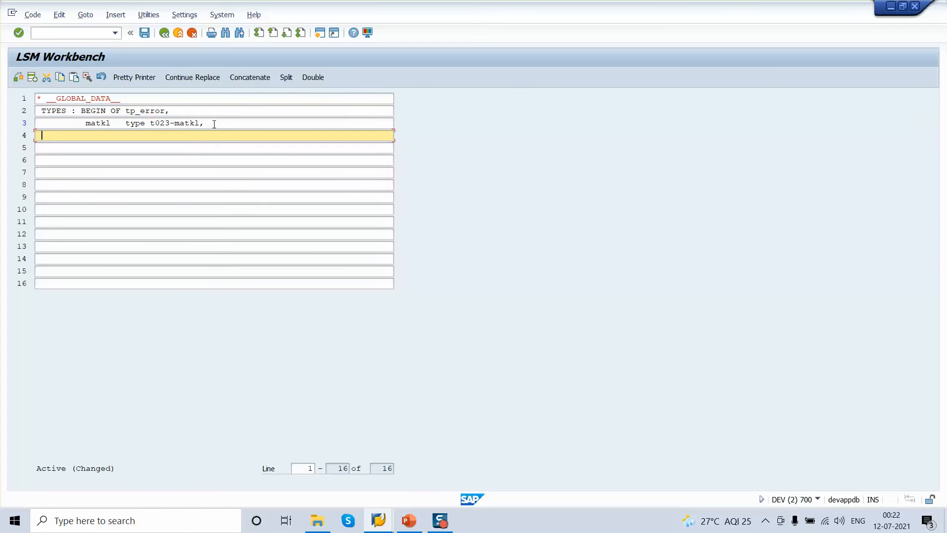
text(e)
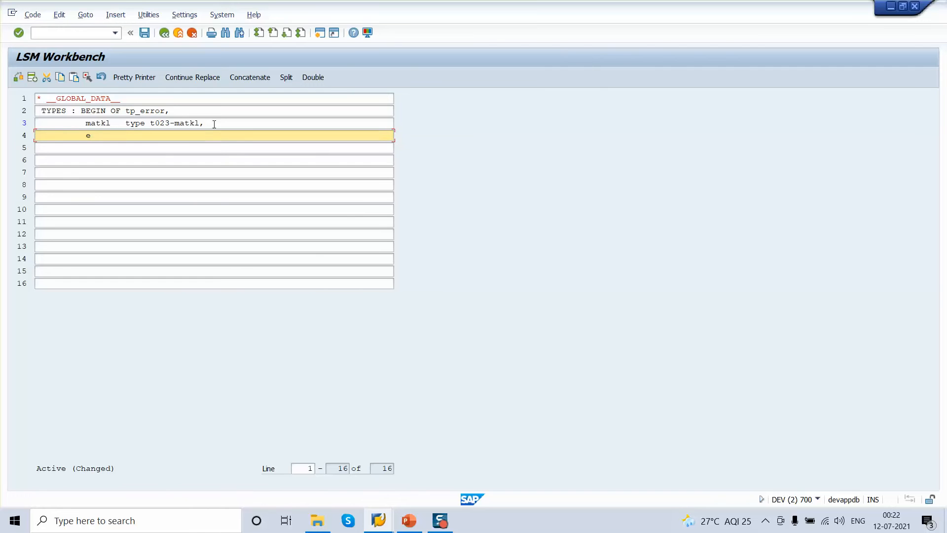
text(rror ty)
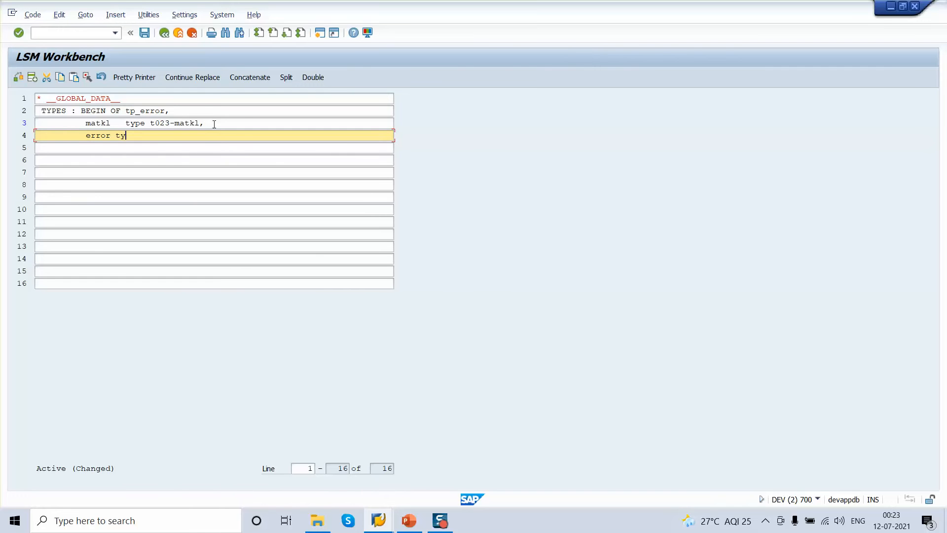
text(pe string)
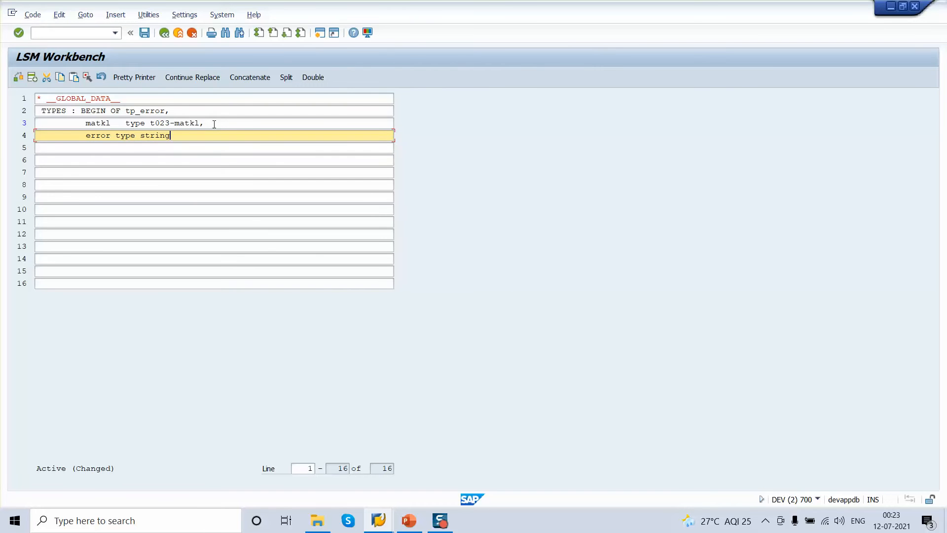
key(Enter)
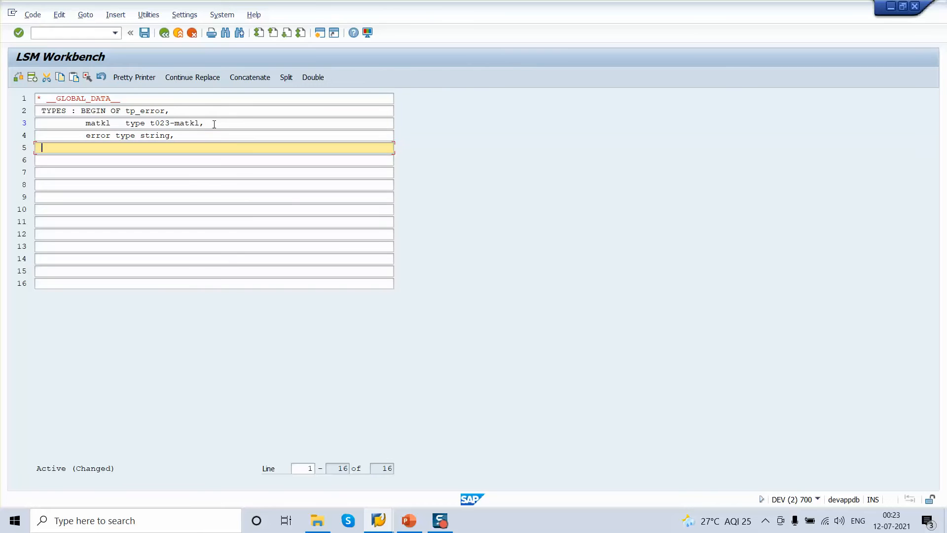
text(end of tp_)
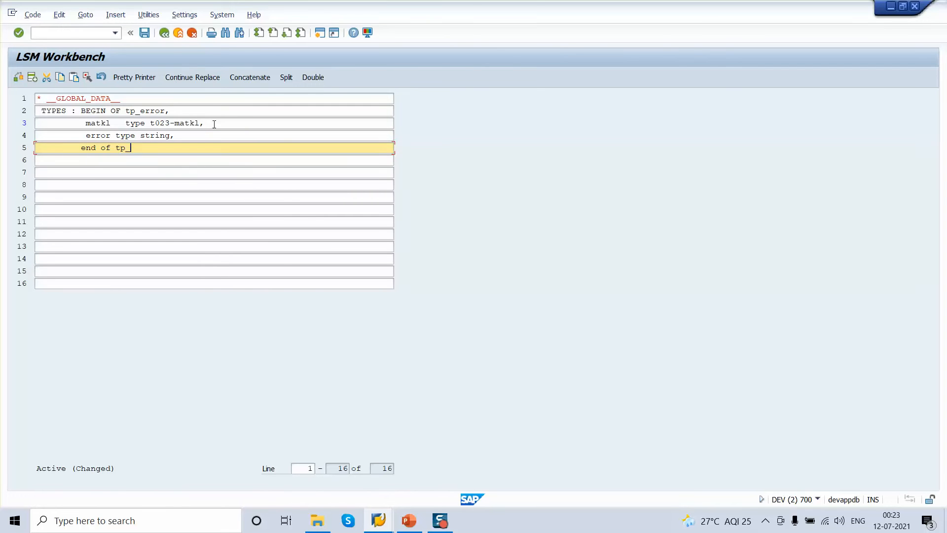
text(error.)
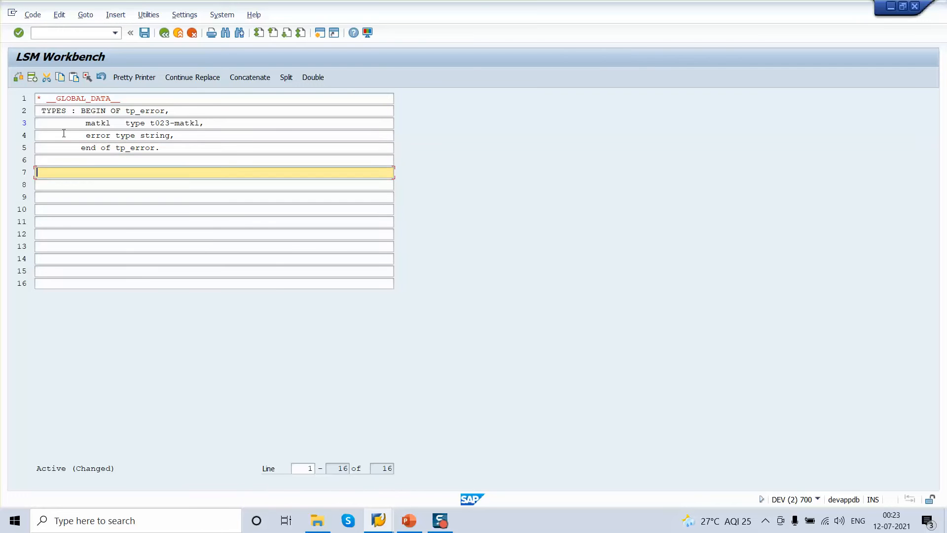
Step: Declare gt_error as a standard table of tp_error and gs_error of type tp_error
text(data)
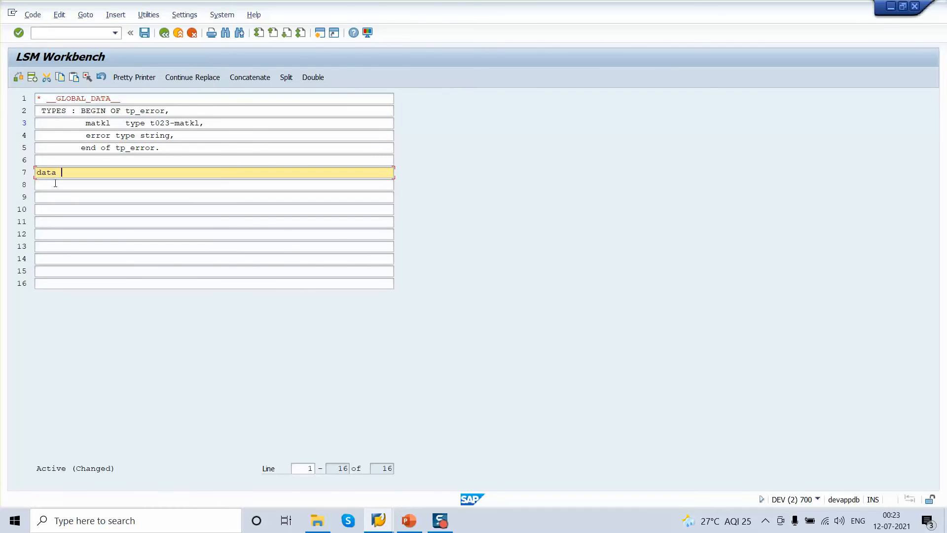
text(: gt_)
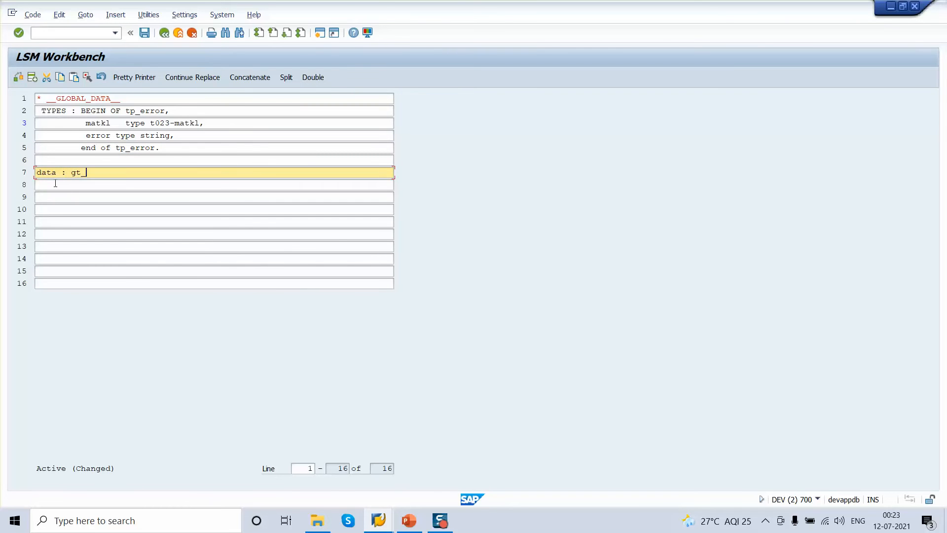
text(error)
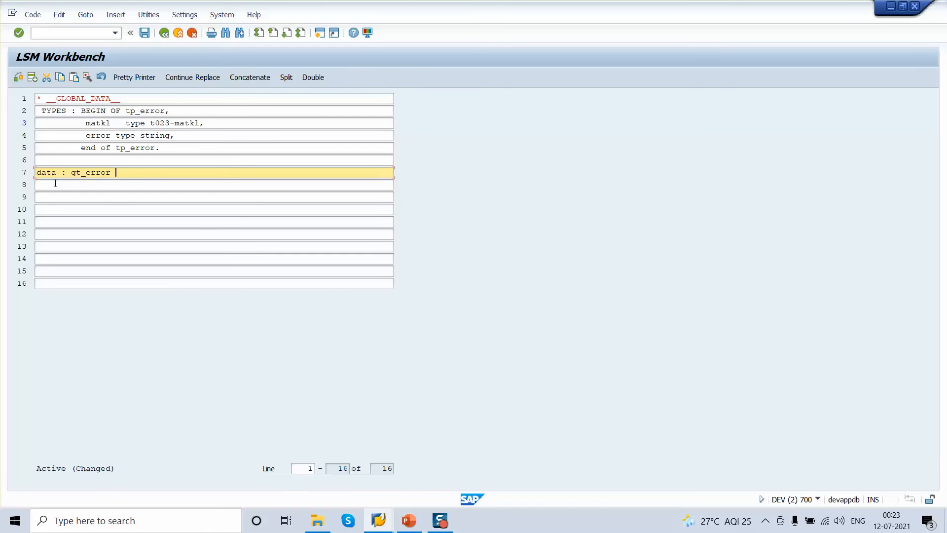
text(type sta)
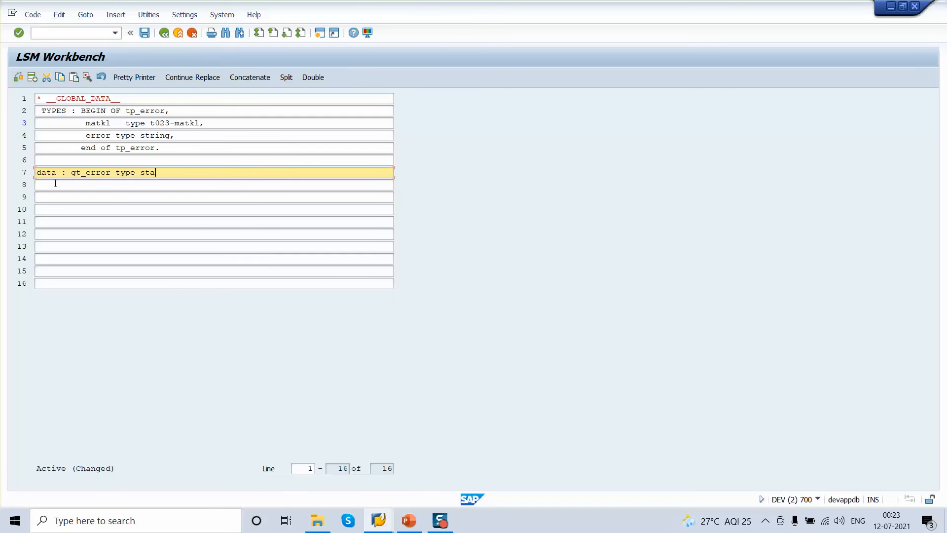
text(ndad=)
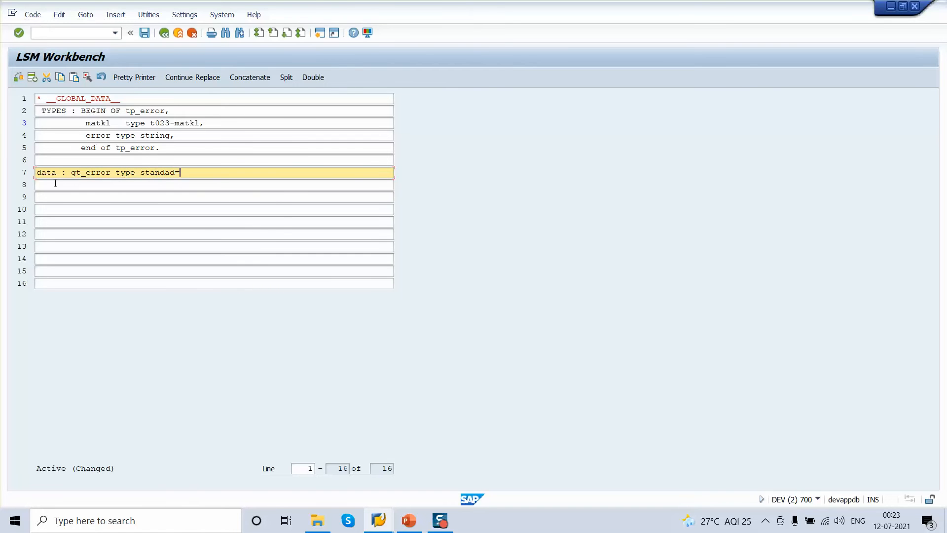
key(BackSpace)
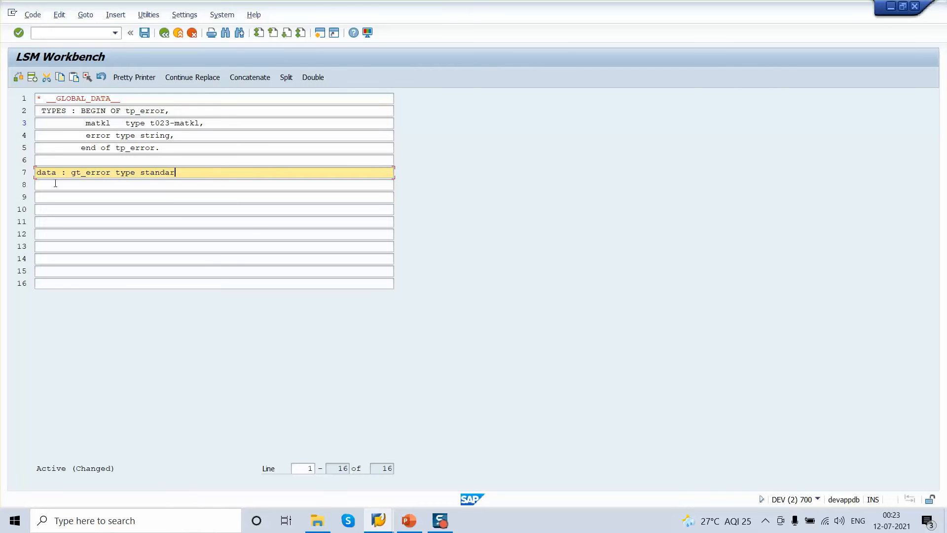
text(d t)
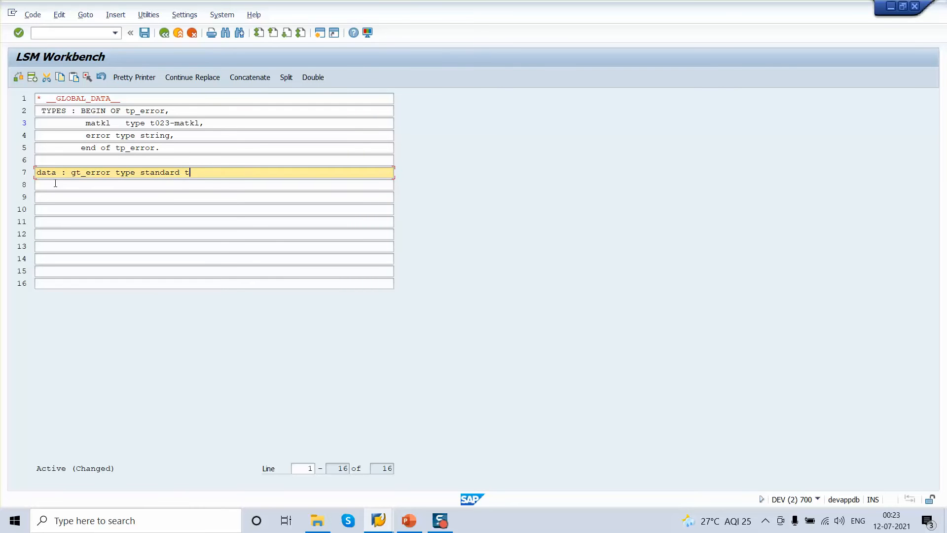
text(able)
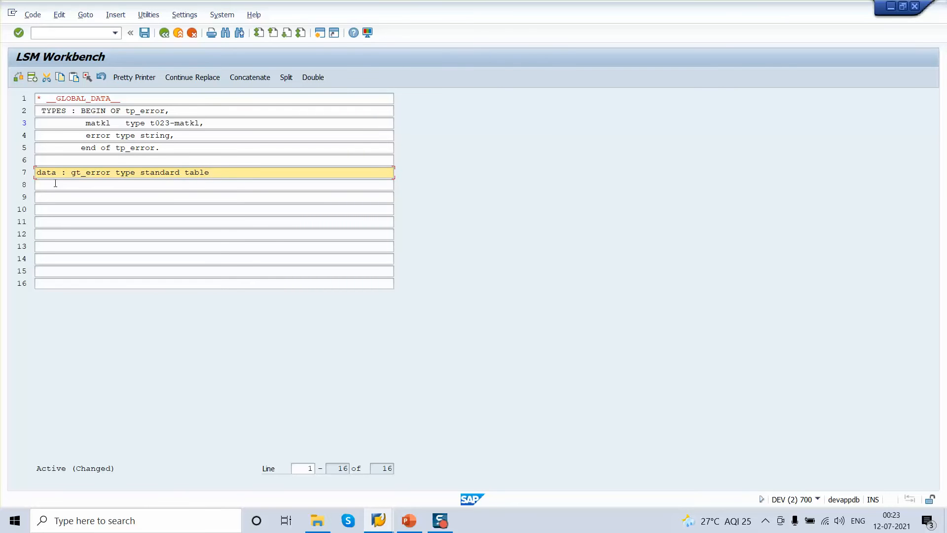
text(of tp_er)
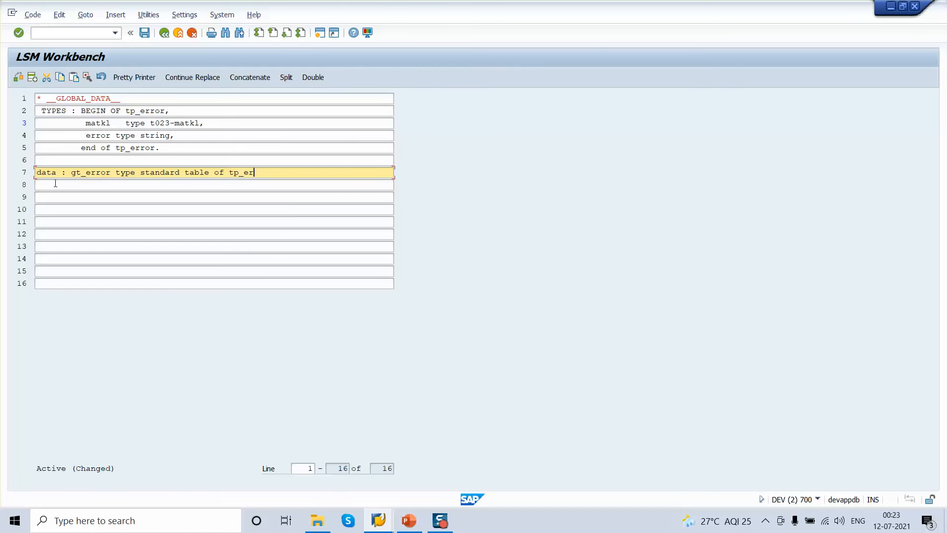
key(BackSpace)
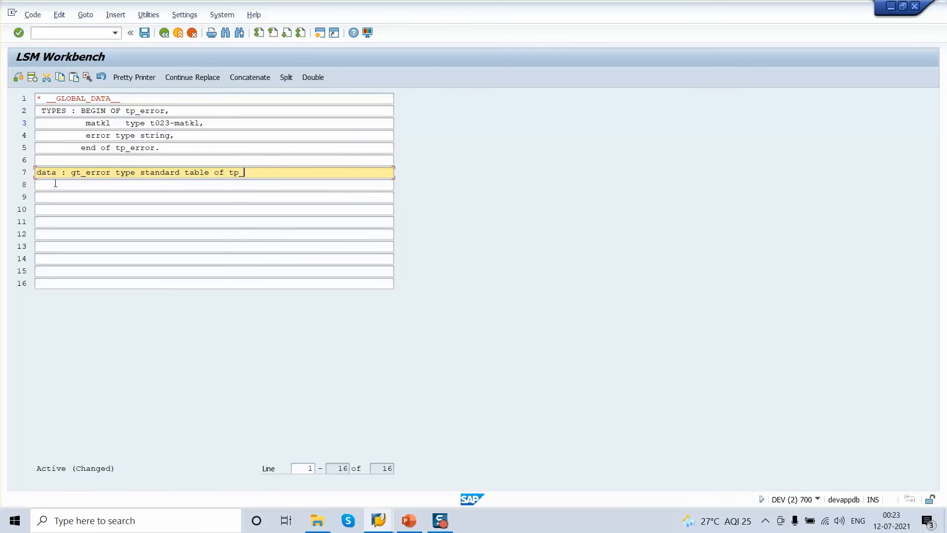
text(error,)
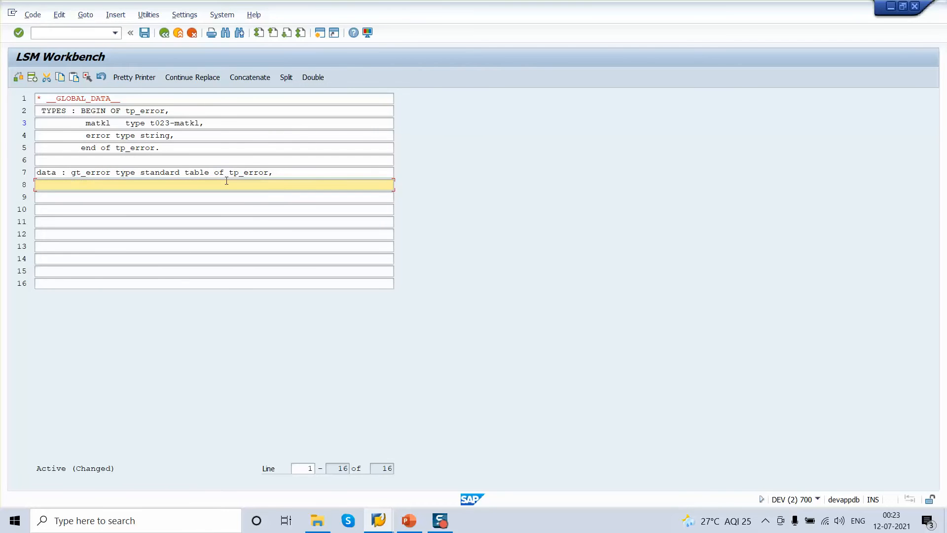
text(gs_err)
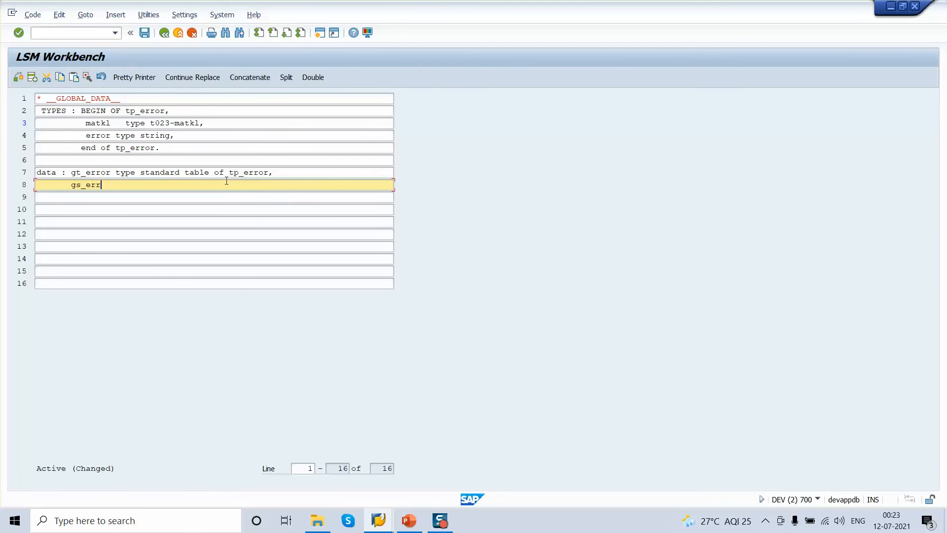
text(or type)
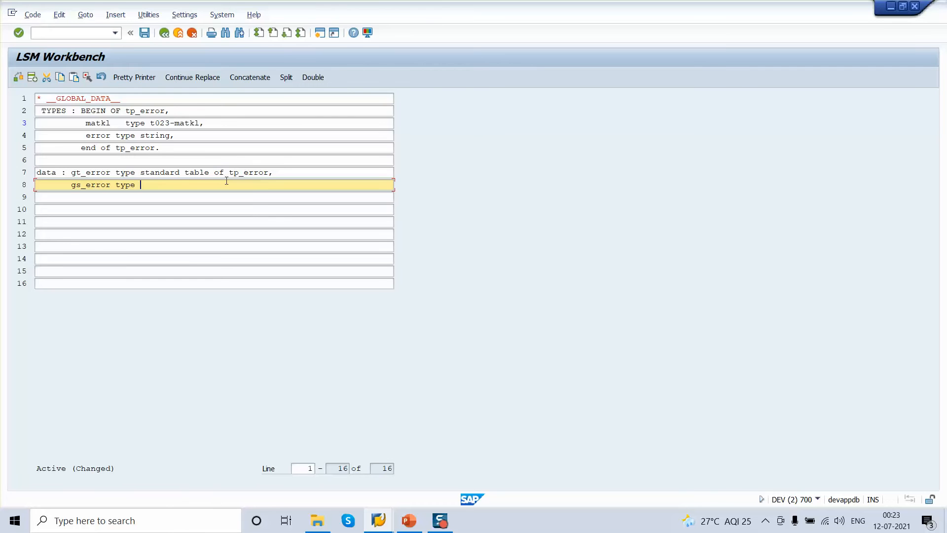
text(tp_err)
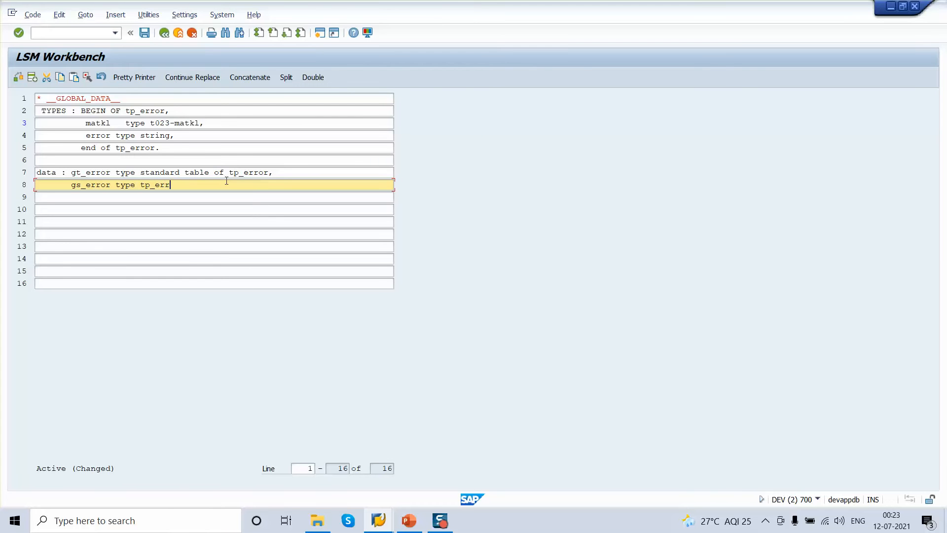
text(or.)
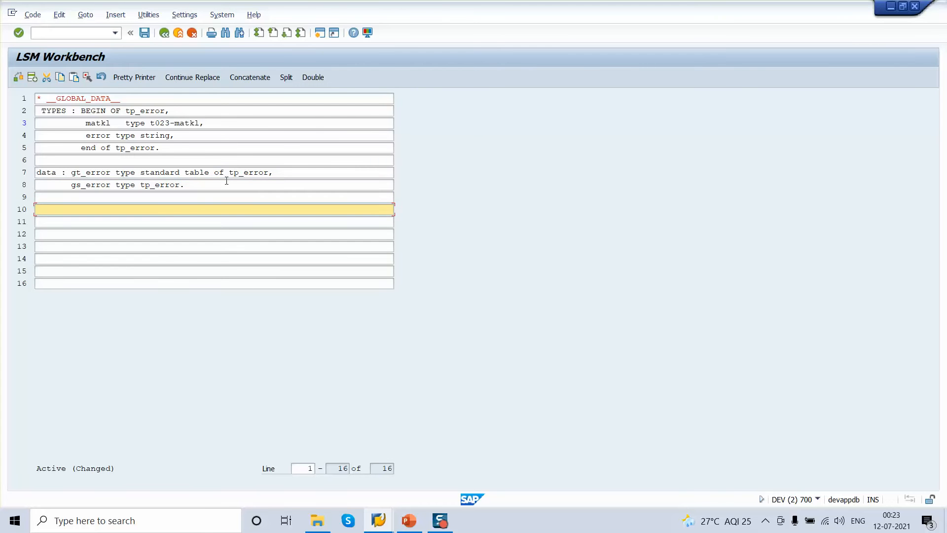
Step: Declare 'data : gv_matkl type t023-matkl'
text(data)
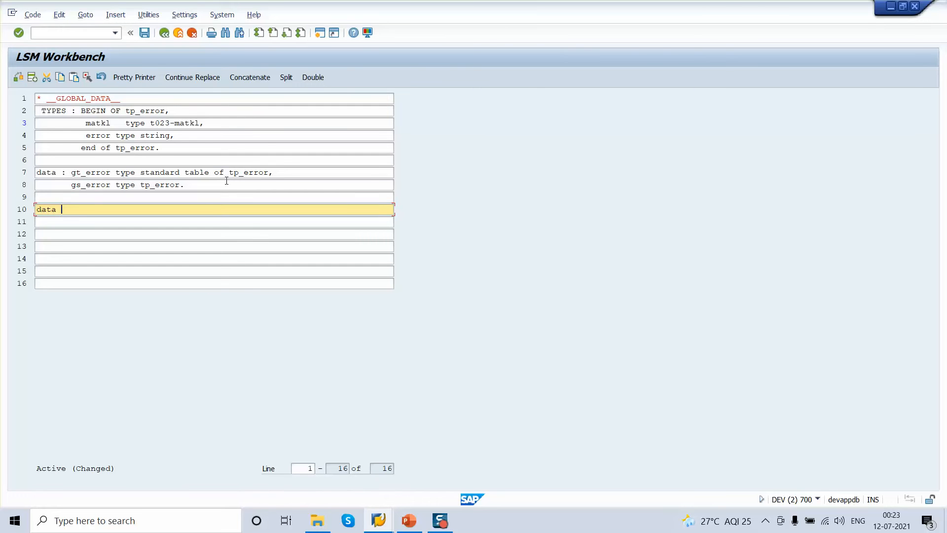
text(: gv)
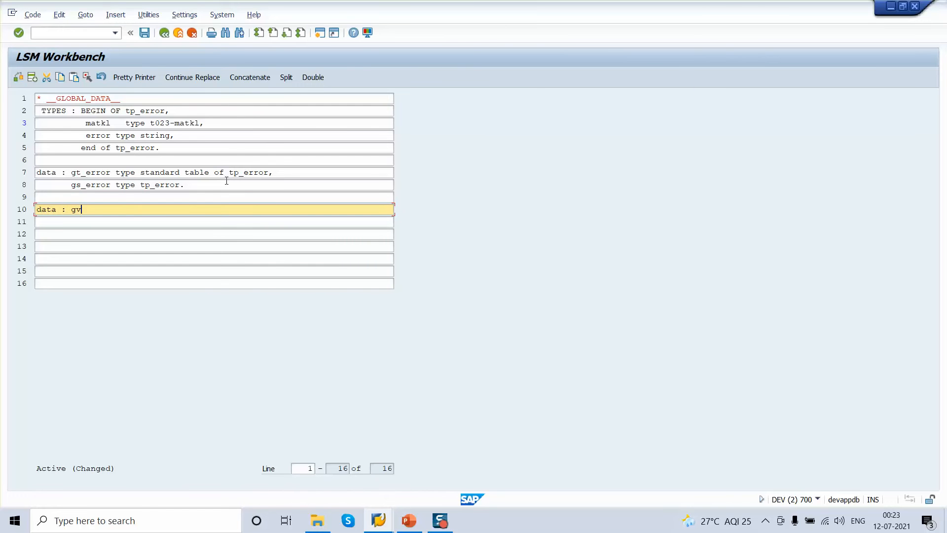
text(_matkl)
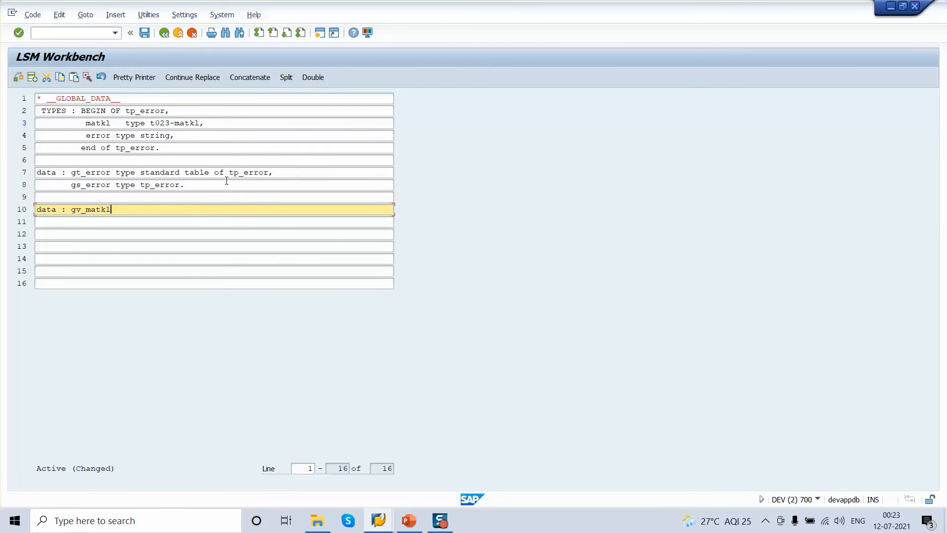
text(type)
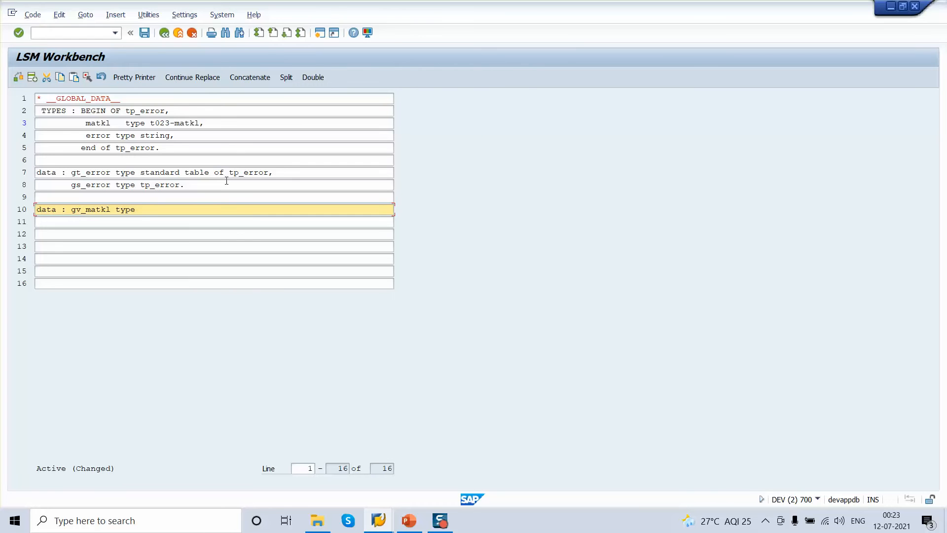
text(t0)
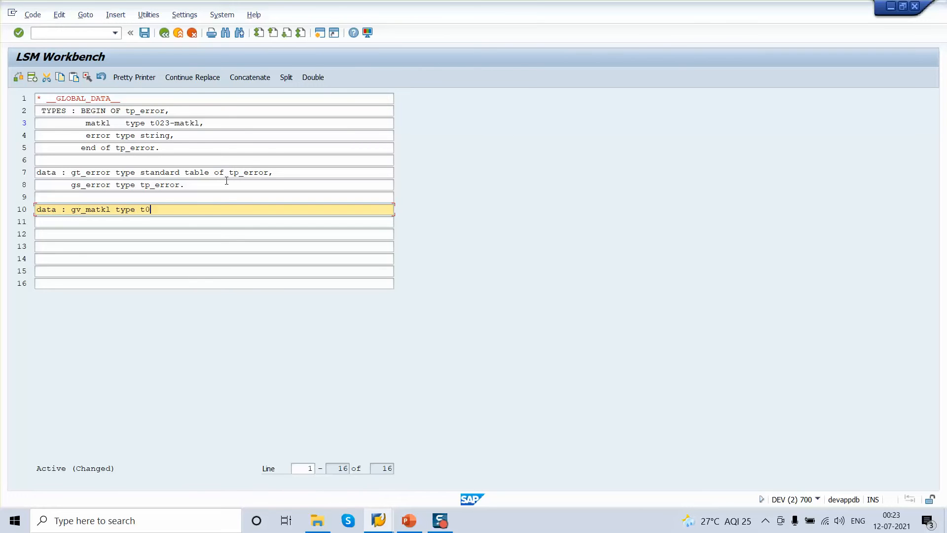
text(23-matkl)
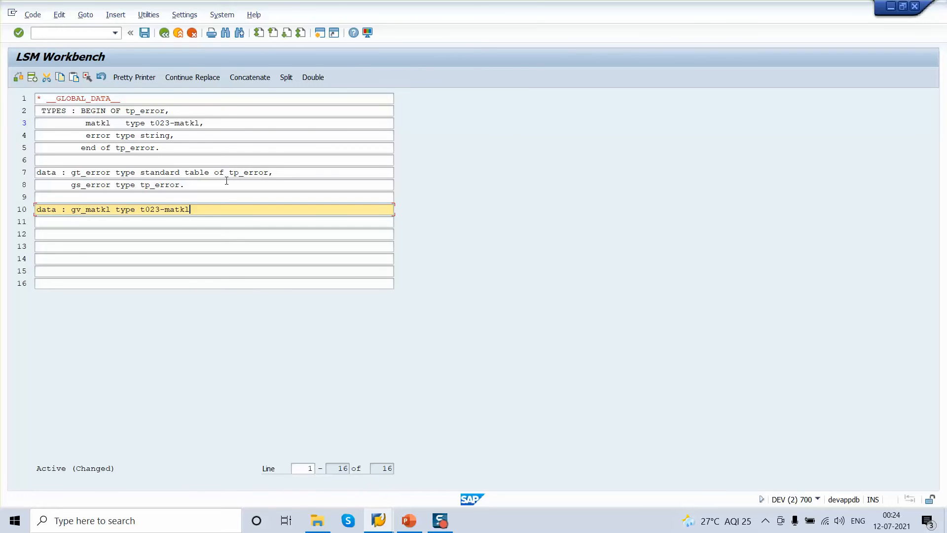
Step: End the gv_matkl declaration with a period, save, and pass the syntax check
text(.)
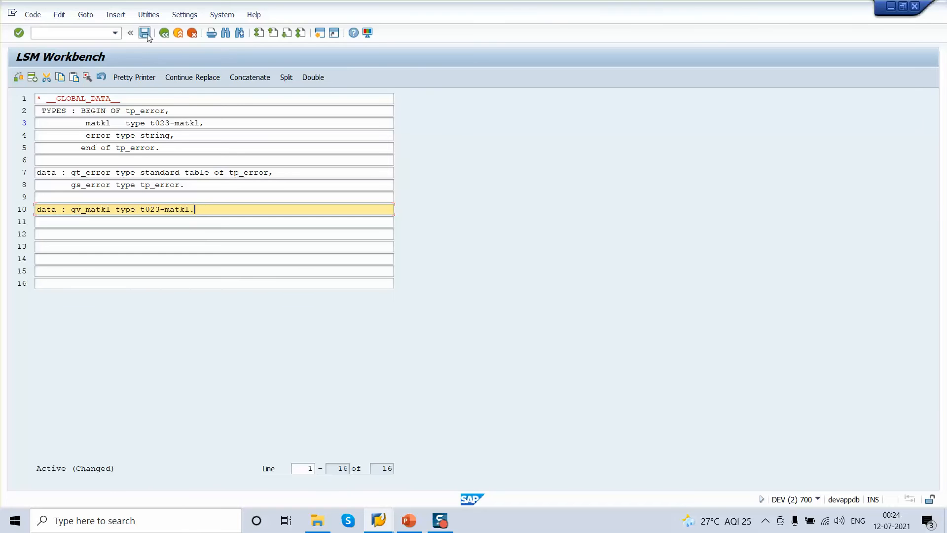
click(145, 32)
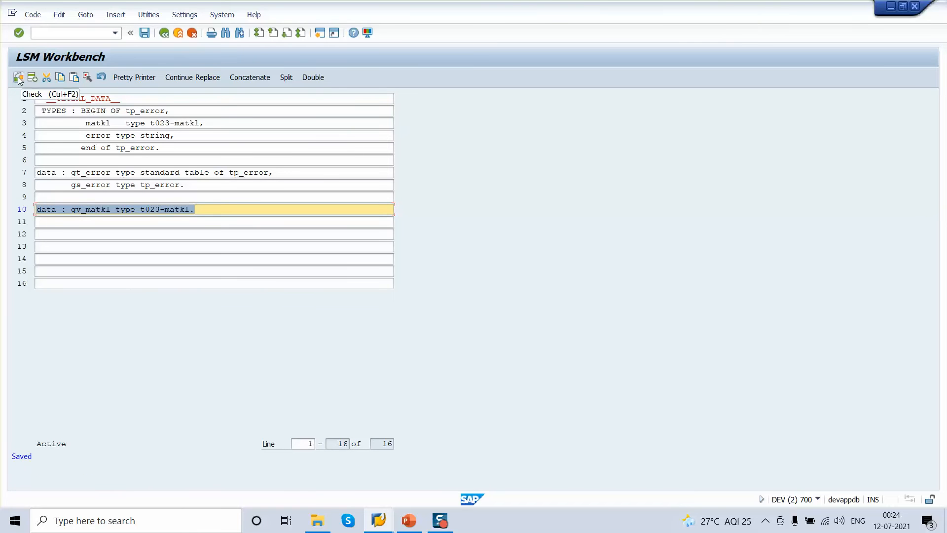
click(18, 76)
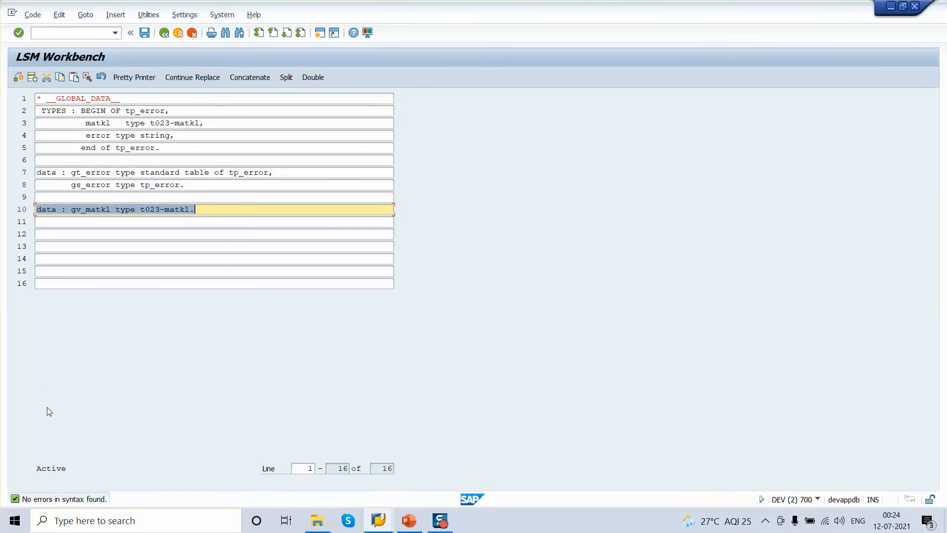
mouse_move(44, 506)
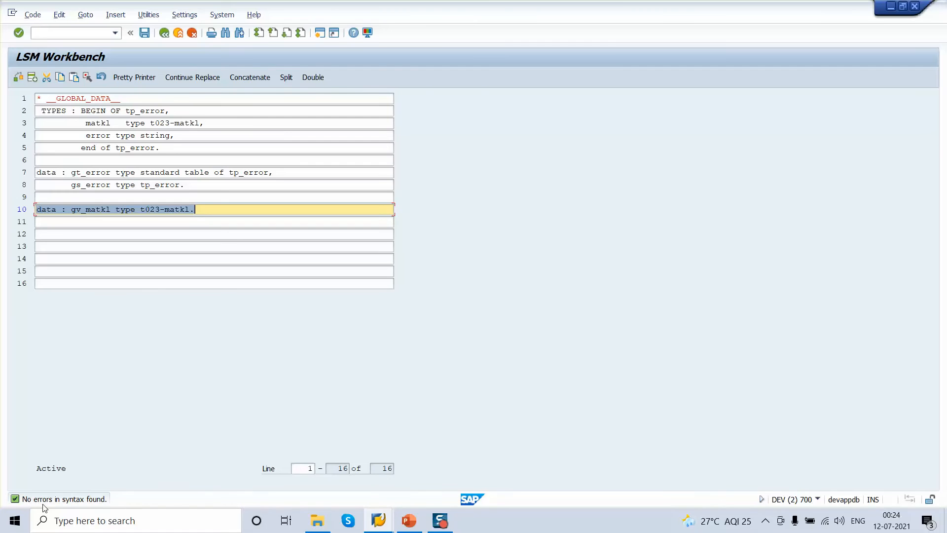
mouse_move(171, 330)
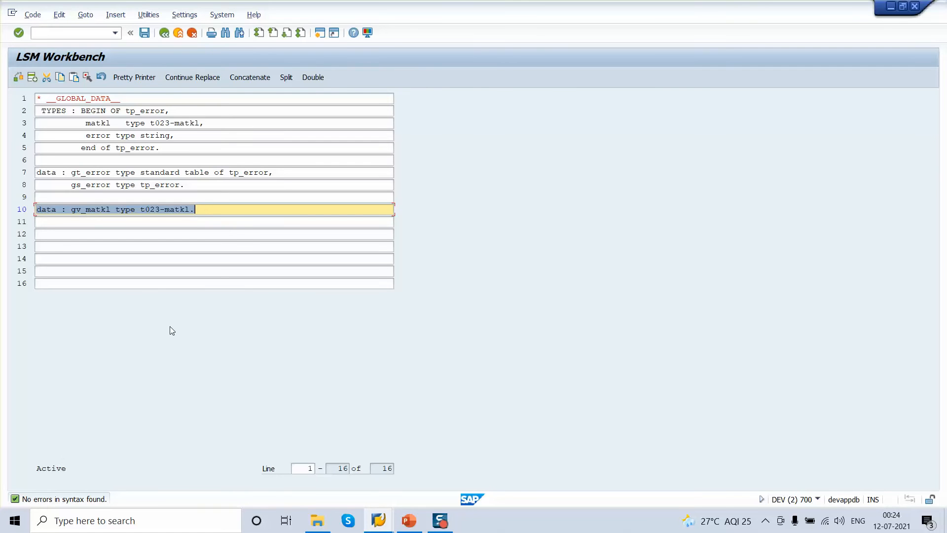
mouse_move(127, 133)
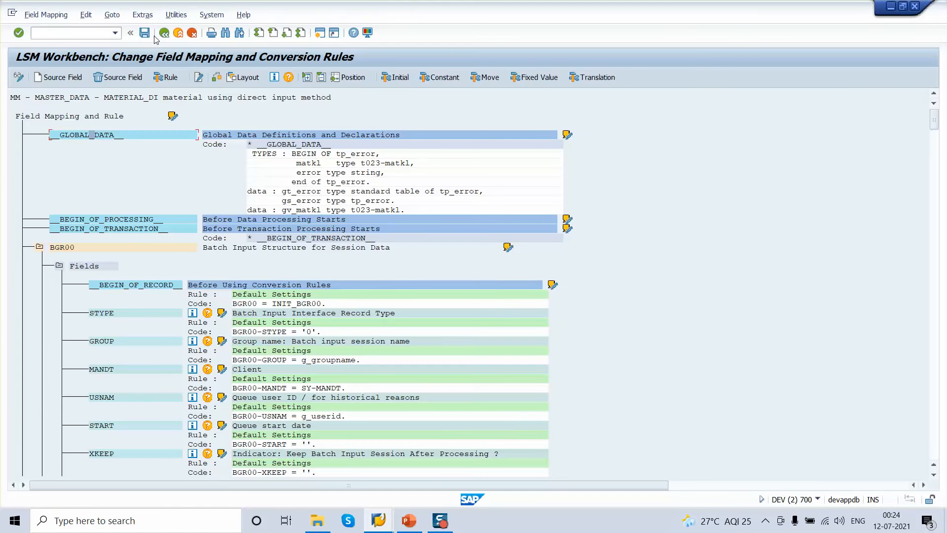
mouse_move(145, 33)
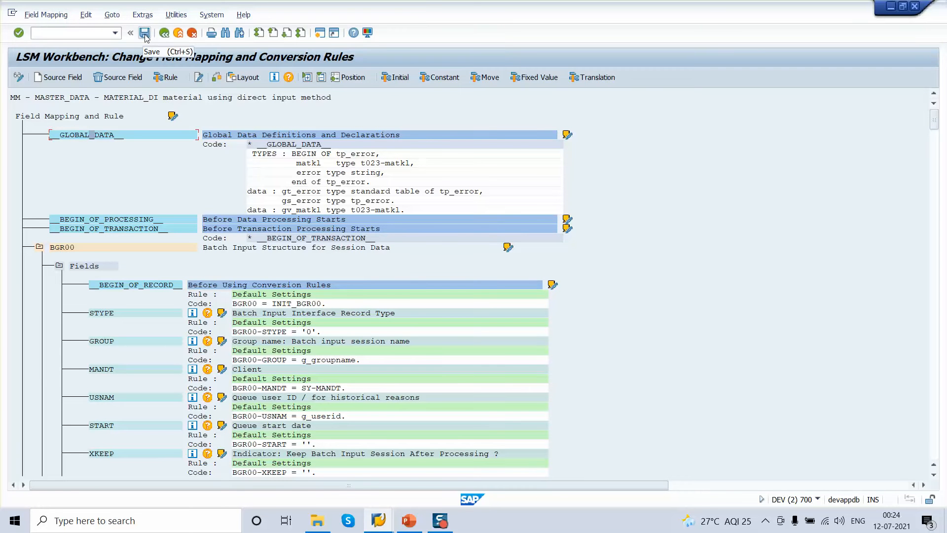
Step: Save the field mapping with the new global data declarations
click(144, 33)
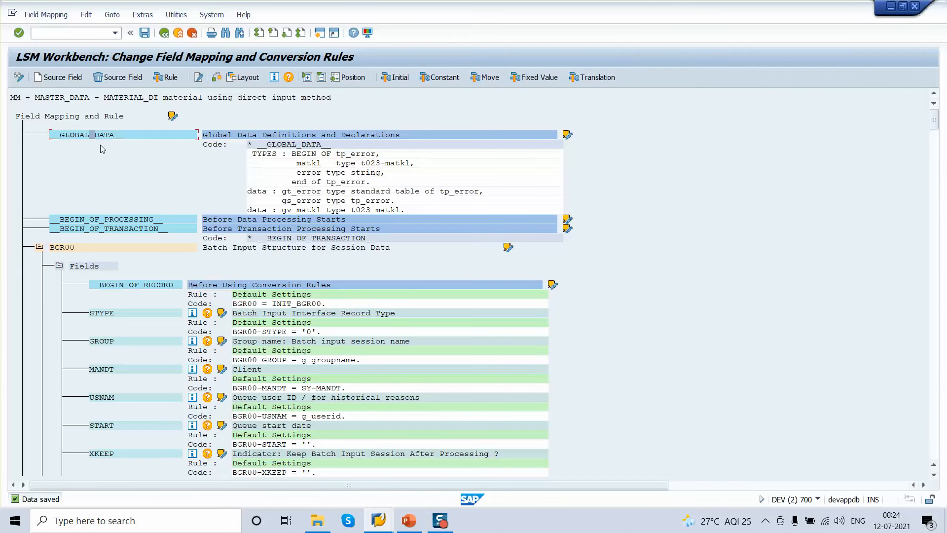
mouse_move(85, 232)
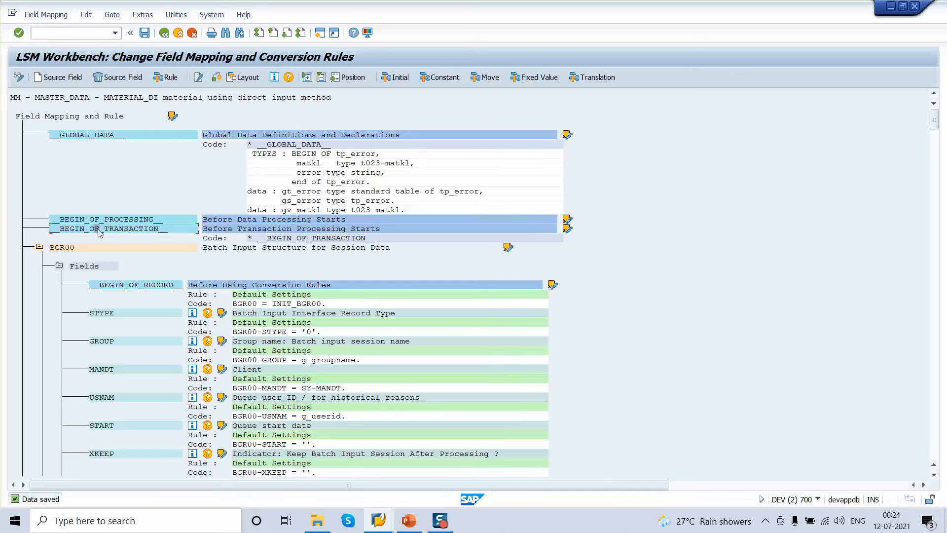
mouse_move(97, 233)
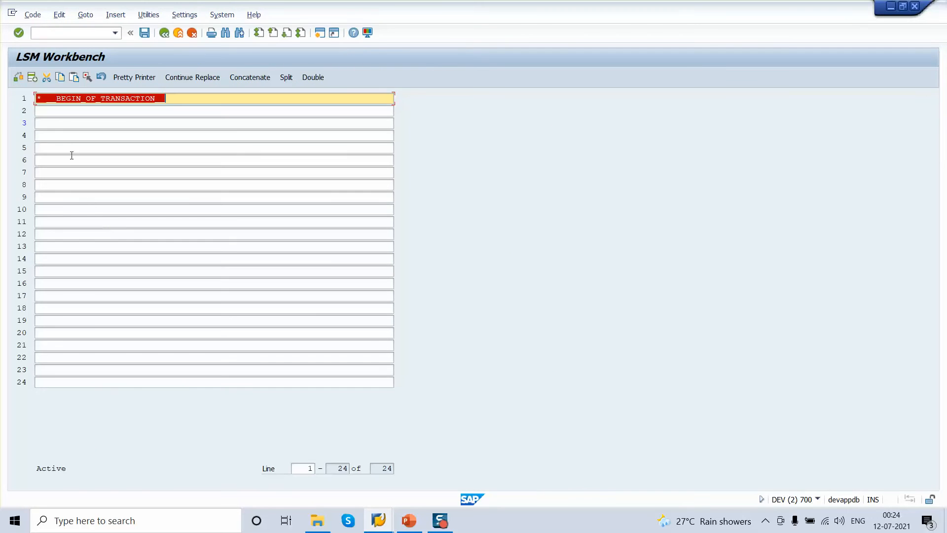
Step: Write 'clear :gv_matkl.' on line 3 and begin 'select single matkl' on line 5
click(214, 123)
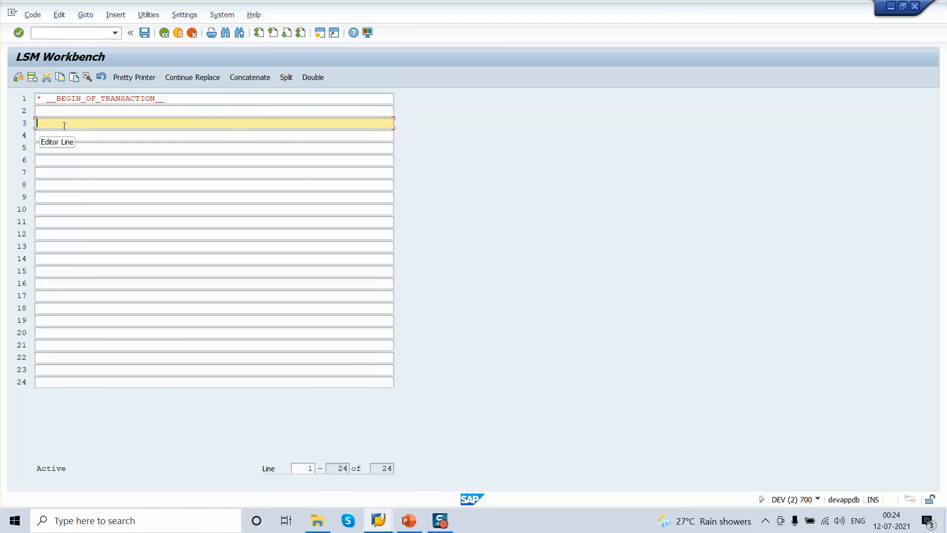
text(clear)
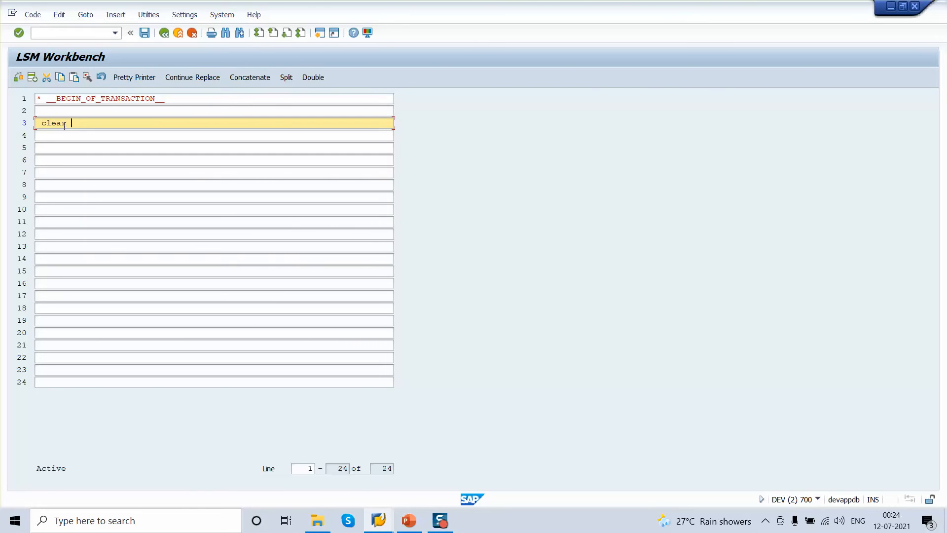
text(:)
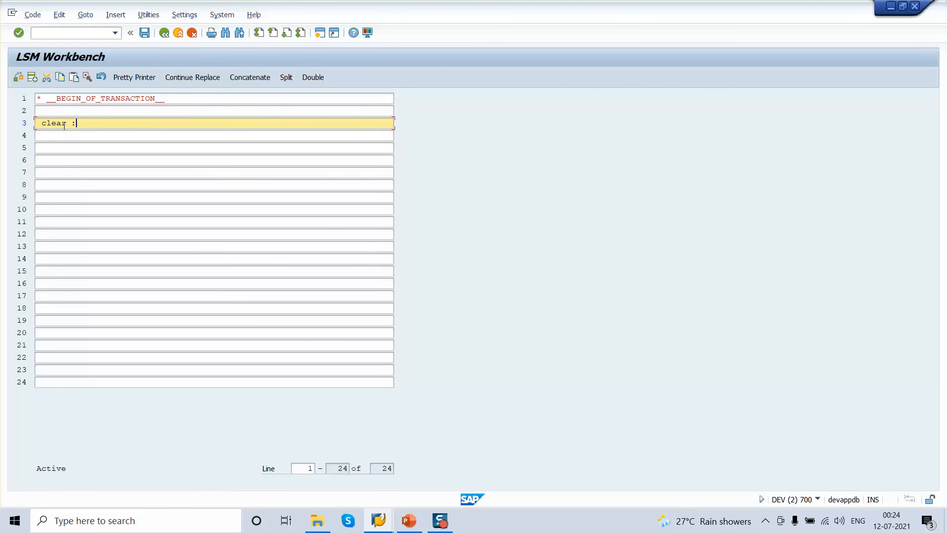
text(gv_)
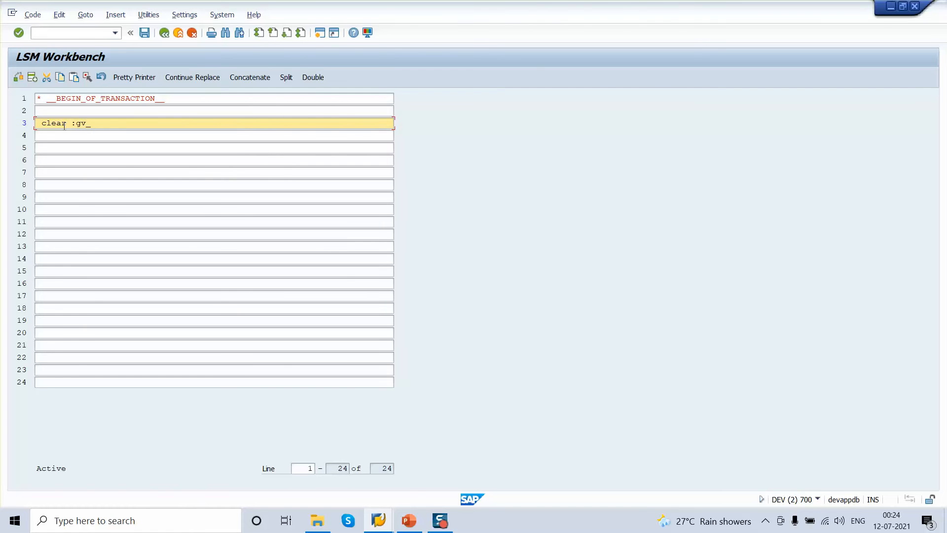
text(matkl.)
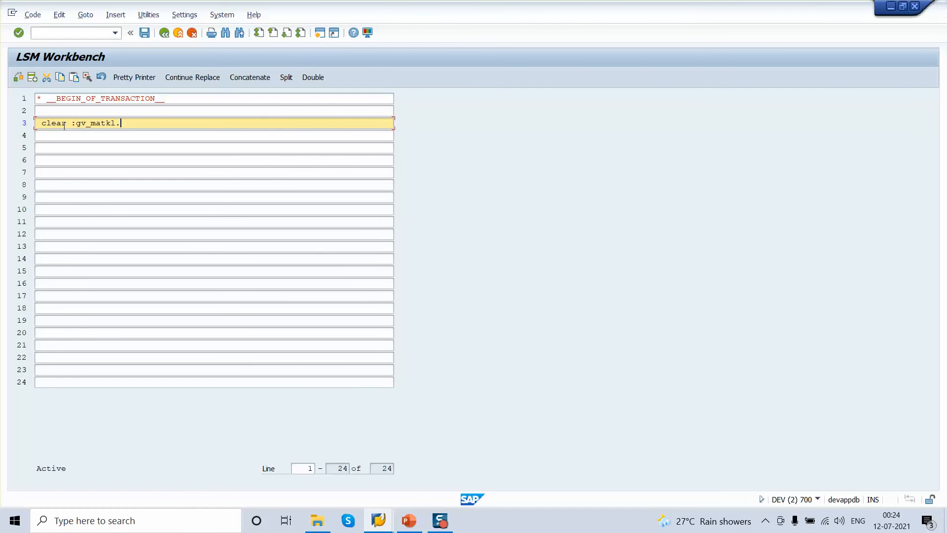
text(s)
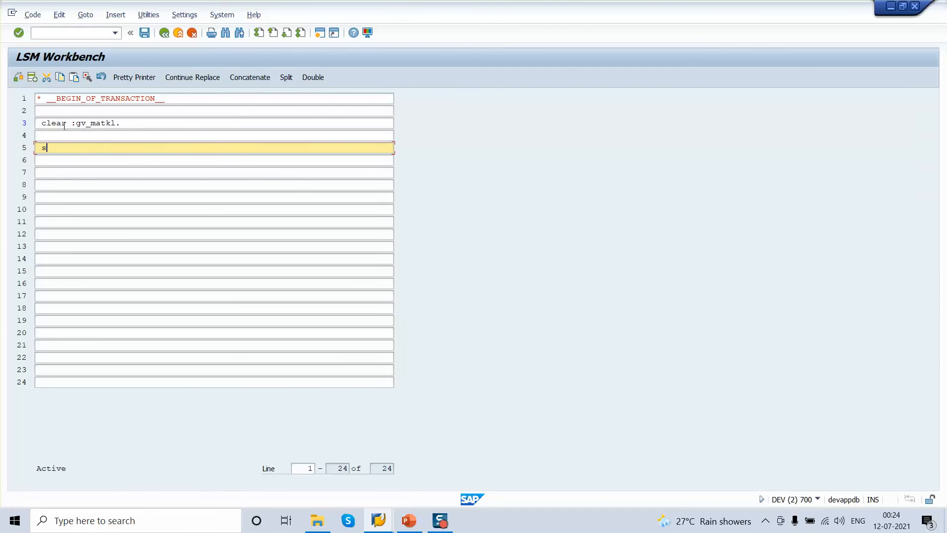
text(elect sin)
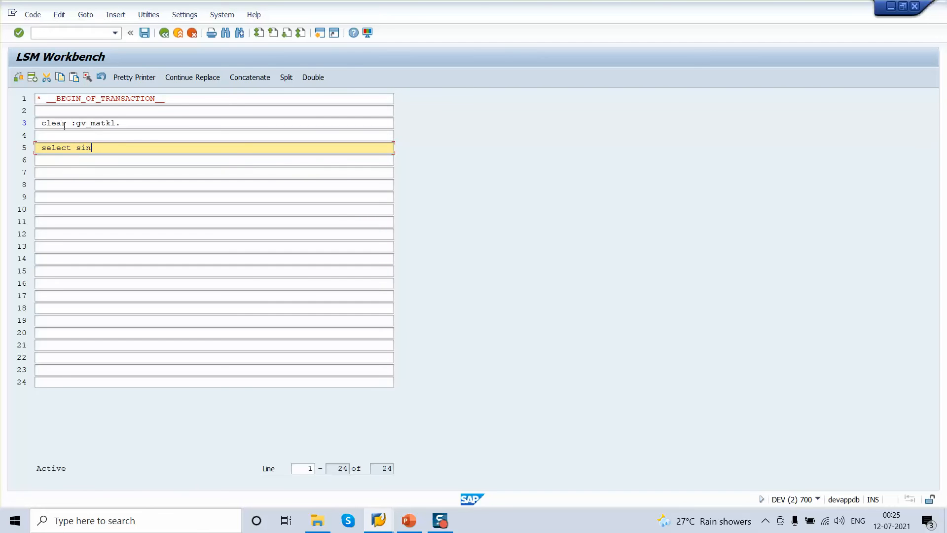
text(gle)
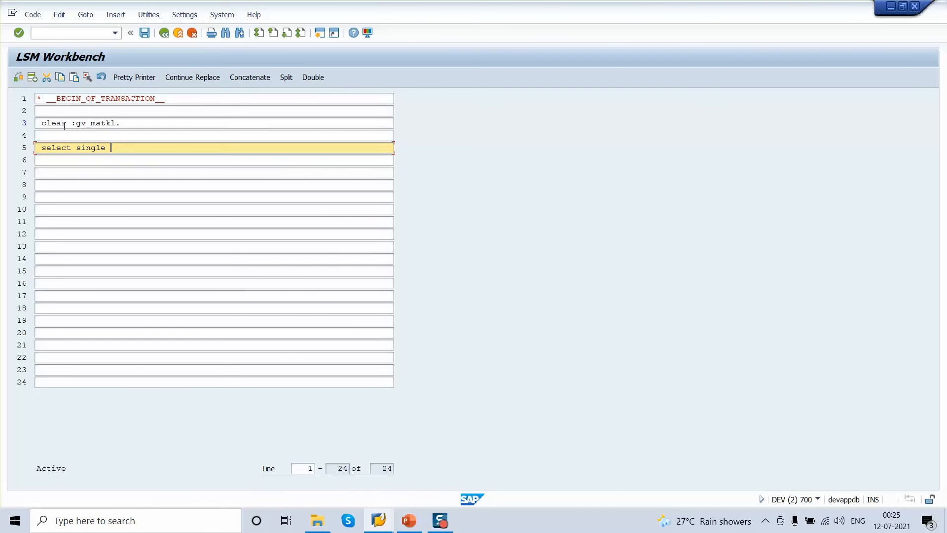
text(matkl)
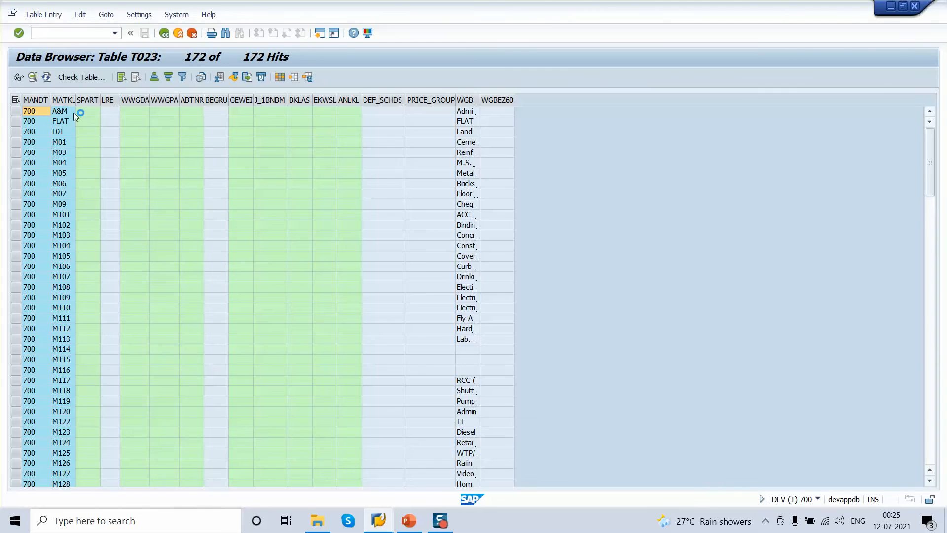
Step: Scroll through the T023 material group entries down to the last of 172
scroll(down, 3)
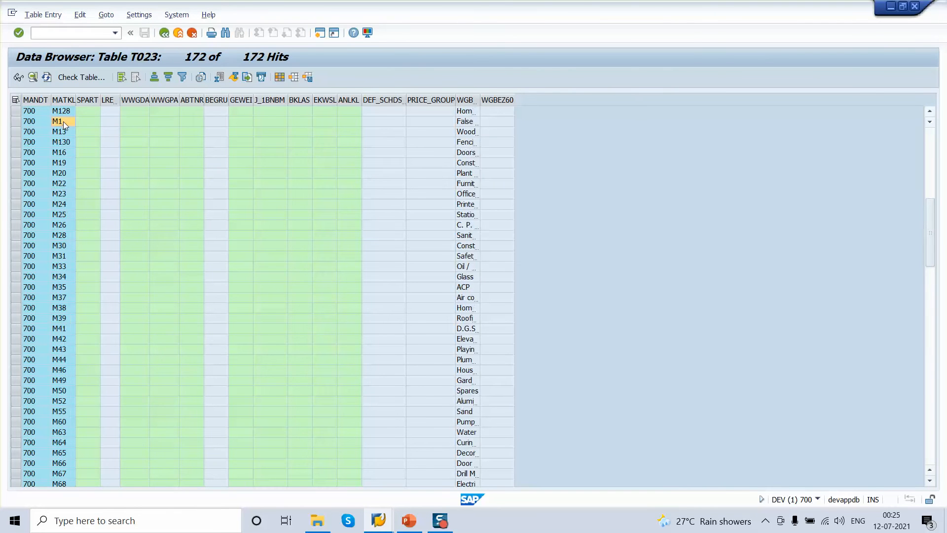
scroll(down, 3)
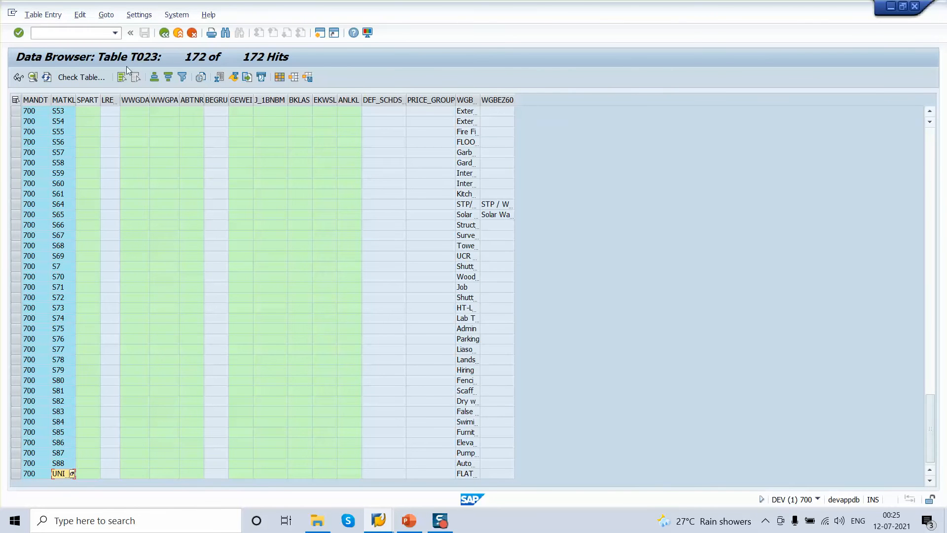
click(165, 33)
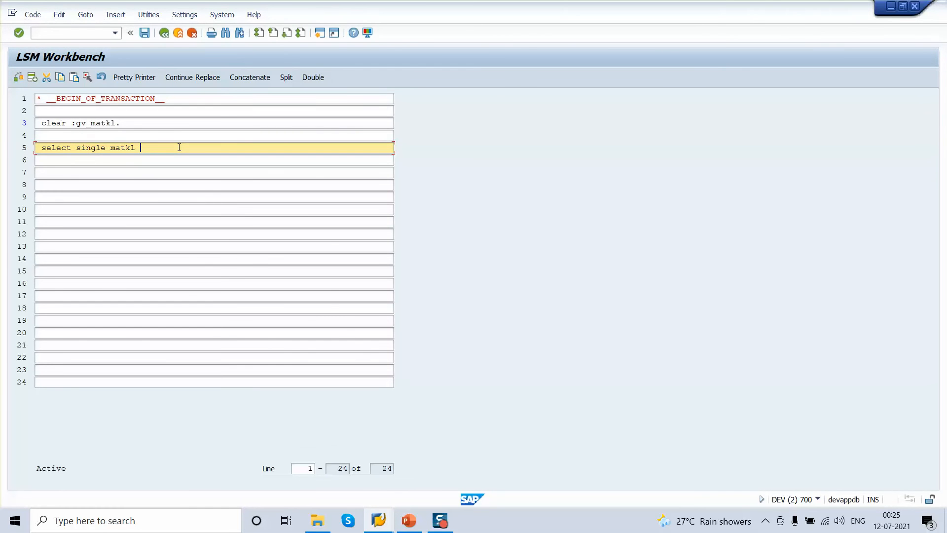
Step: Complete the select with 'from t023 into gv_matkl where zmm01str-matkl.'
text(from)
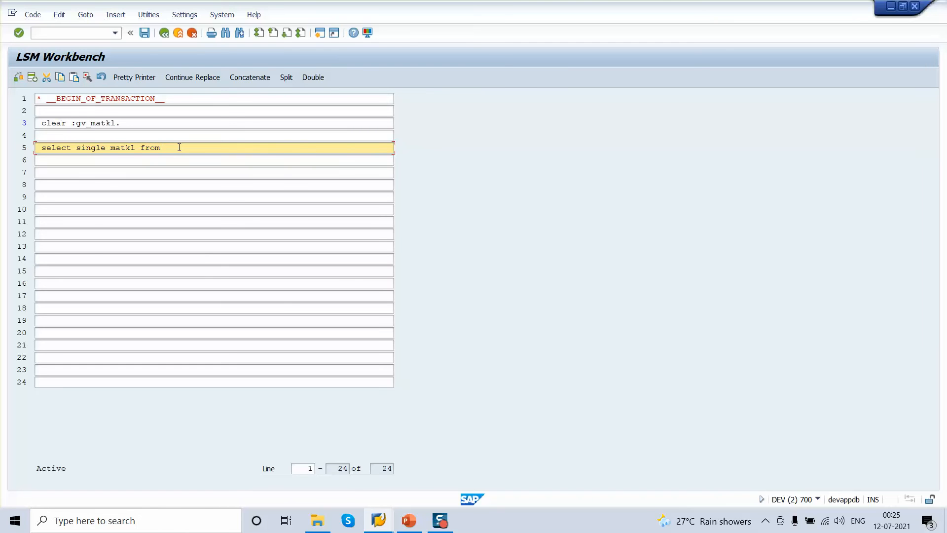
text(t023)
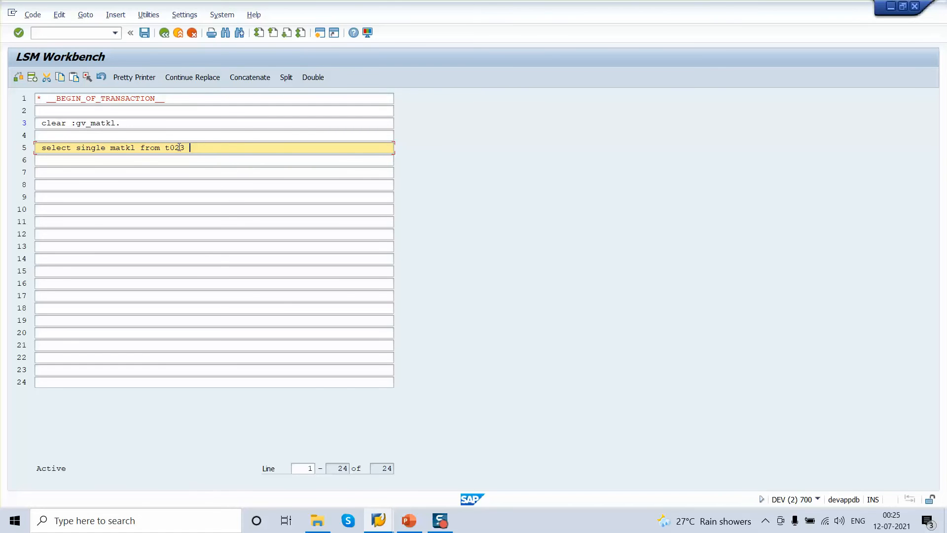
text(into gv)
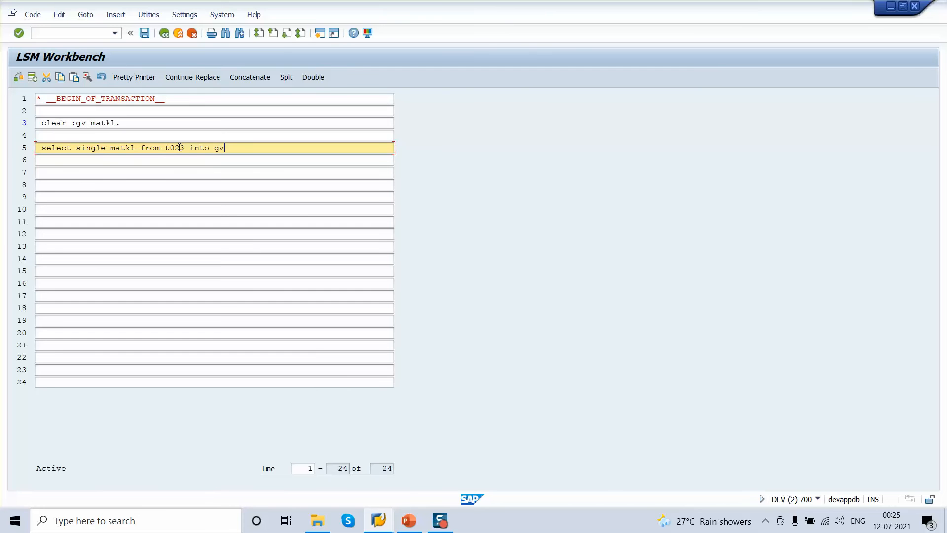
text(_matkl)
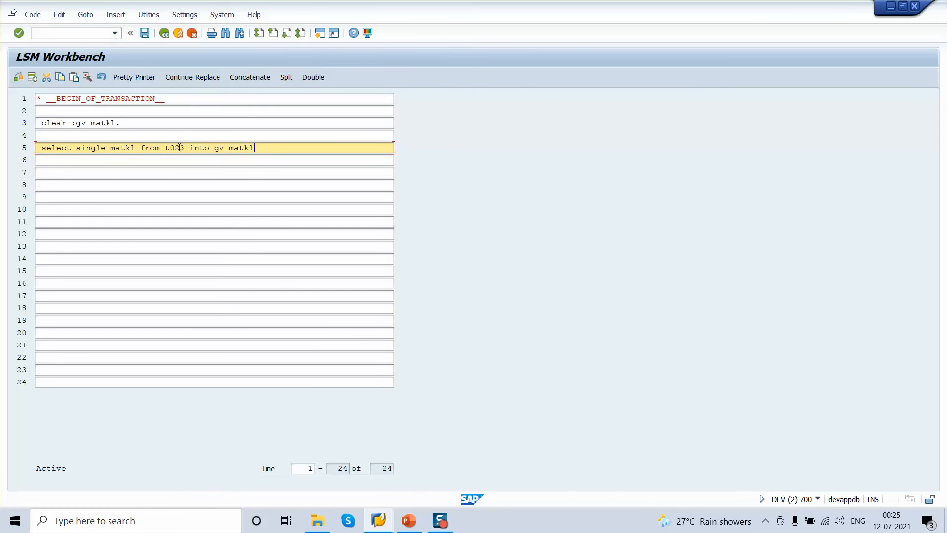
text(where)
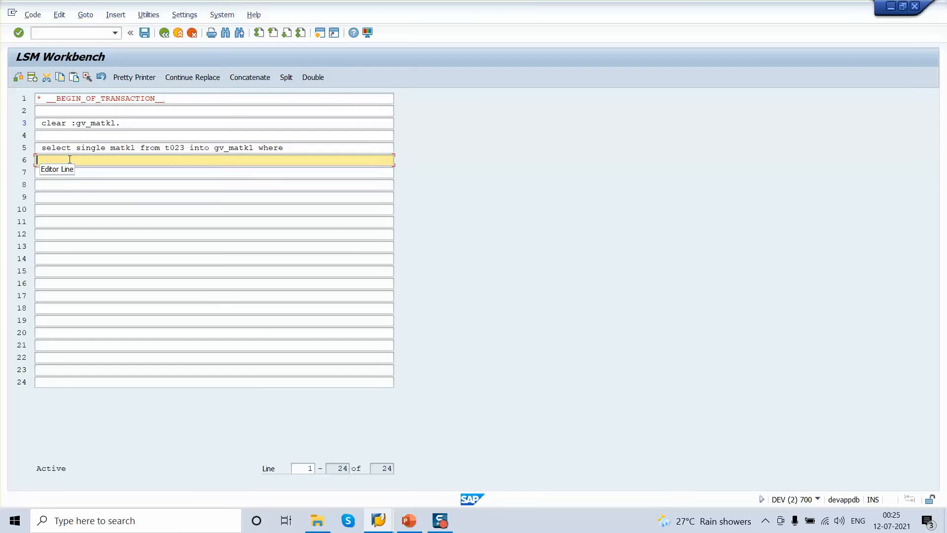
text(z)
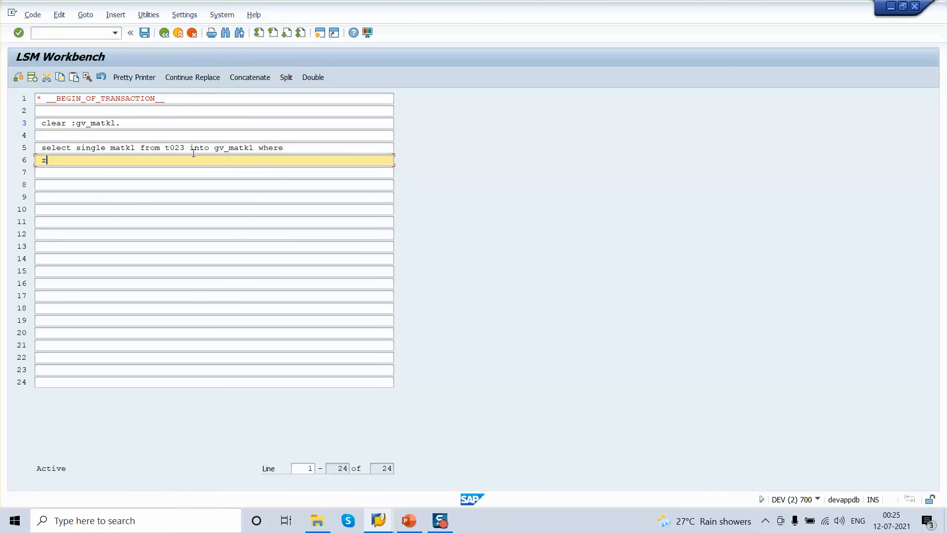
text(mm01str)
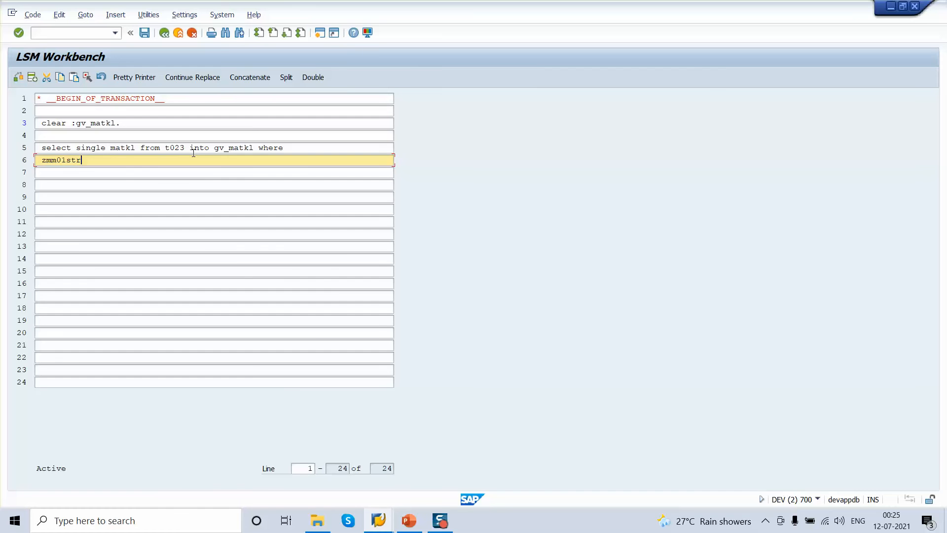
text(-)
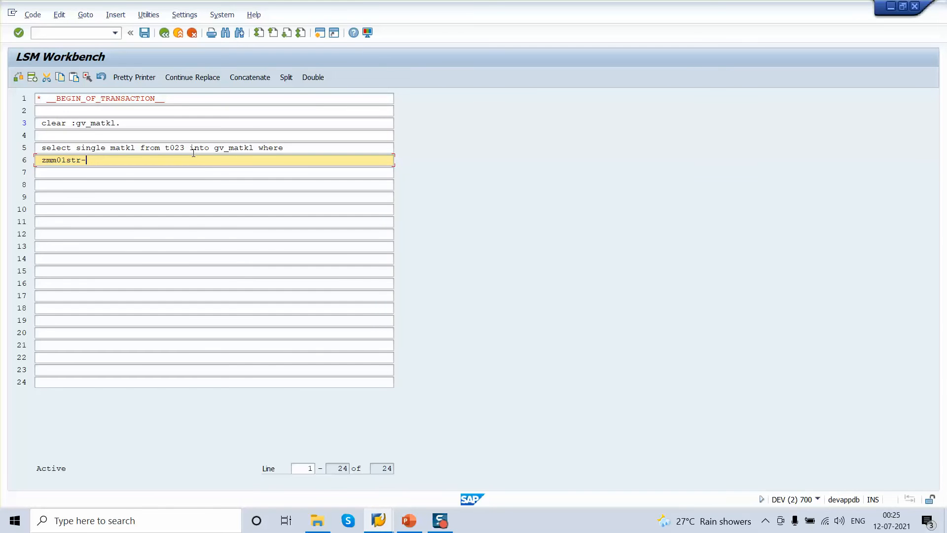
text(matkl)
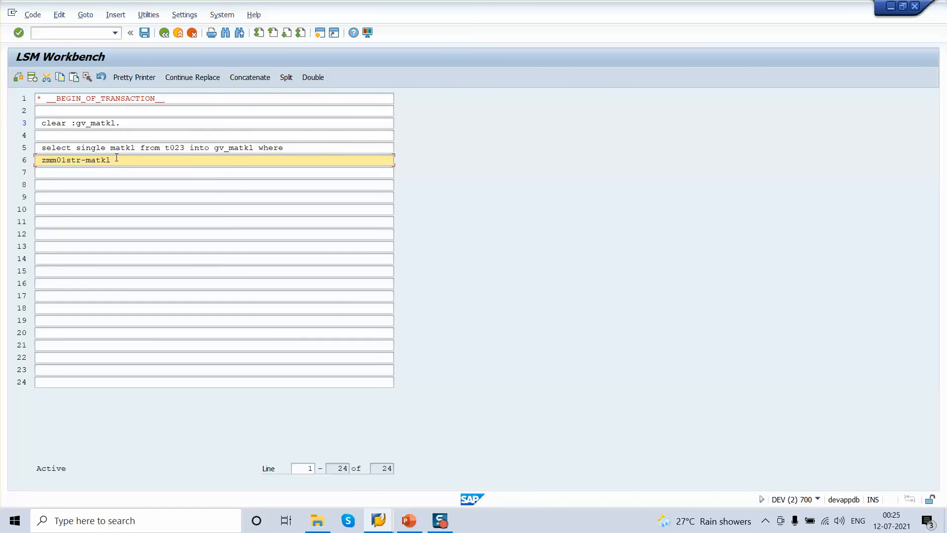
text(.)
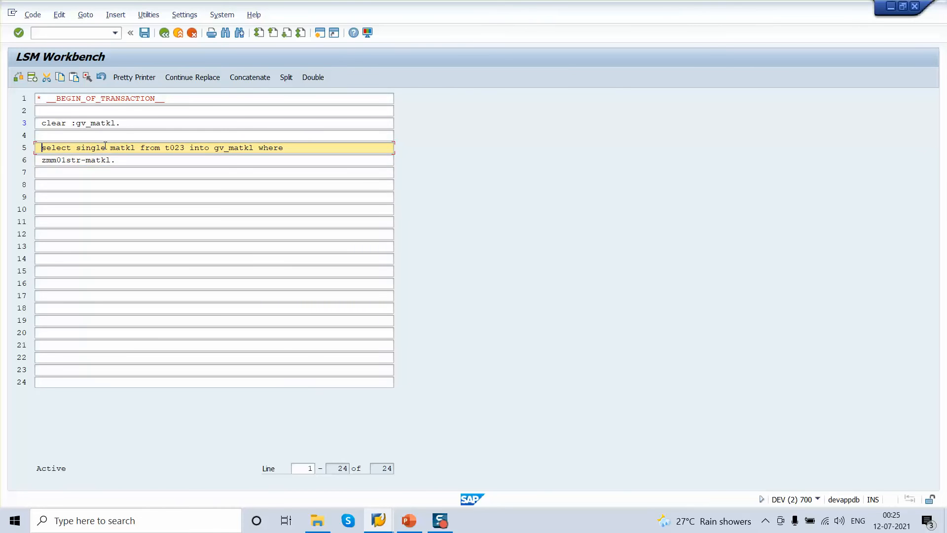
double_click(174, 148)
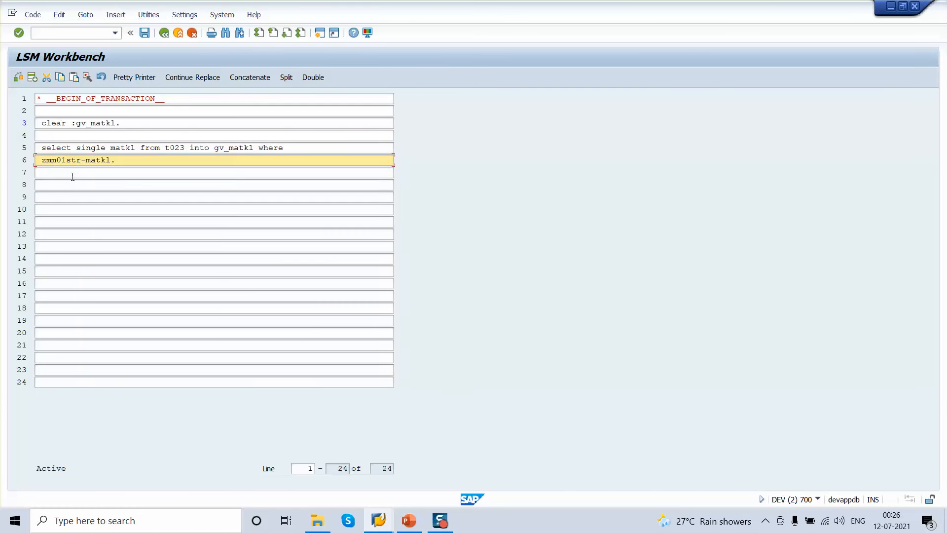
Step: Add the condition 'if gv_matkl is initial' on line 7
text(if)
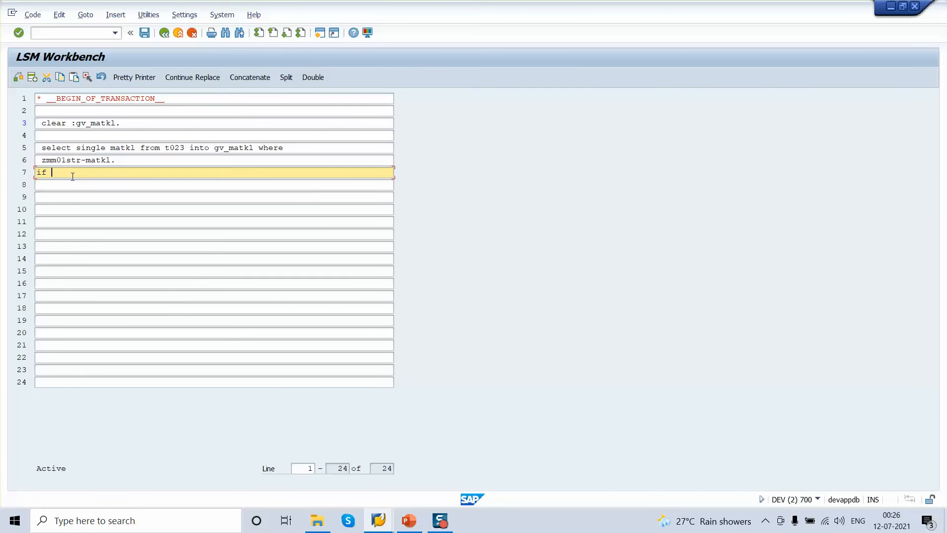
text(gv_m)
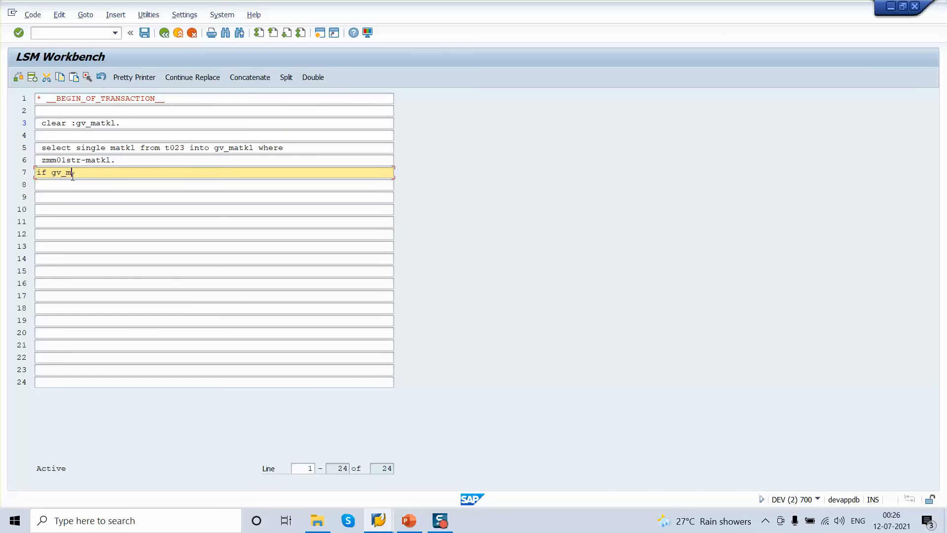
text(atkl is)
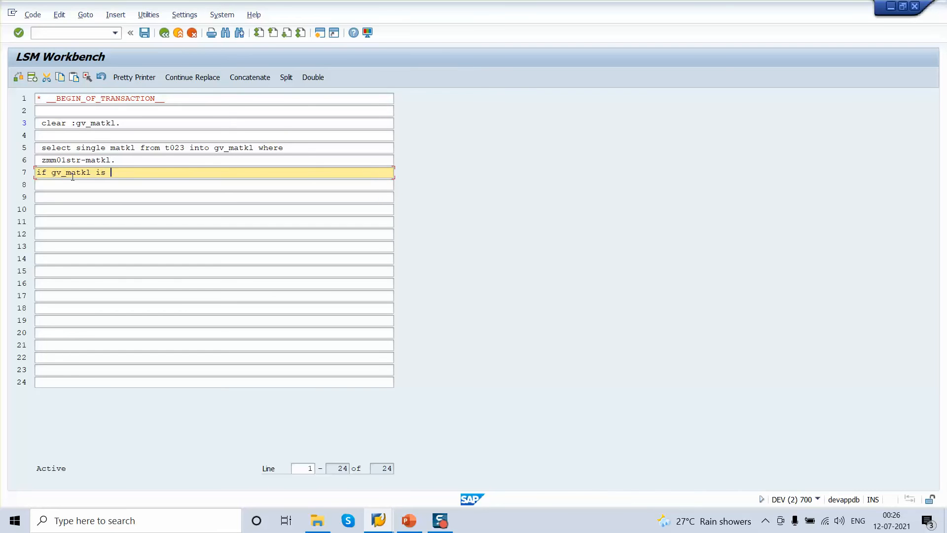
text(initial)
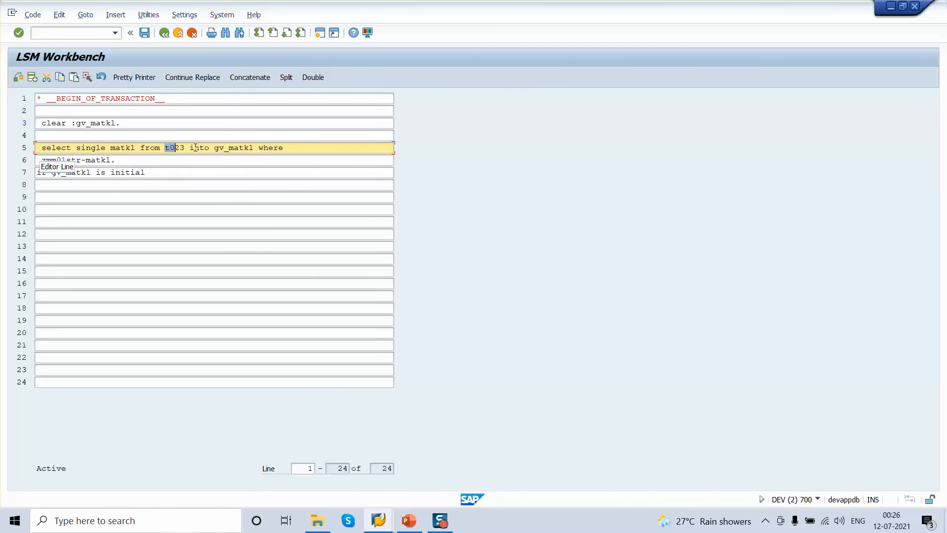
mouse_move(108, 143)
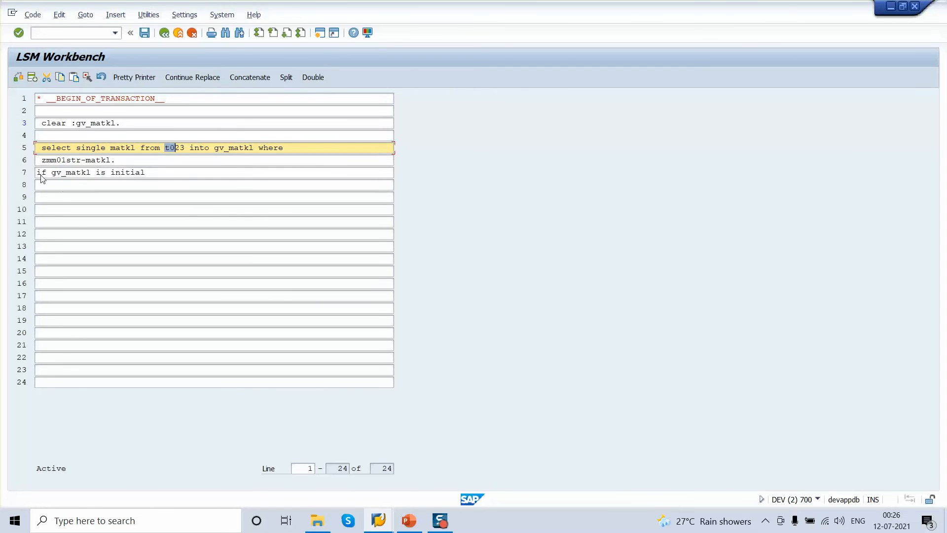
Step: On the next line, assign zmm01str-matkl to gs_error-matkl
click(91, 172)
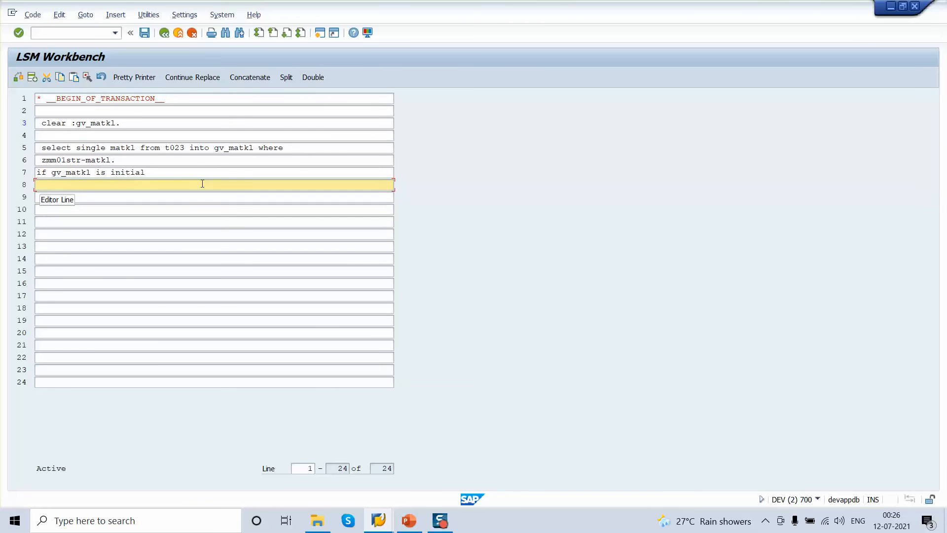
text(clear)
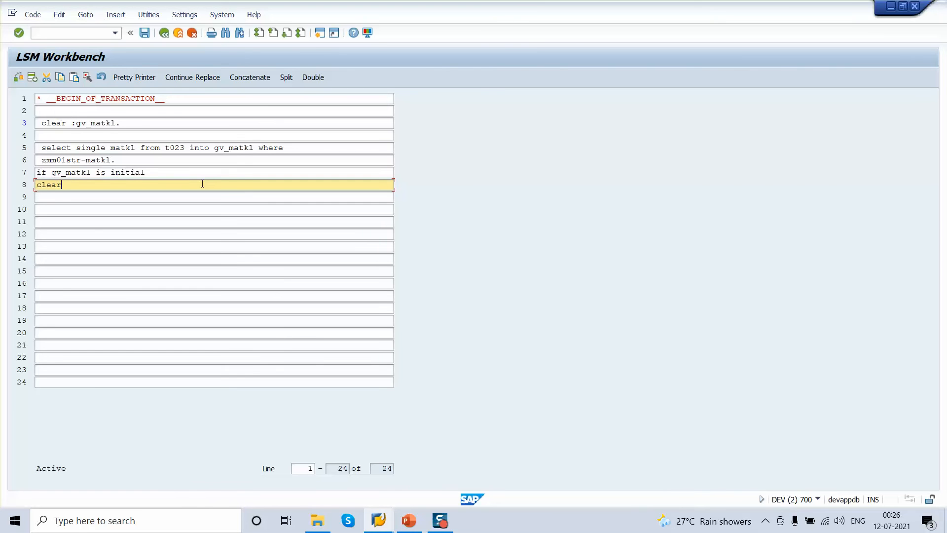
text(gs_)
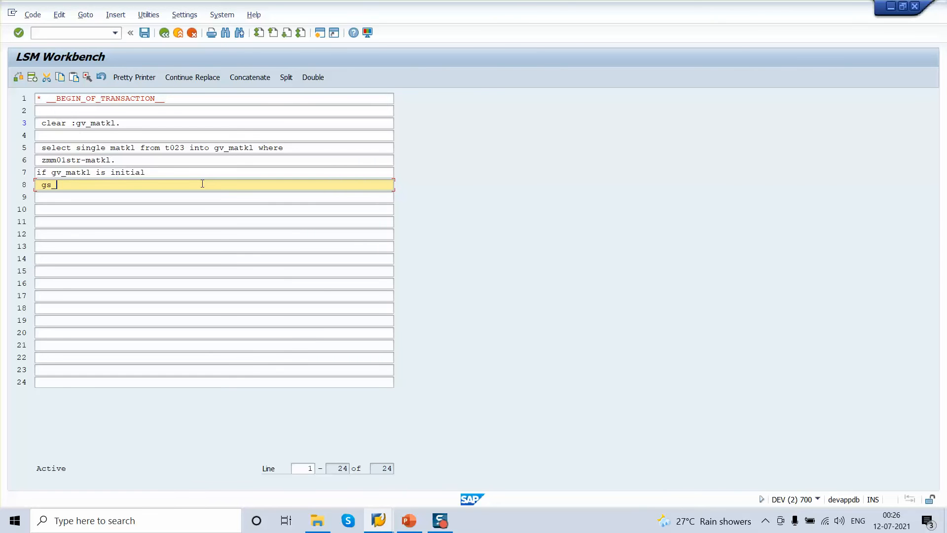
text(error)
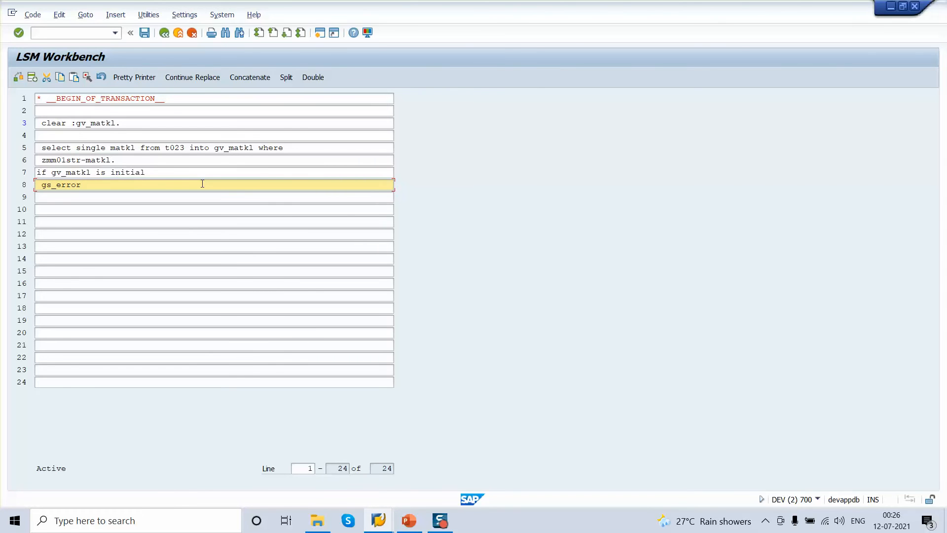
text(-matkl =)
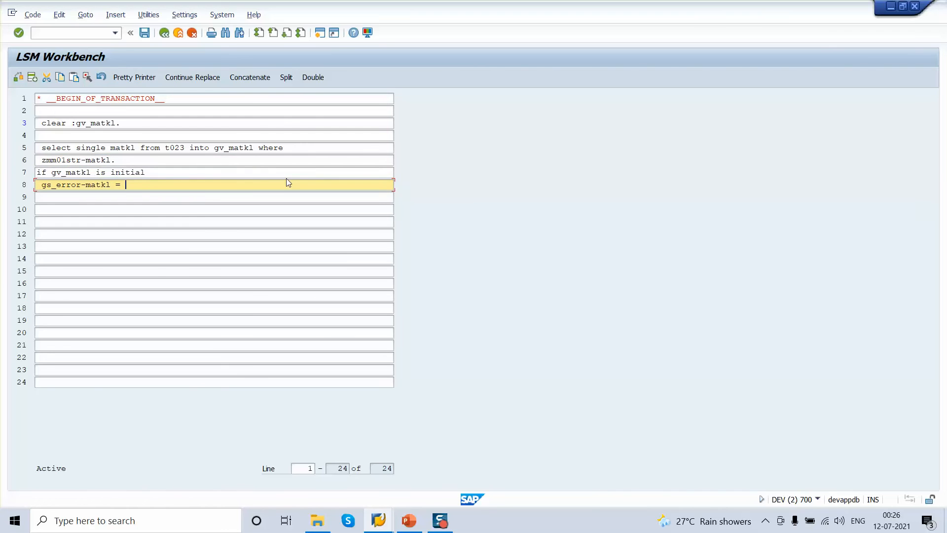
text(zmm01str-matkl.)
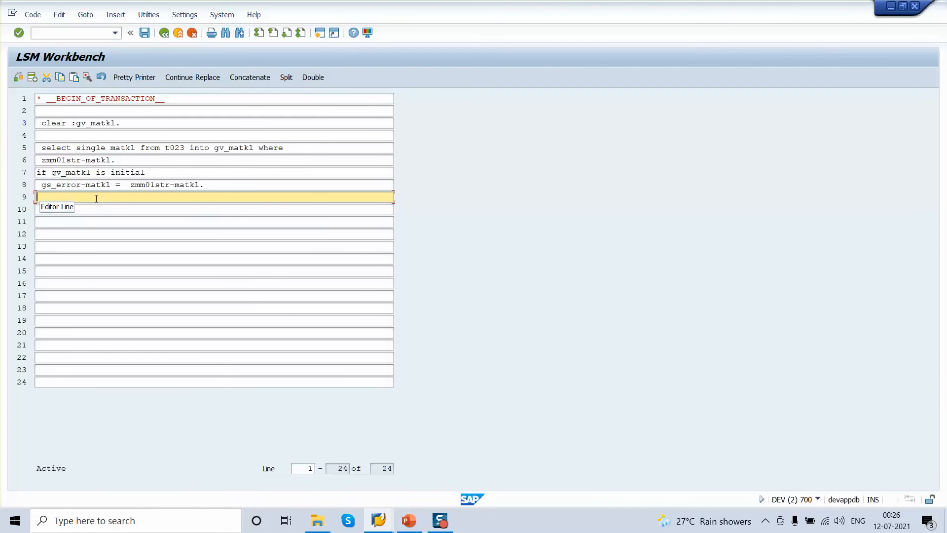
text(concatenate)
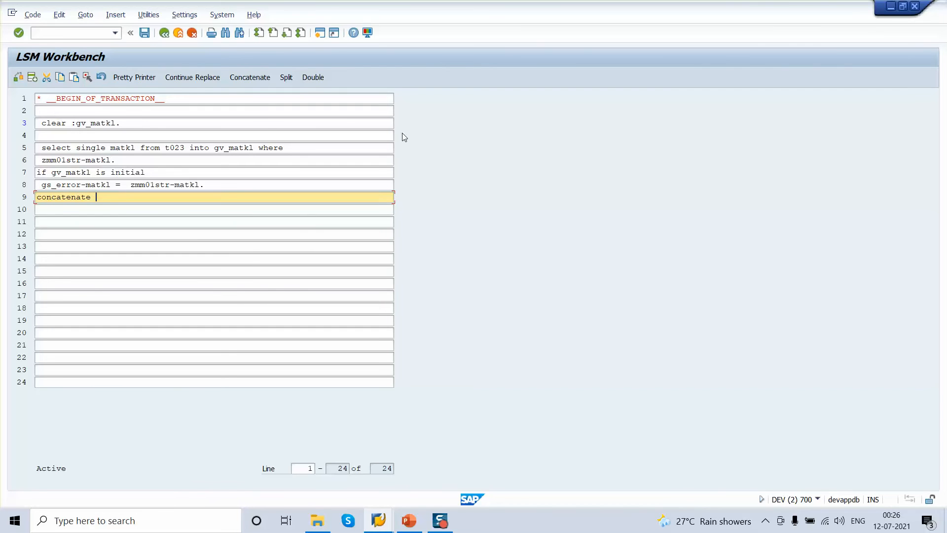
Step: Concatenate 'Material group', zmm01str-matkl and 'does not exit' into gs_error-error
text('Material)
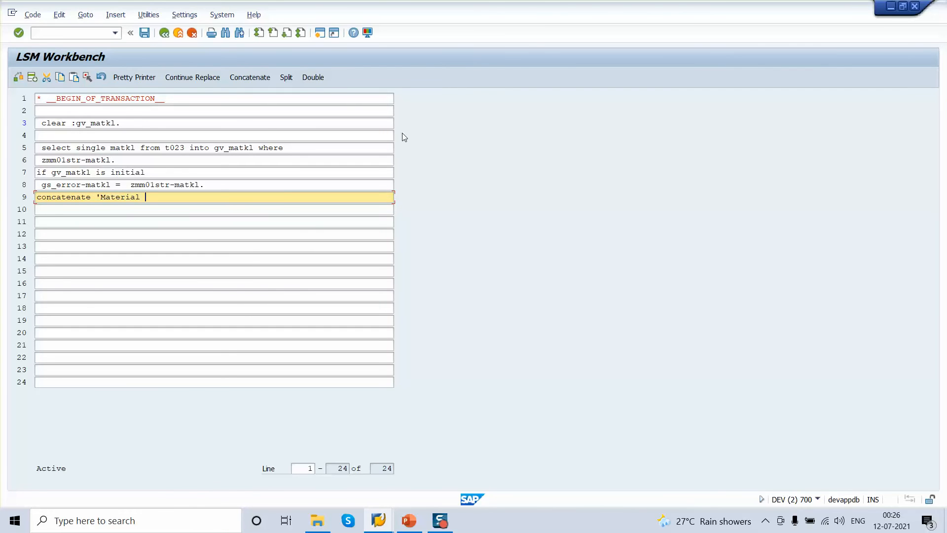
text(group')
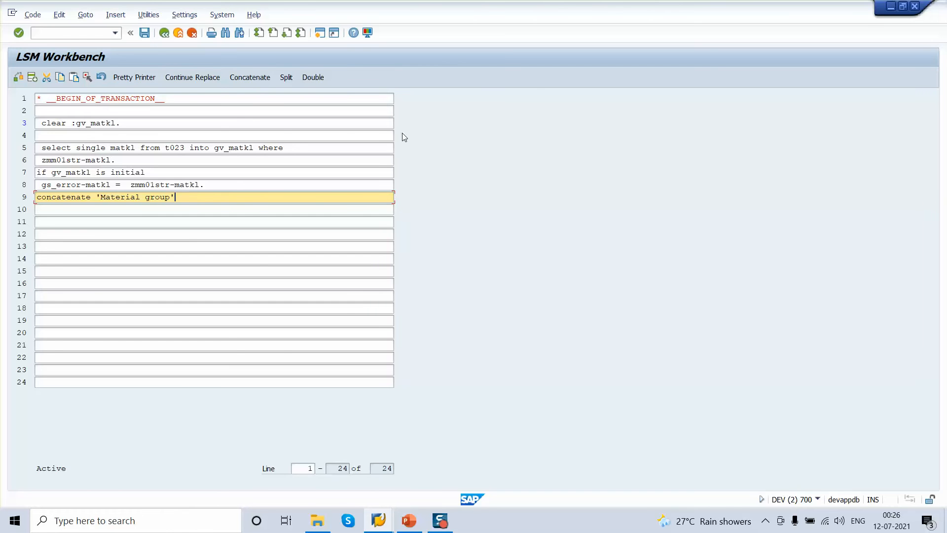
text(zmm01str-matkl)
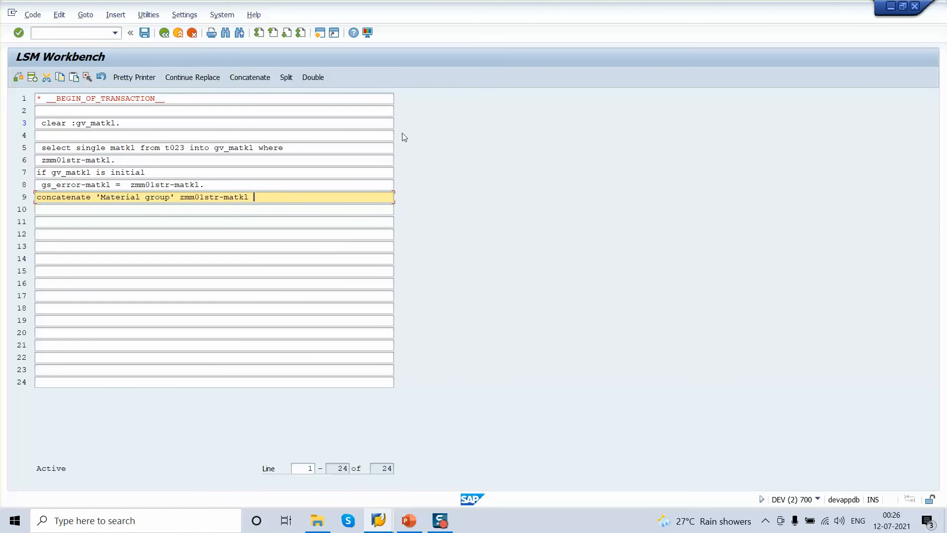
text('does not)
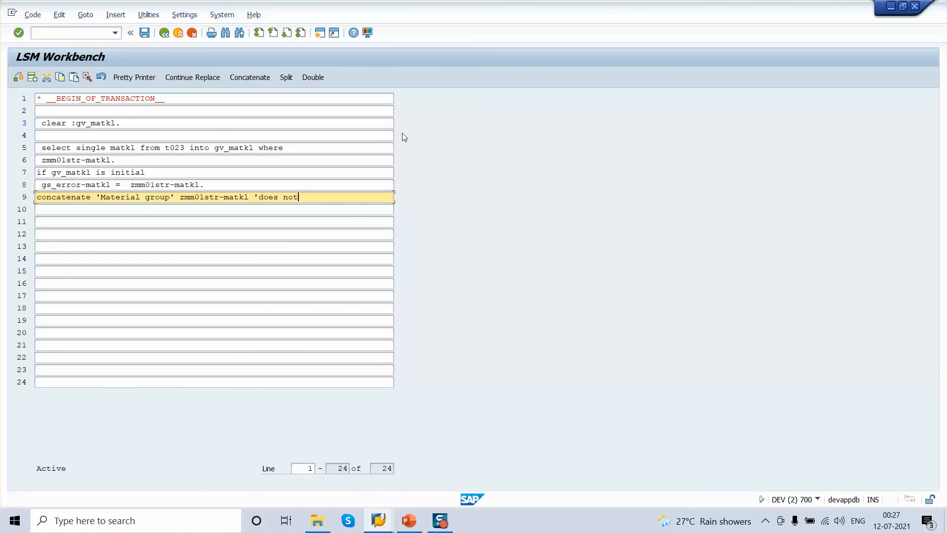
text(exit)
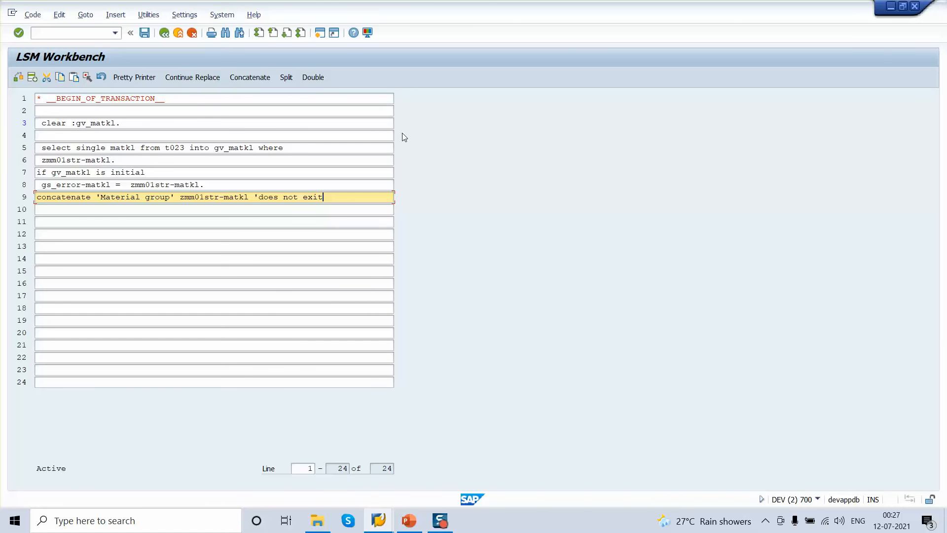
mouse_move(393, 138)
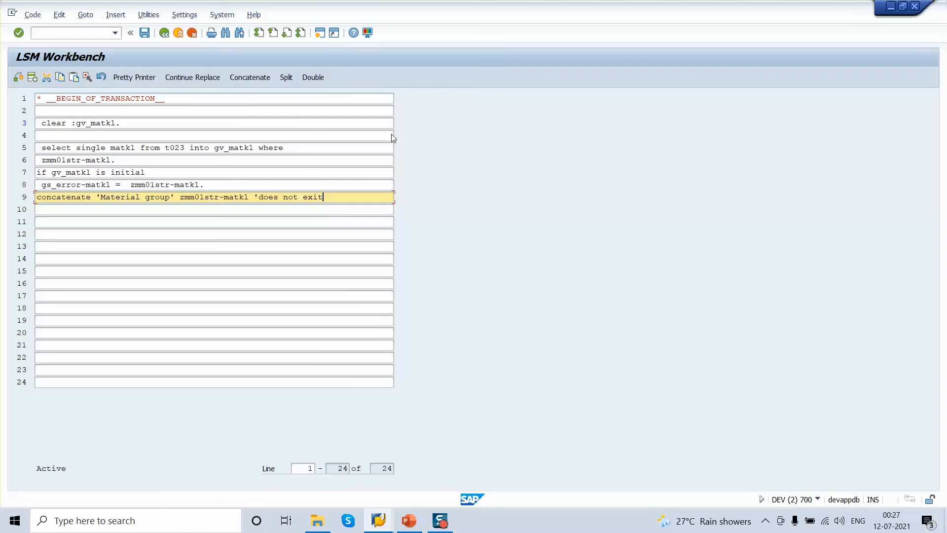
text(')
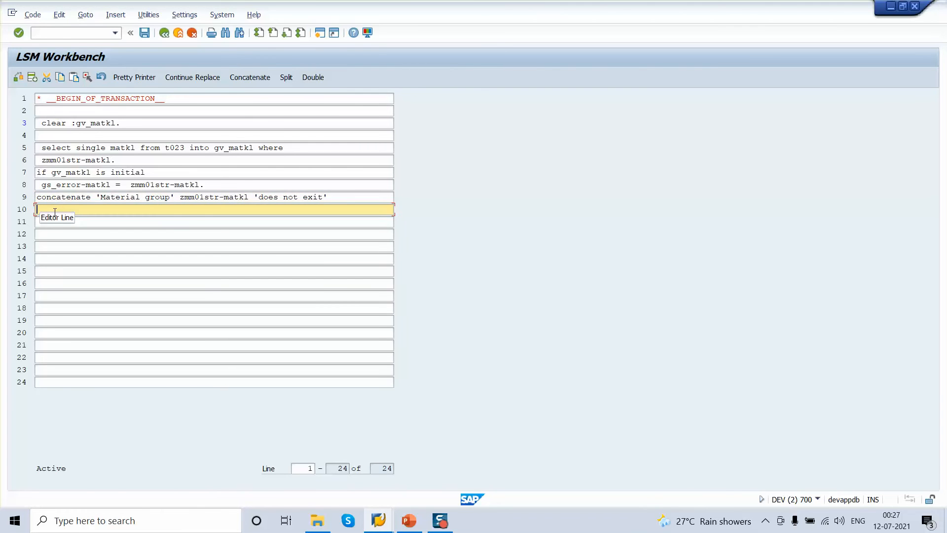
text(into gs_)
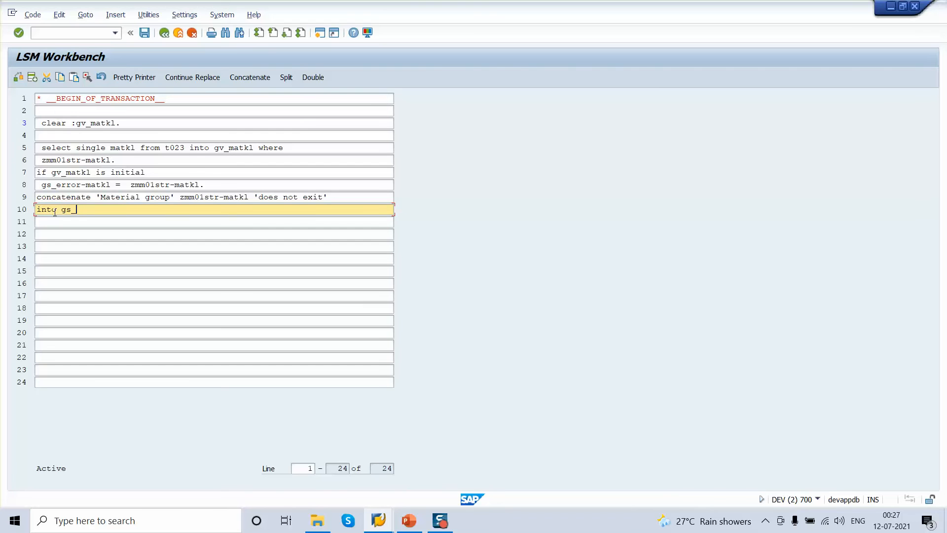
text(error-)
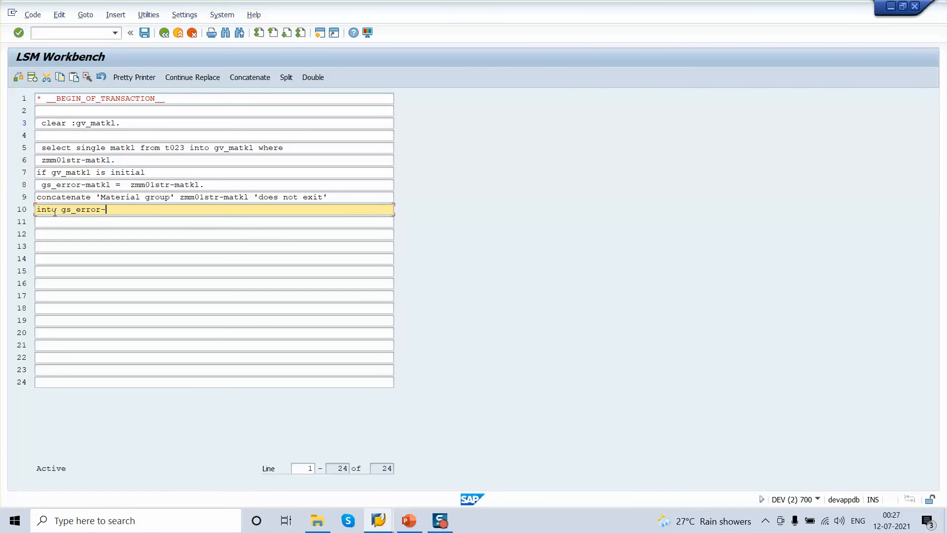
text(error.)
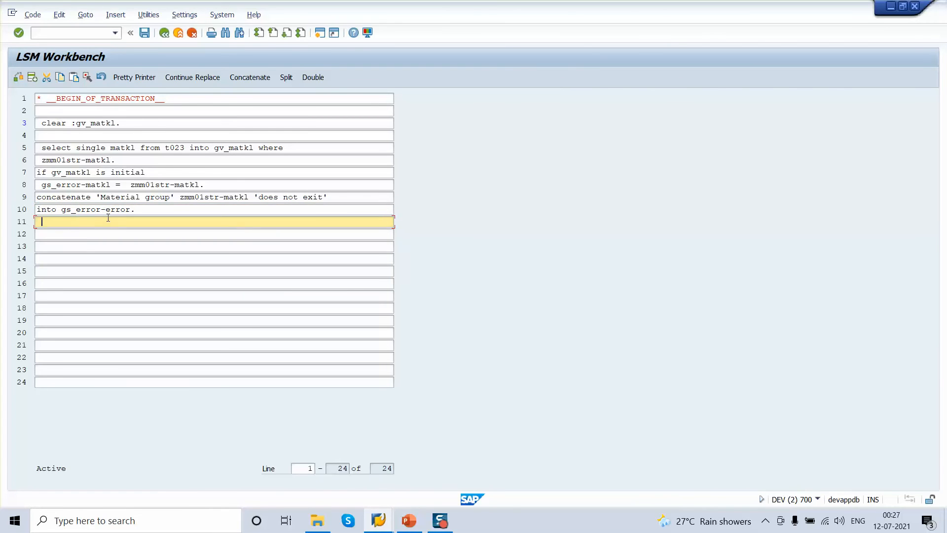
Step: Append gs_error to gt_error
text(append gs)
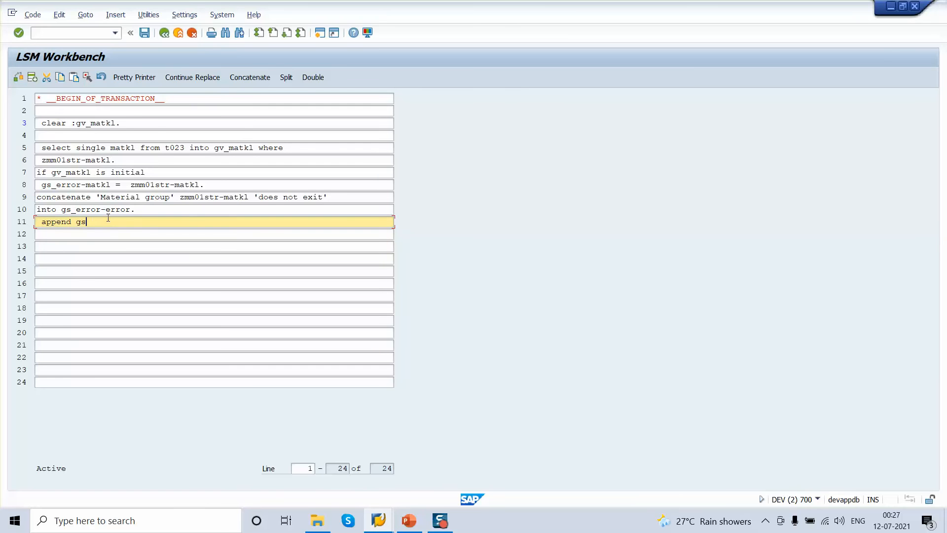
text(_error)
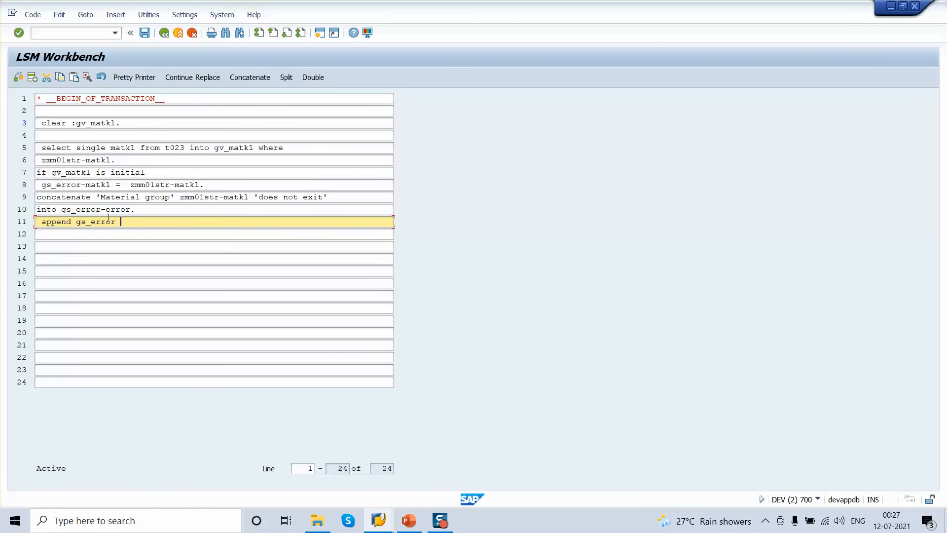
text(to gt_)
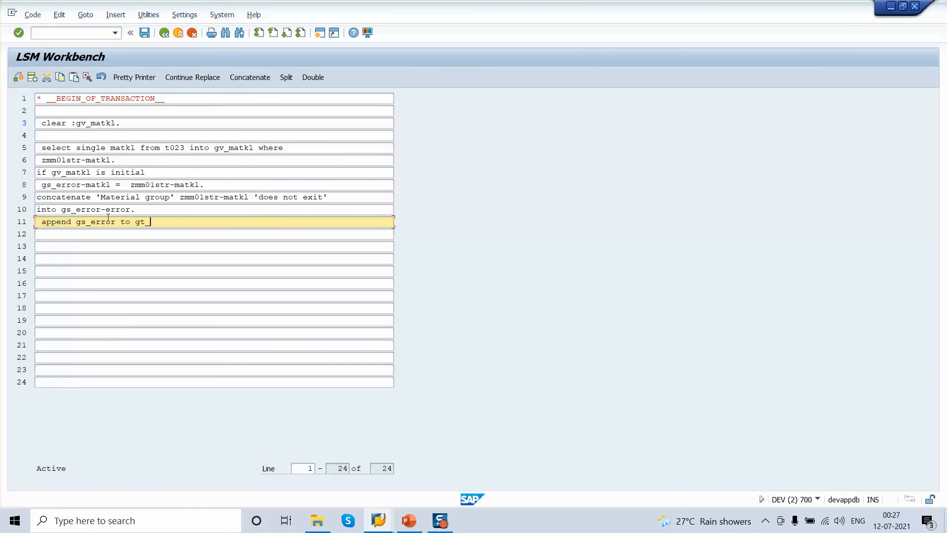
text(error.)
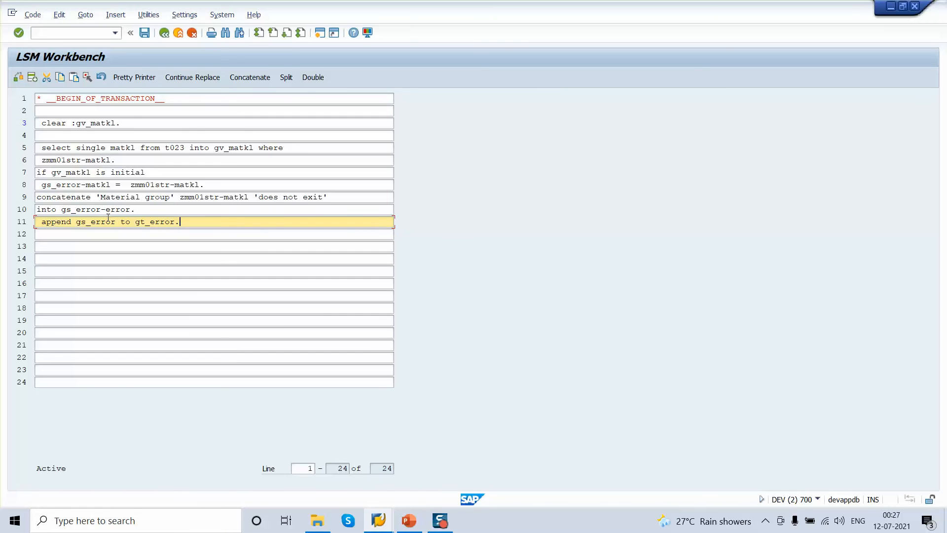
mouse_move(161, 167)
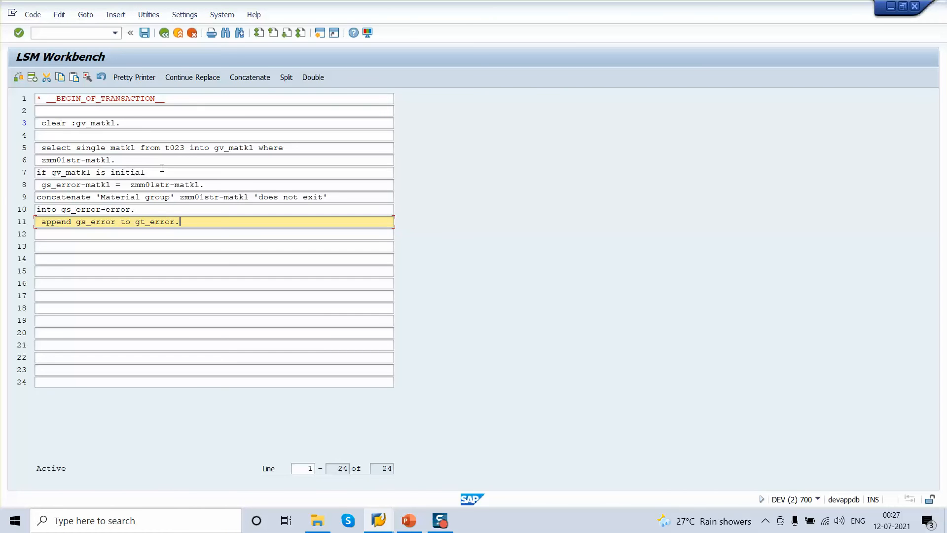
Step: Insert the skip_transaction global function, add 'endif.', and run the syntax check
click(97, 172)
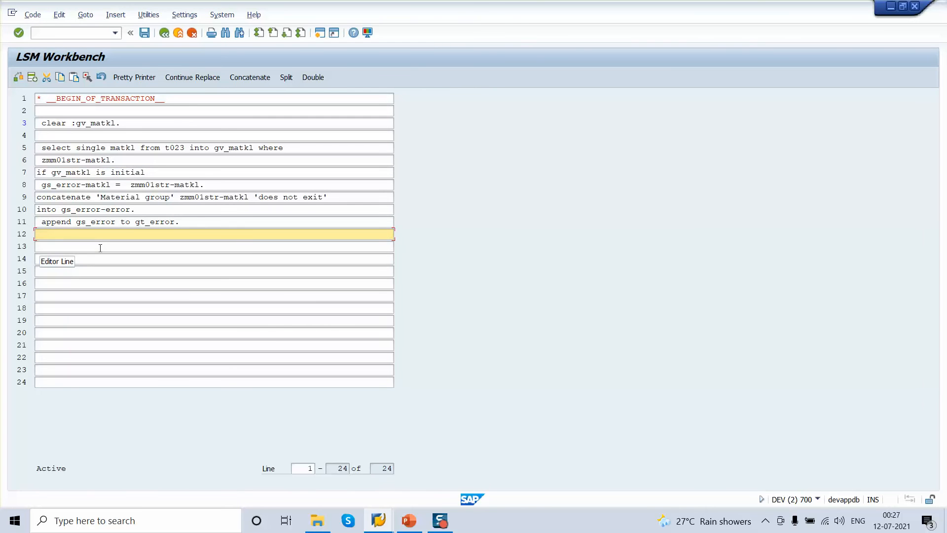
click(115, 13)
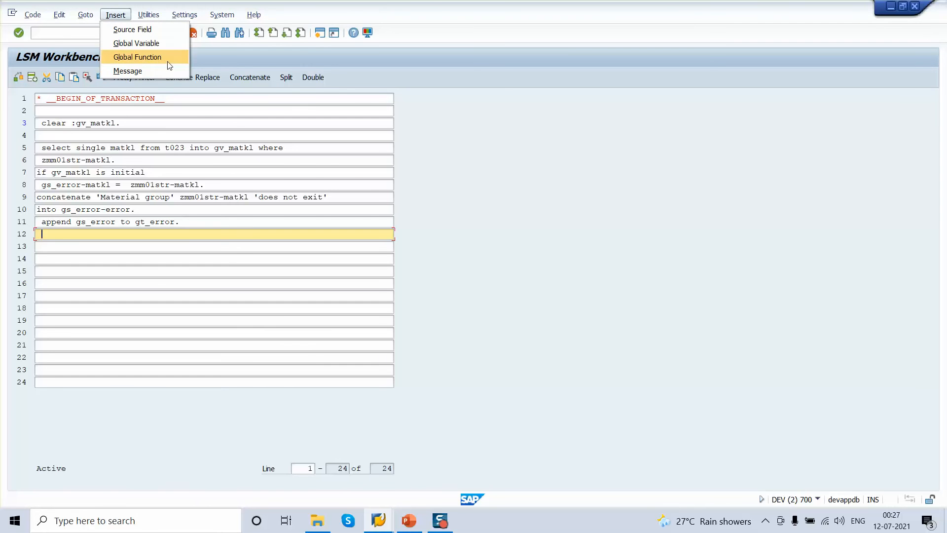
click(137, 57)
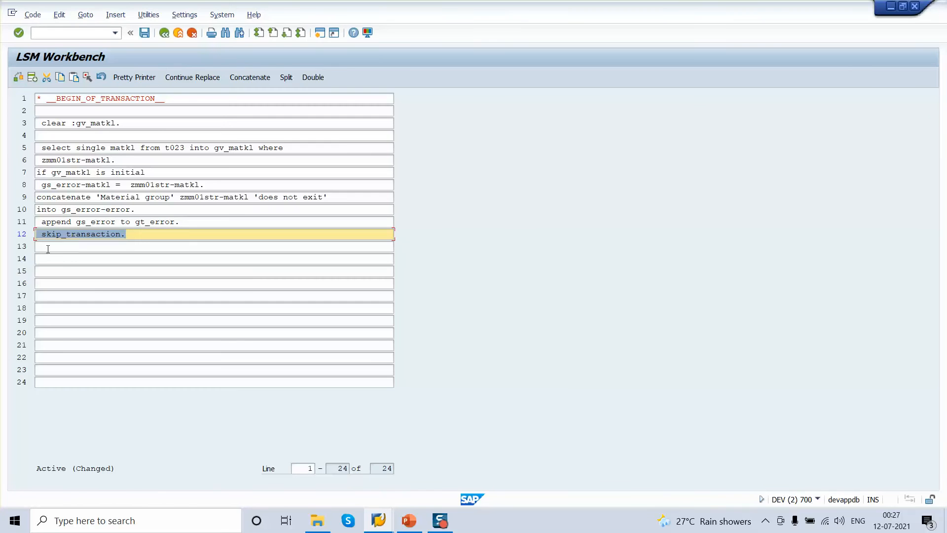
text(endi)
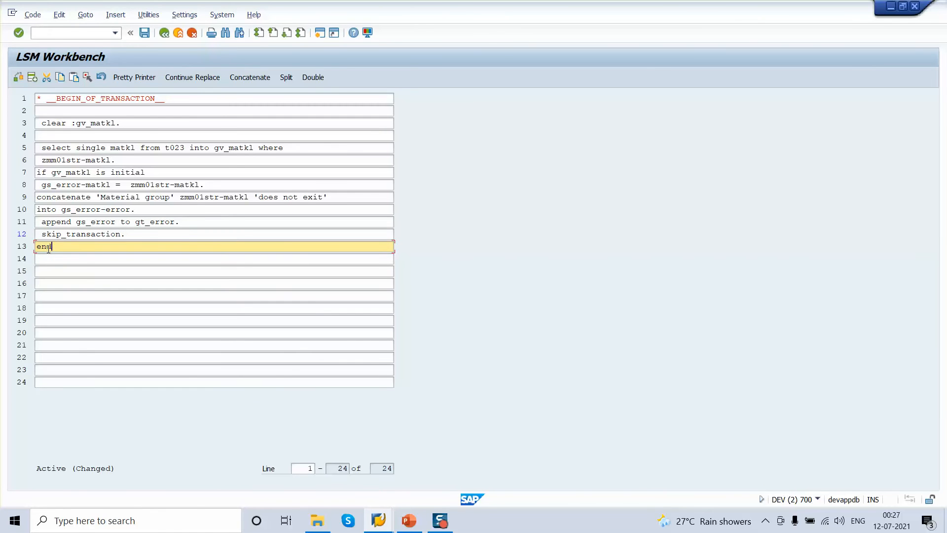
text(if.)
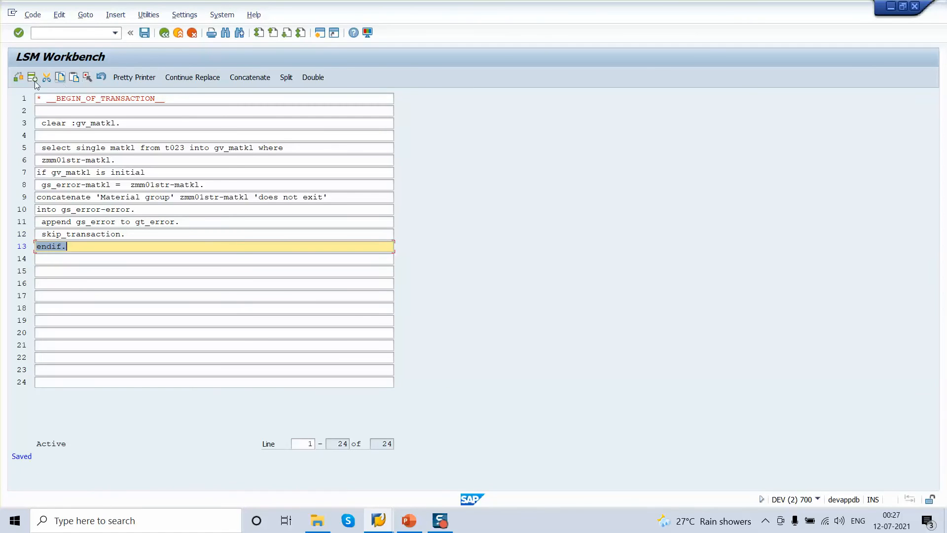
click(19, 32)
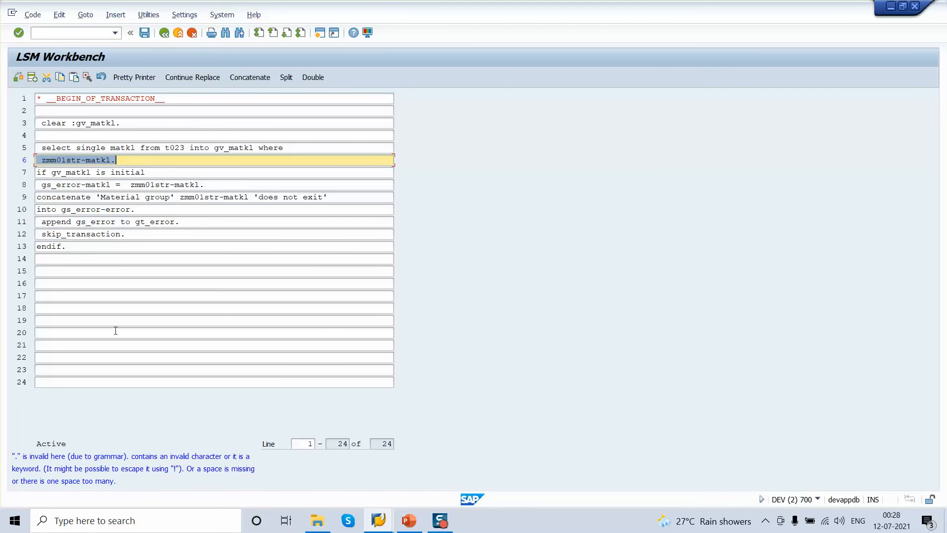
mouse_move(158, 164)
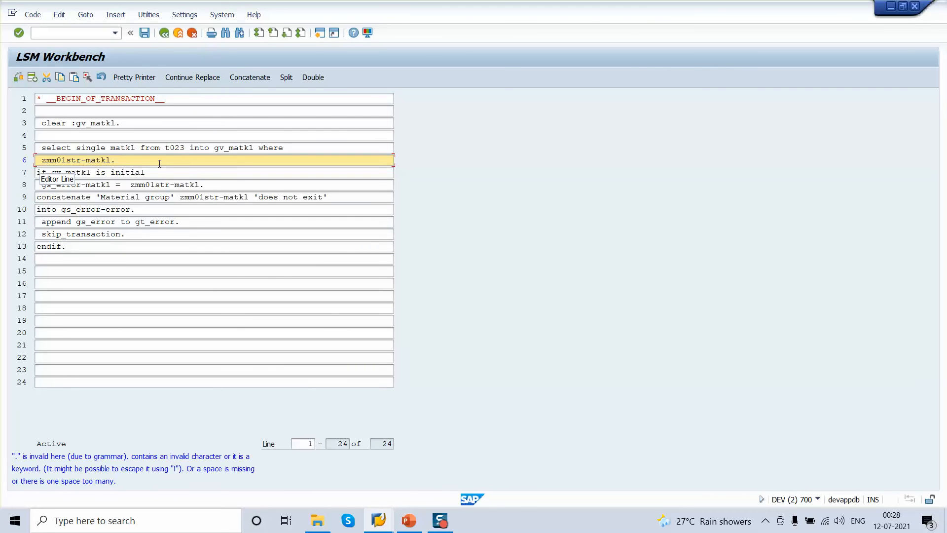
Step: Change the where clause to 'matkl = zmm01str-matkl' and recheck syntax until clean
click(305, 147)
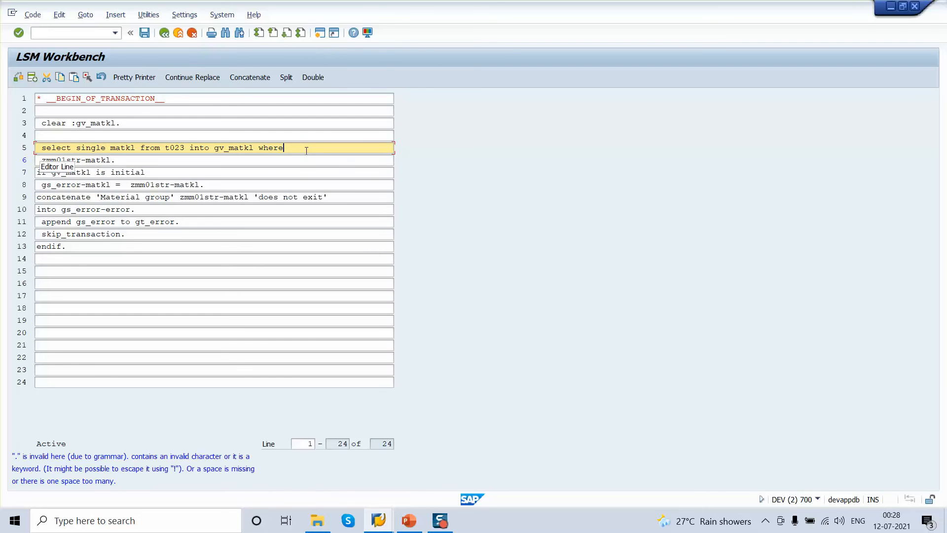
text(matkl)
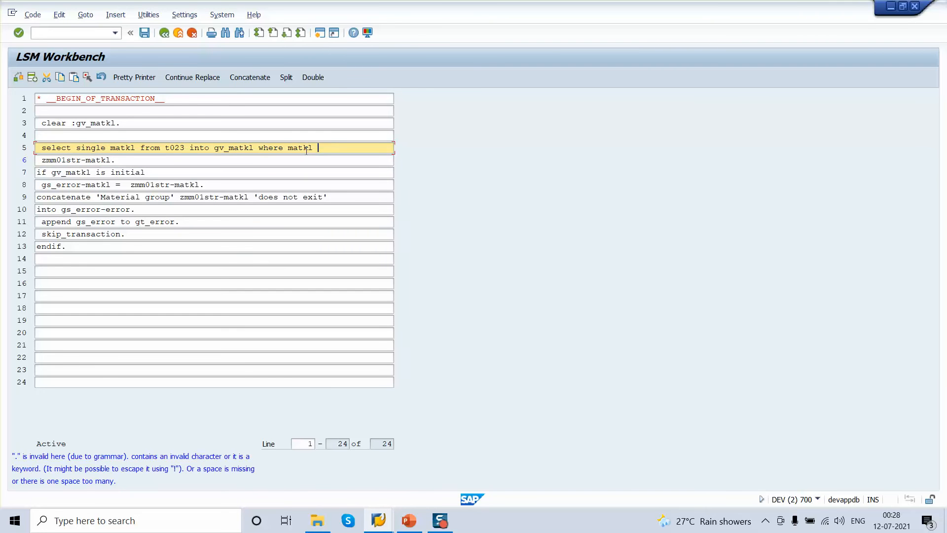
text(=)
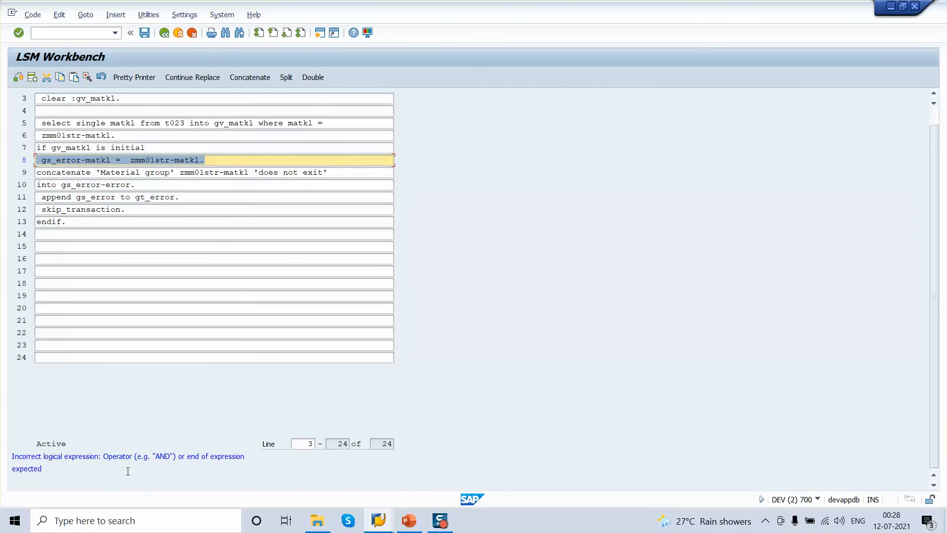
mouse_move(228, 281)
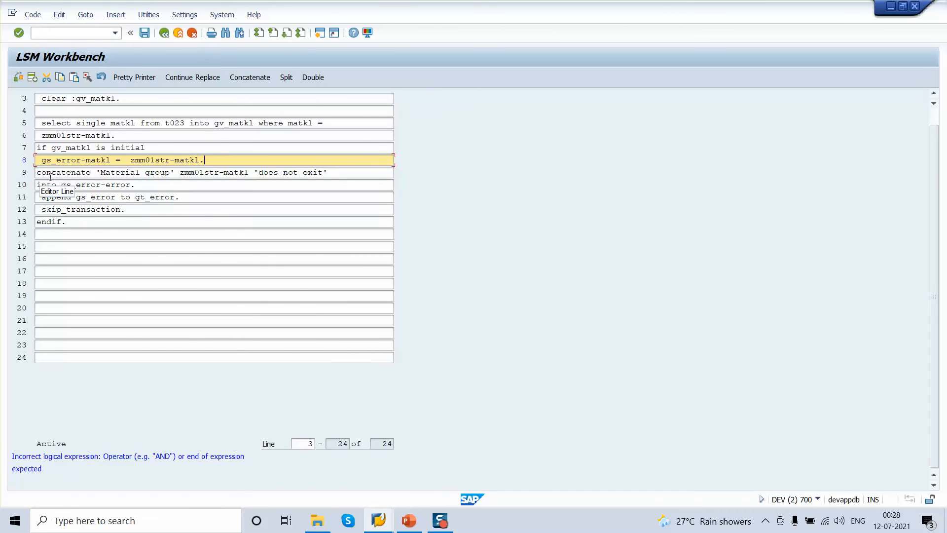
mouse_move(184, 148)
text(.)
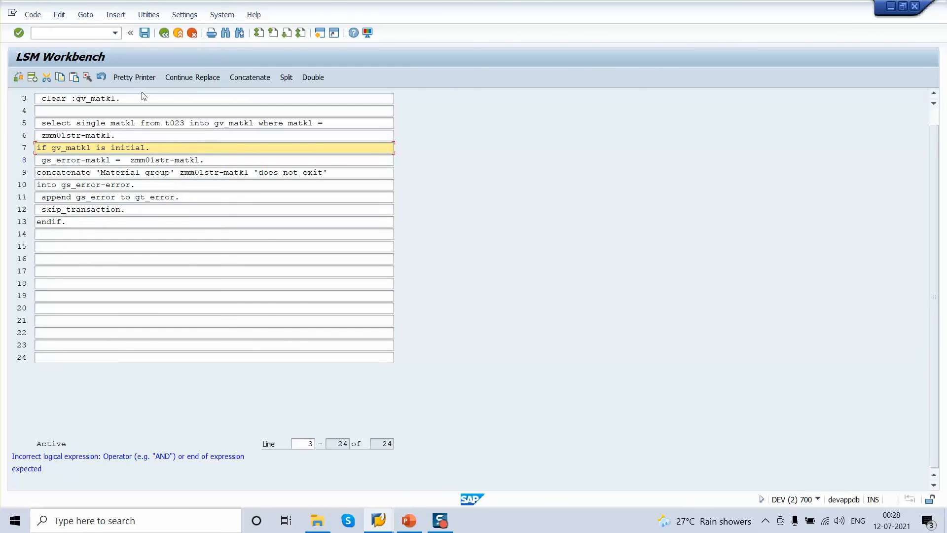
click(59, 77)
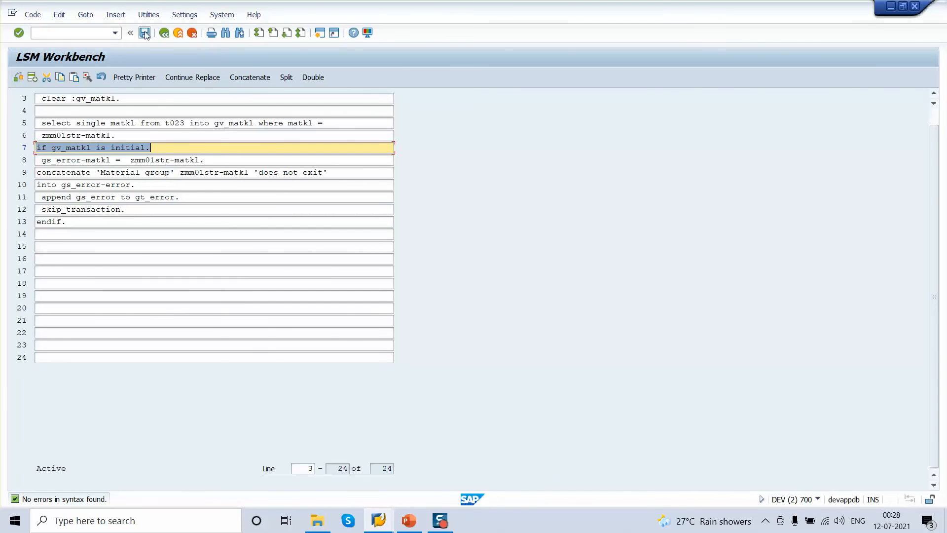
Step: Save the transaction code and field mapping, then open the __END_OF_PROCESSING__ code
click(144, 33)
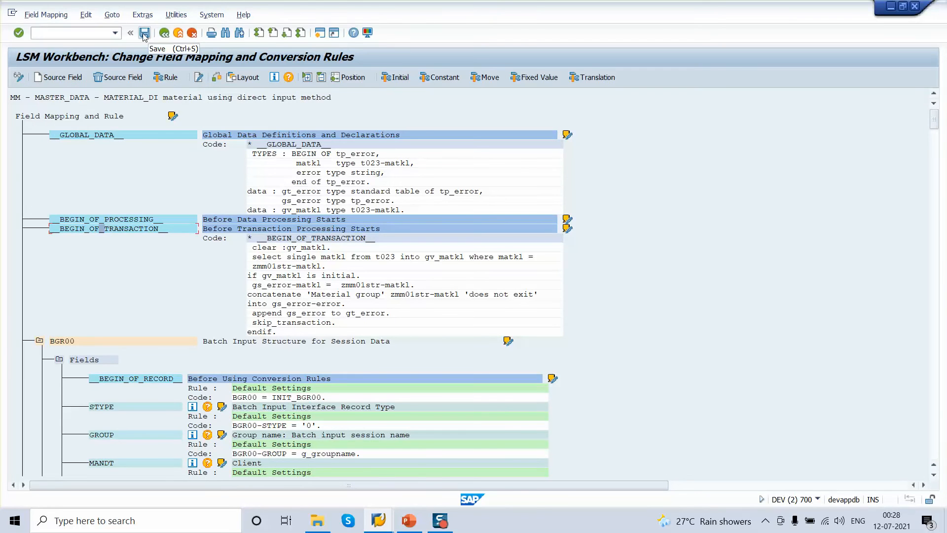
click(144, 32)
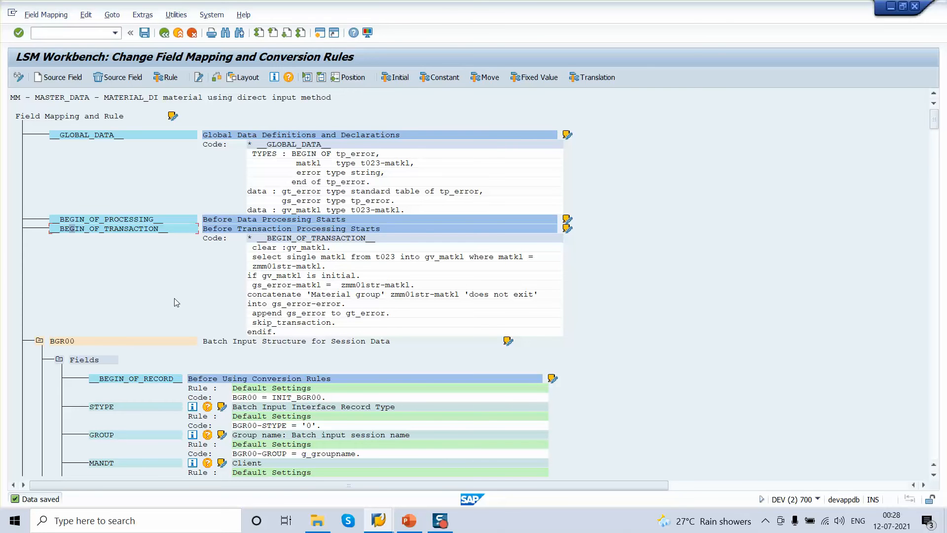
scroll(down, 3)
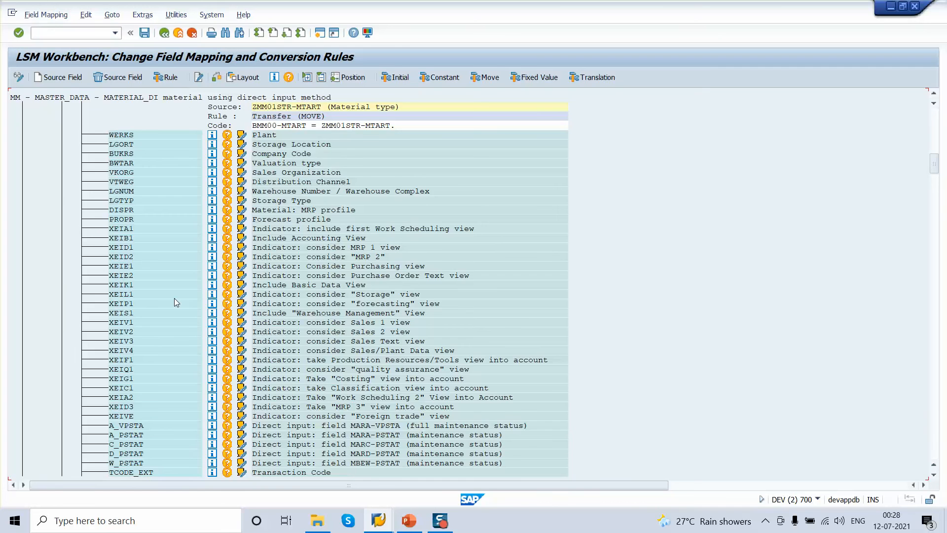
scroll(down, 3)
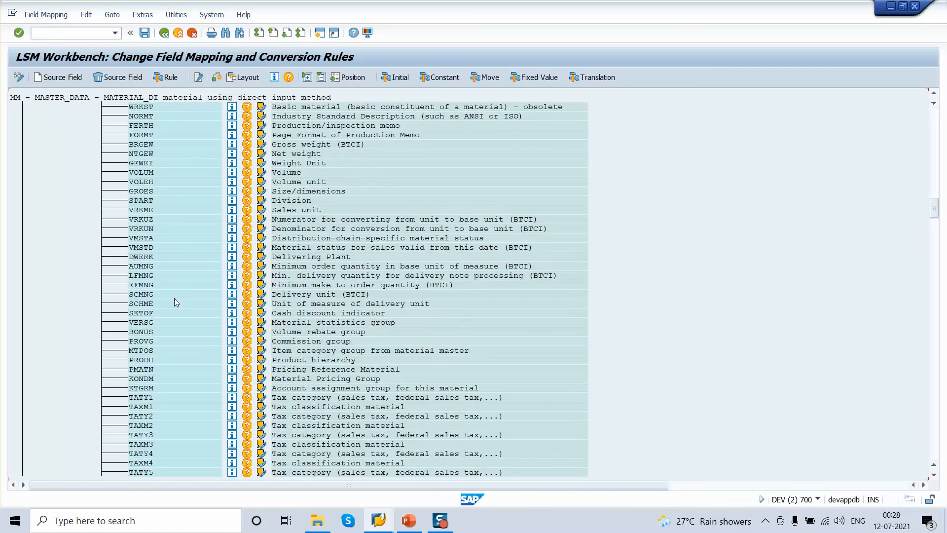
scroll(down, 3)
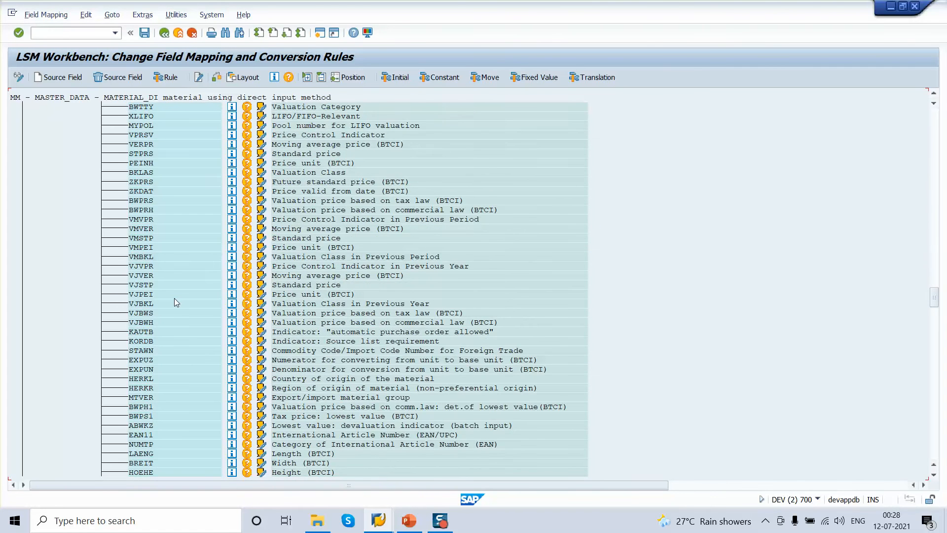
scroll(down, 3)
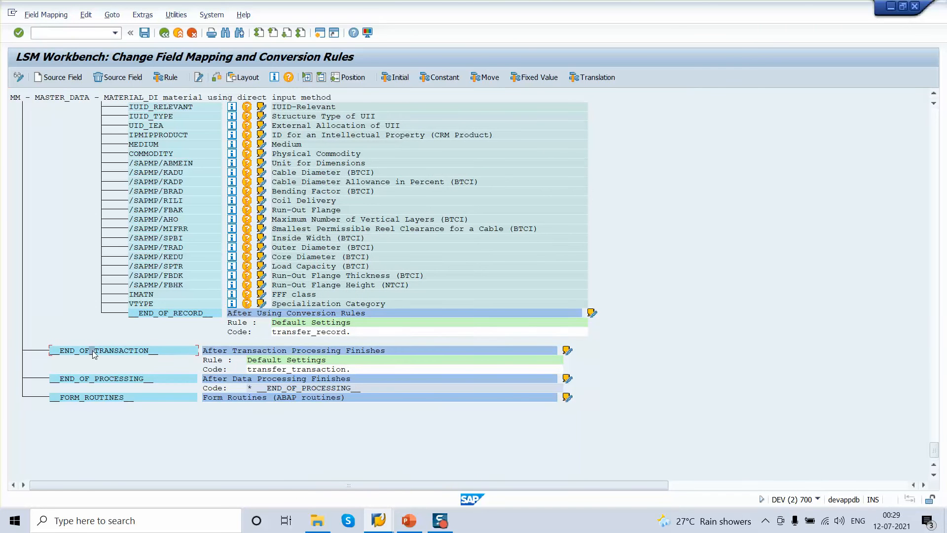
click(91, 384)
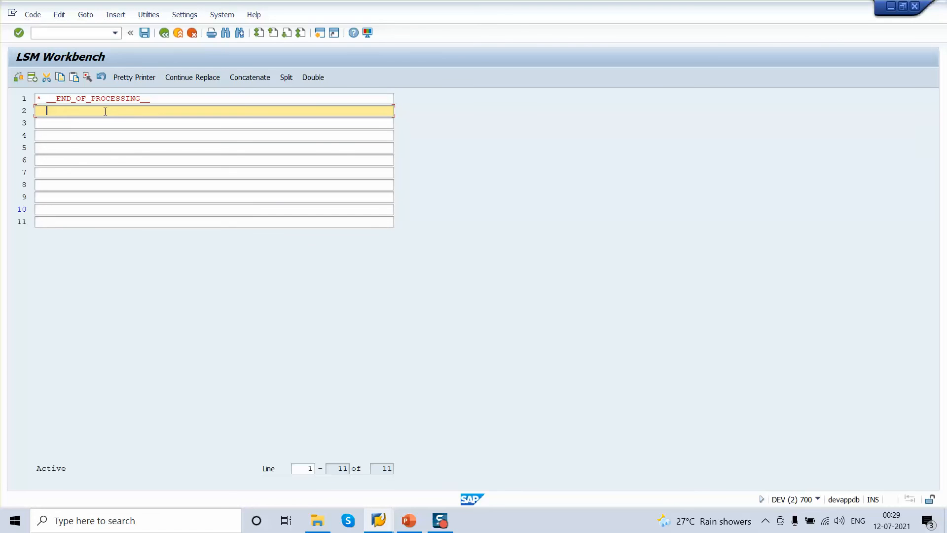
Step: Enter the heading statement write:/ 'Errors' color 3
text(write)
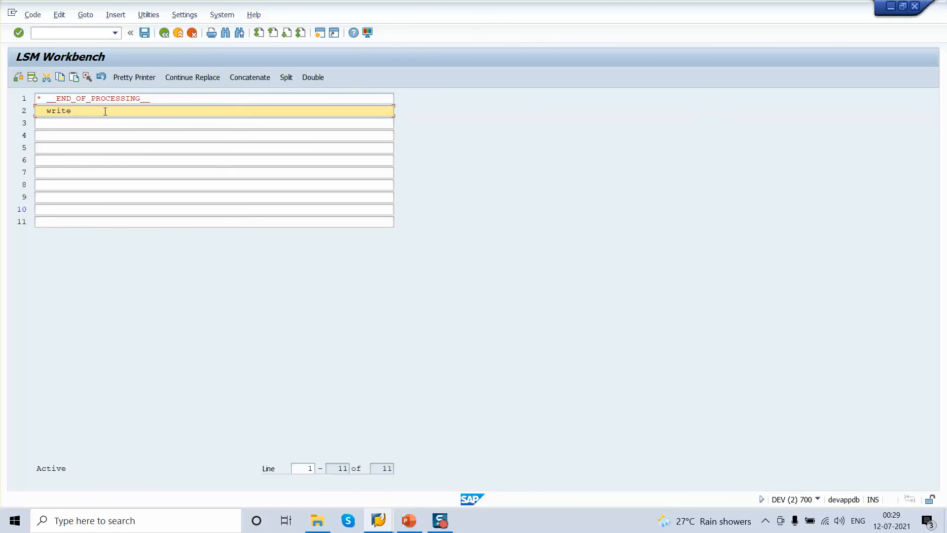
text(:/)
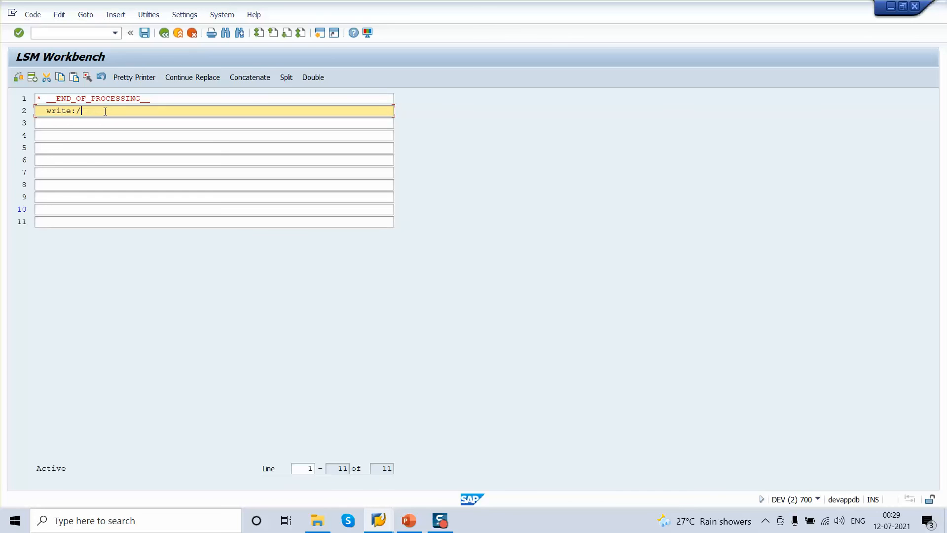
text(')
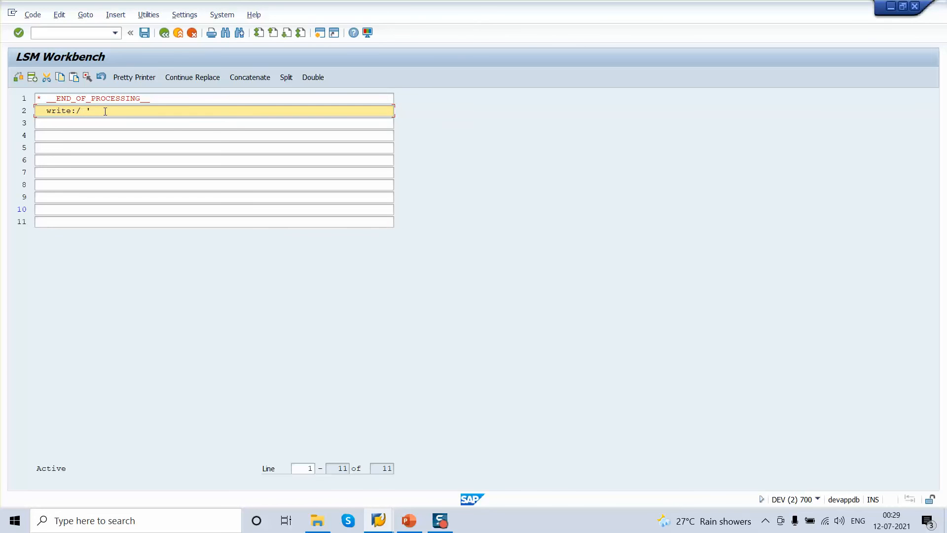
text(Error)
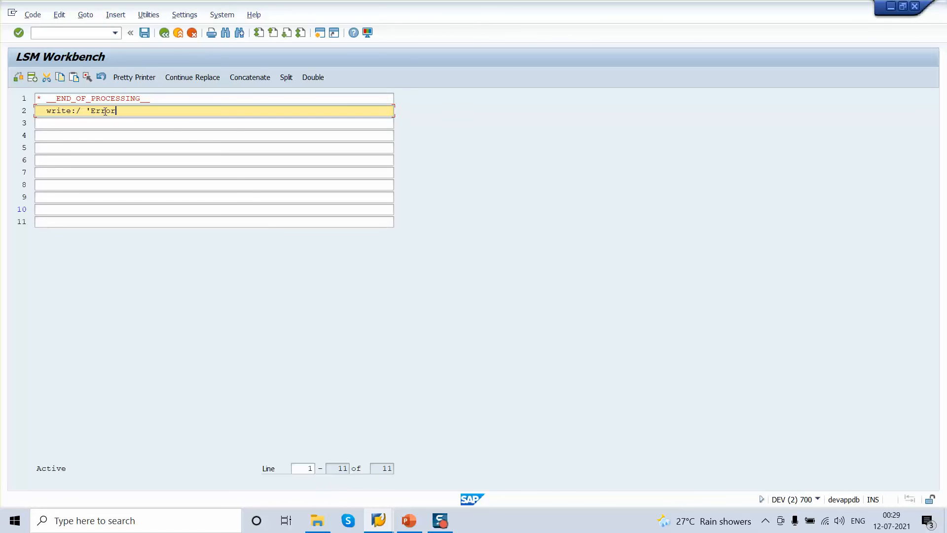
text(s'colo)
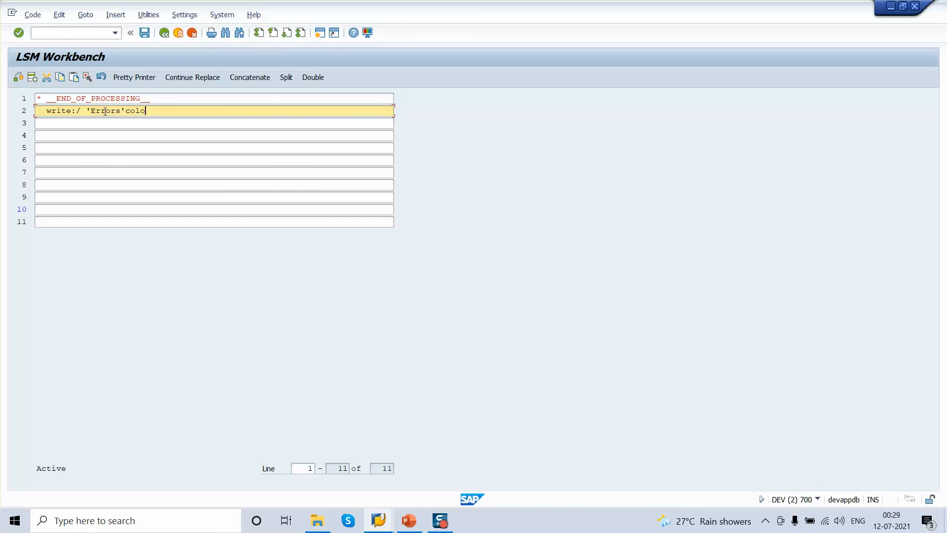
text(r)
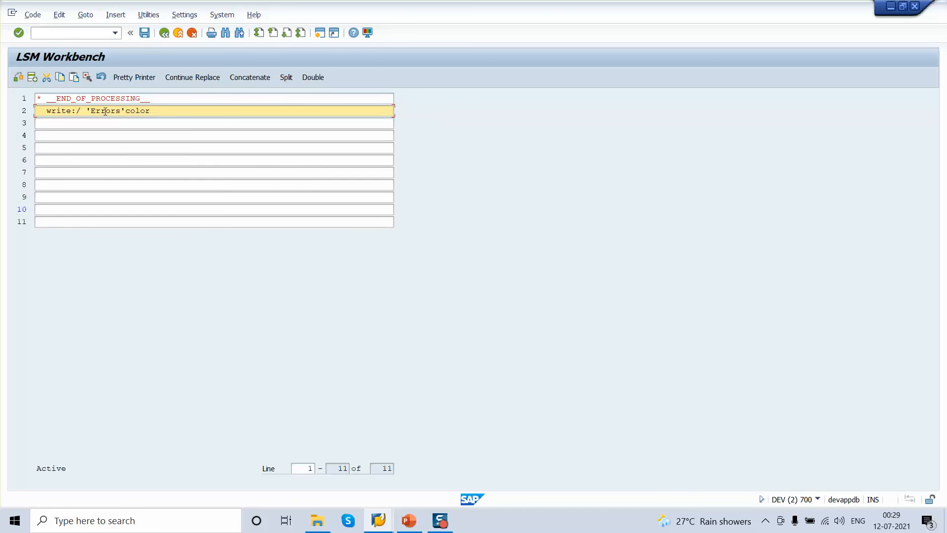
text(3.)
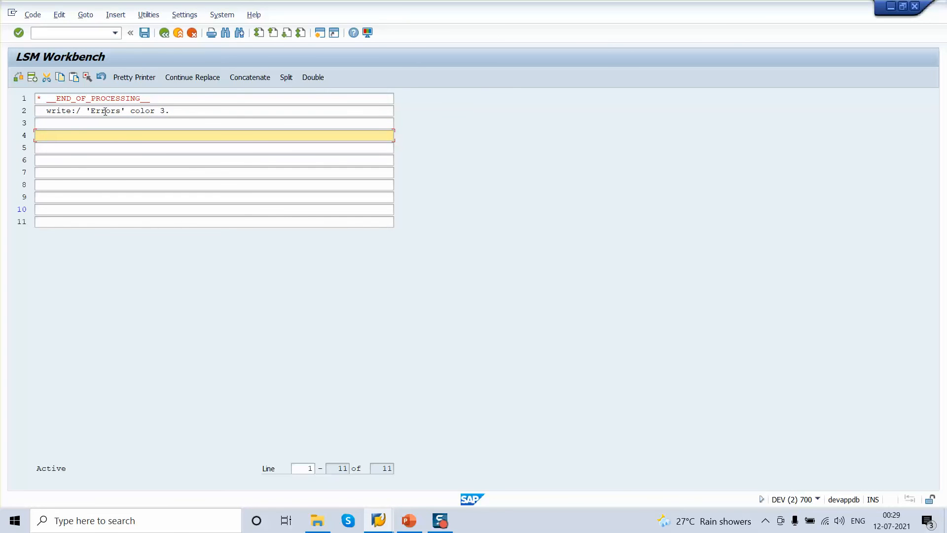
Step: Start a loop over gt_error into gs_error and begin a write statement
text(loop)
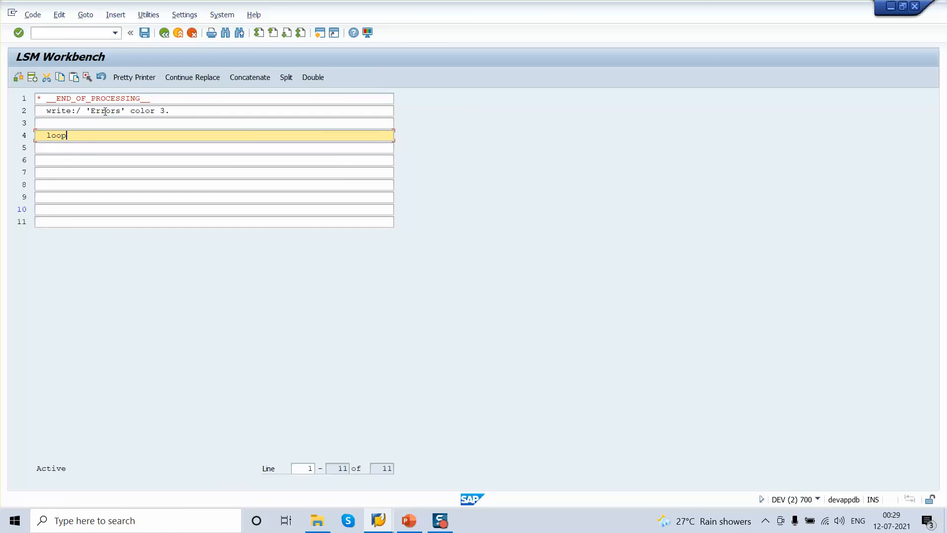
text(at gt_)
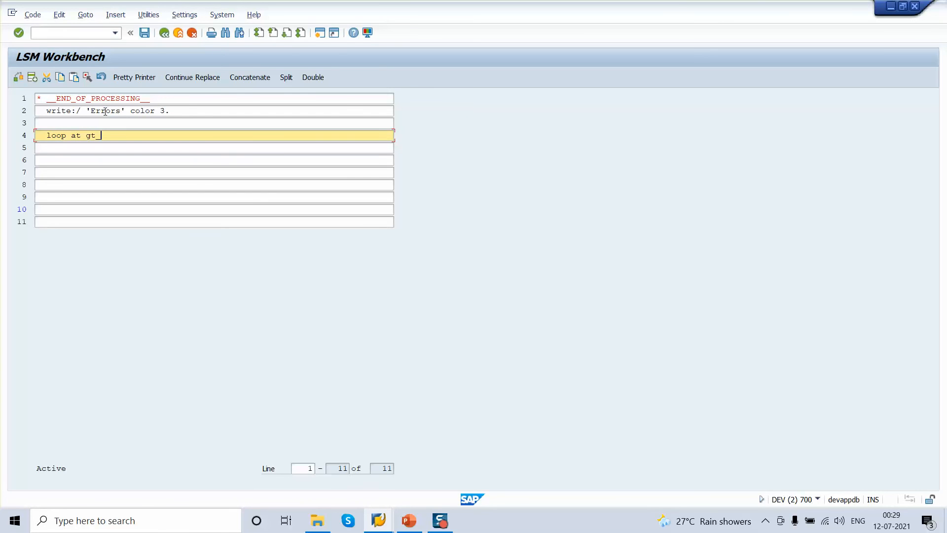
text(error into gs_)
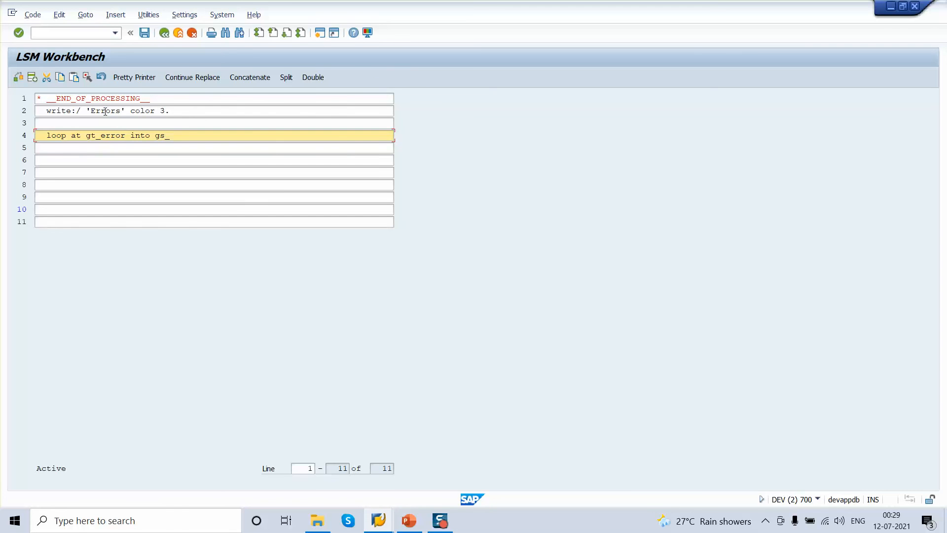
text(error.)
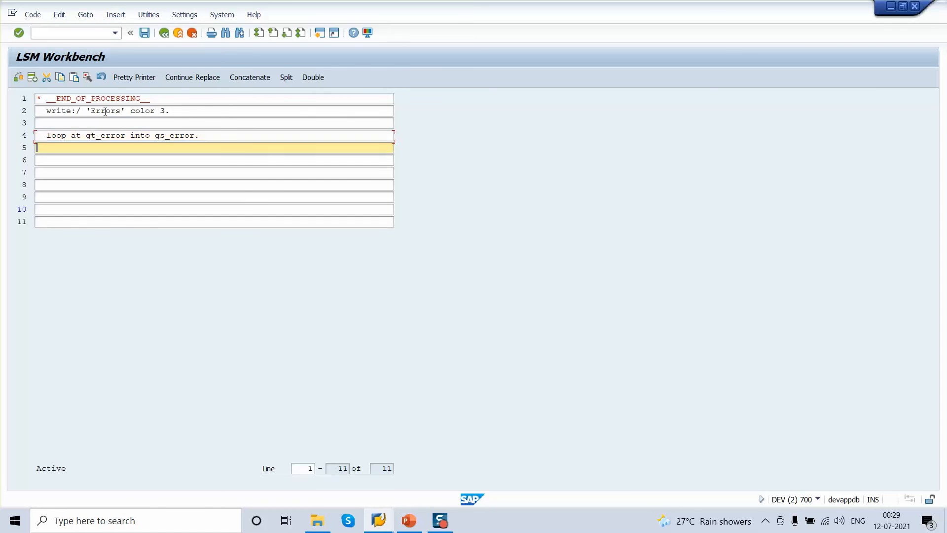
text(wri)
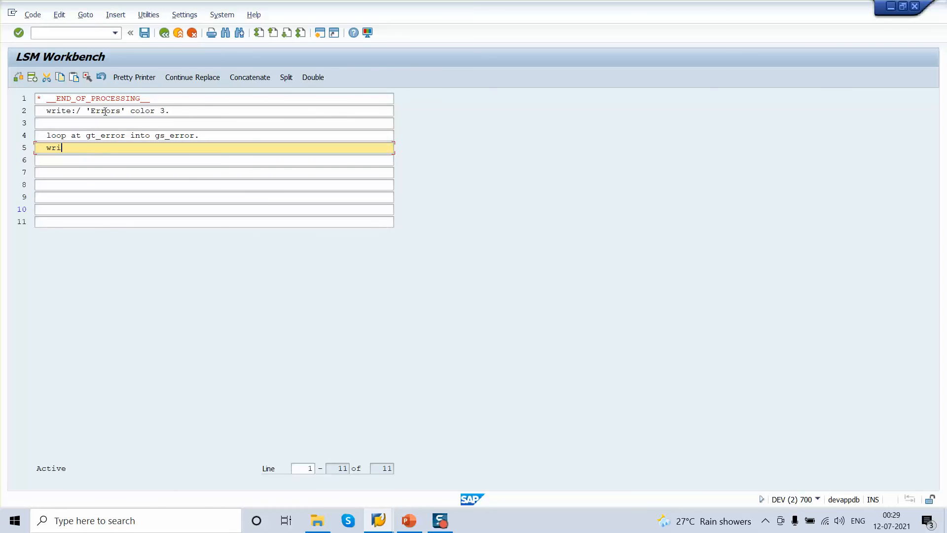
text(te :)
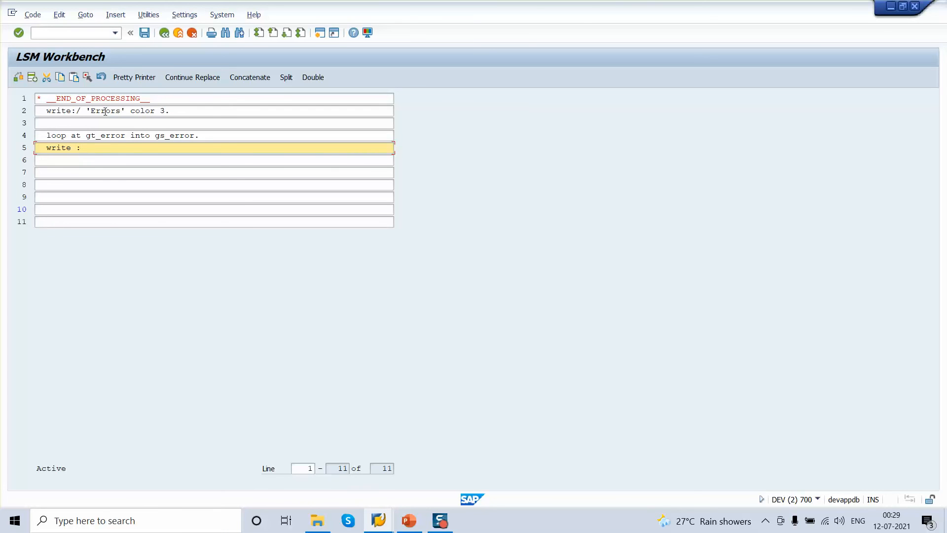
Step: Write each entry's gs_error-matkl at column 3
click(81, 147)
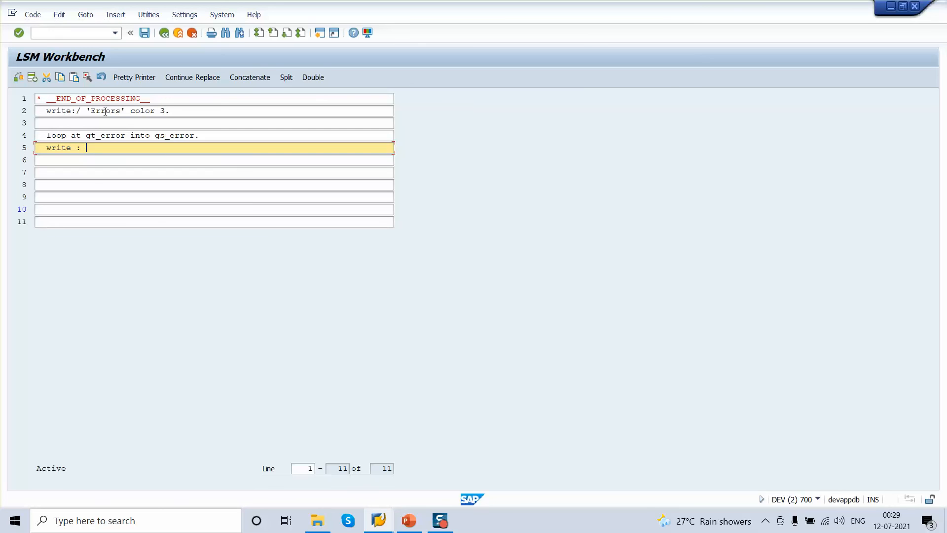
text(/3)
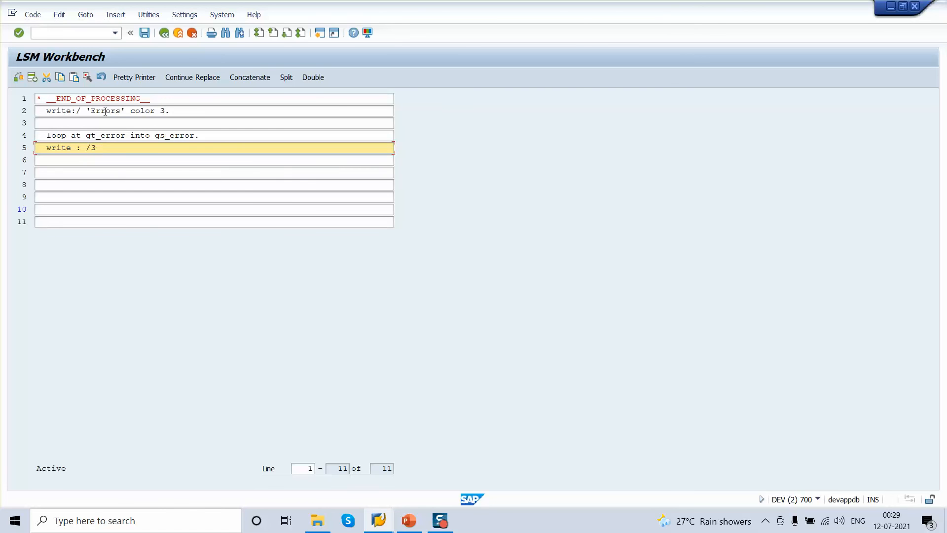
text('Material)
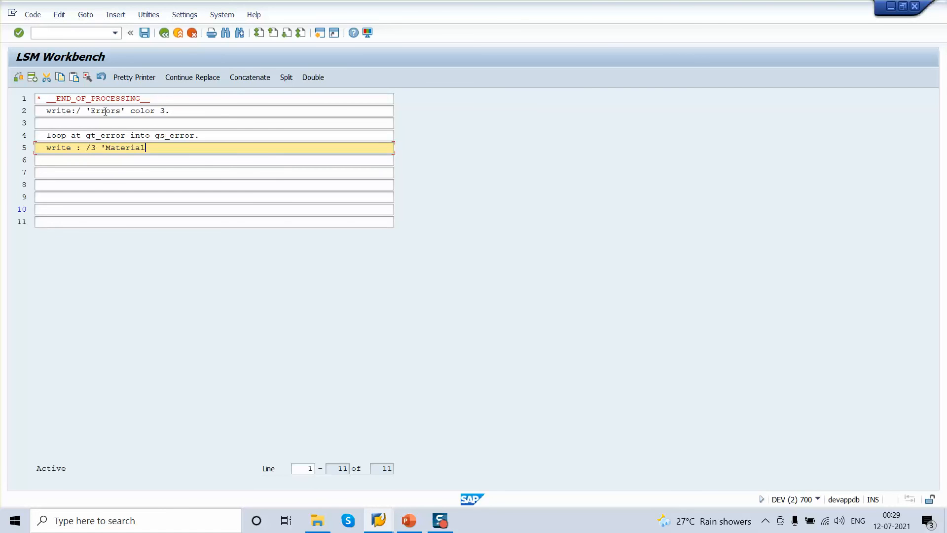
text(=)
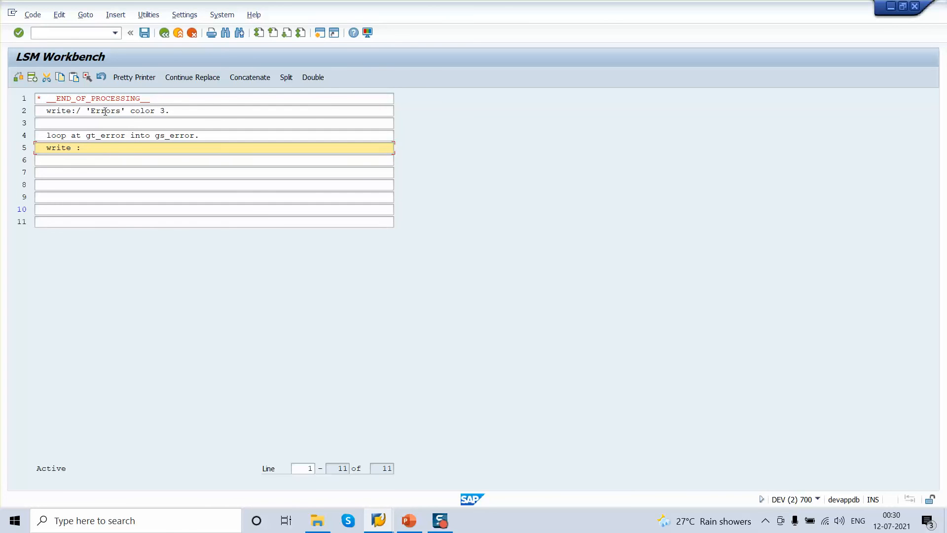
text(/3)
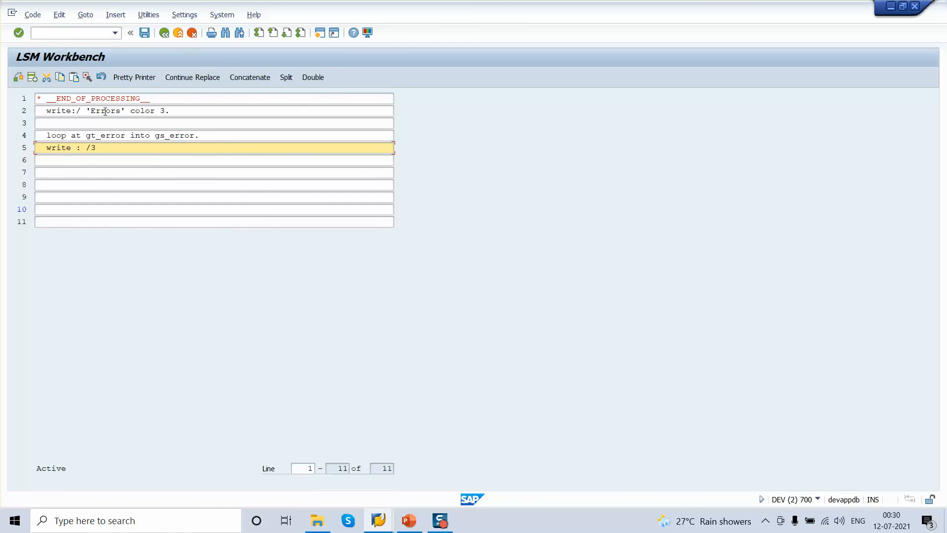
text(gs_)
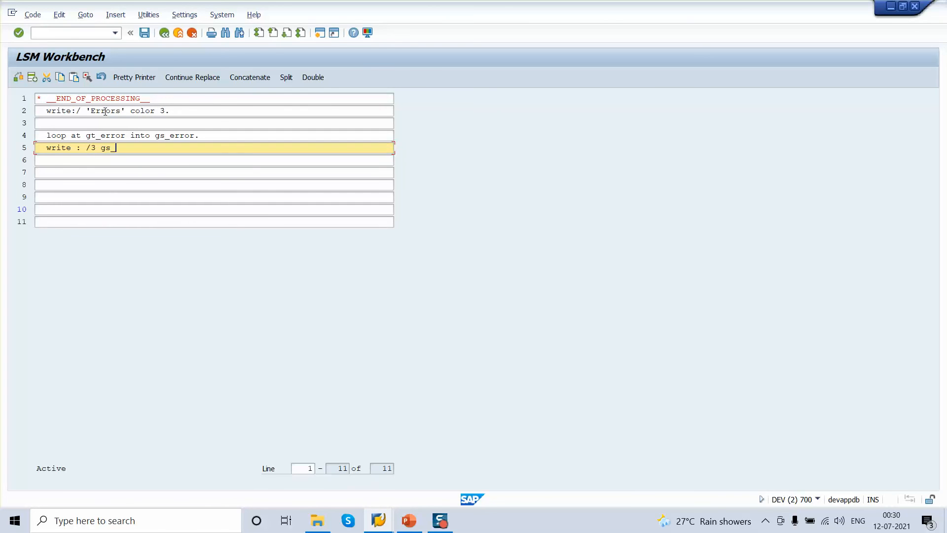
text(error-mat)
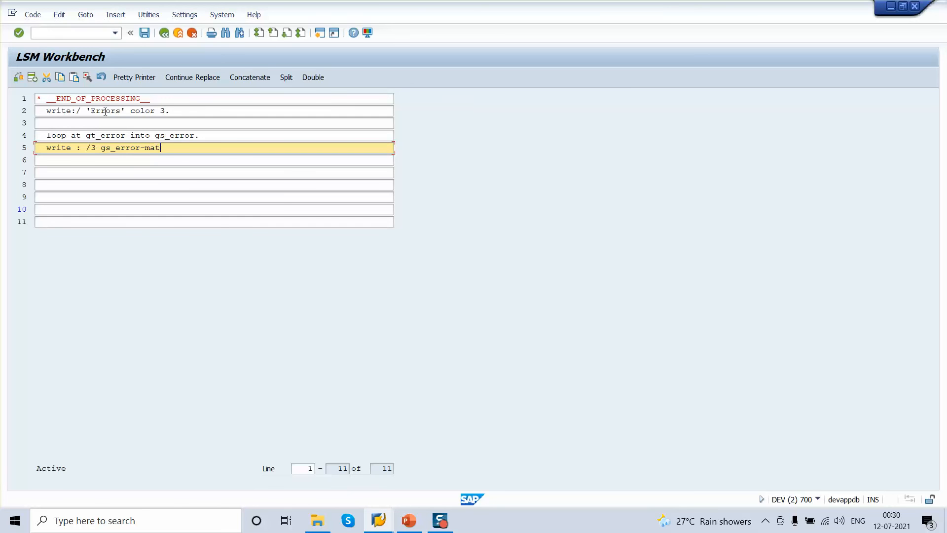
text(kl.)
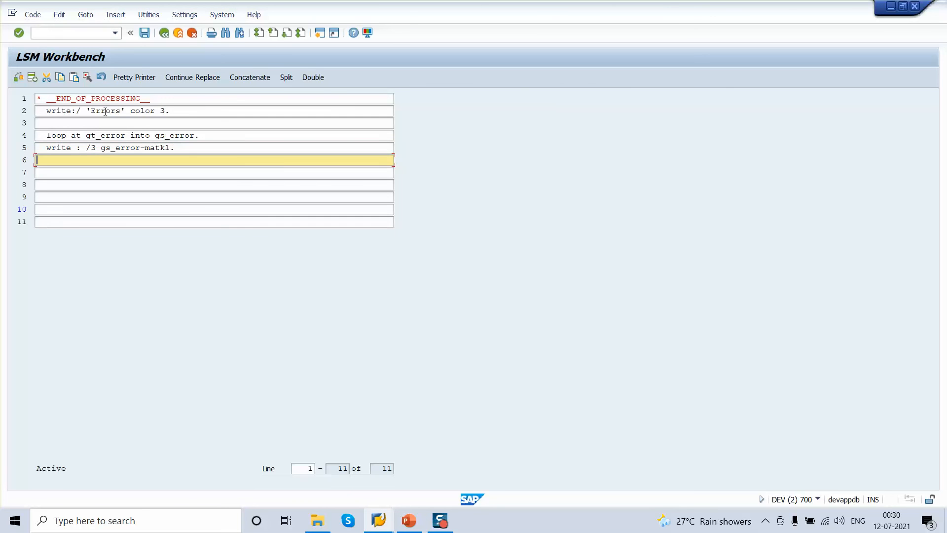
text(wri)
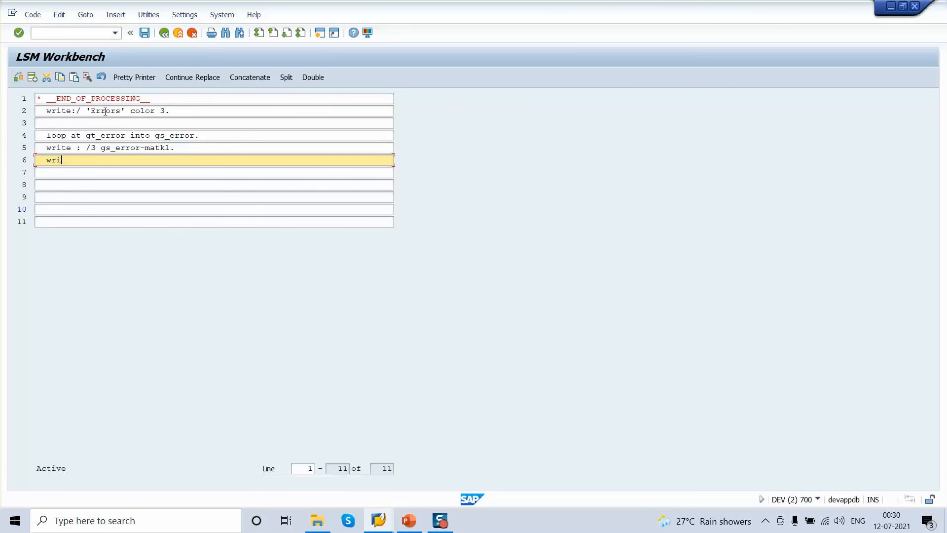
Step: Add gs_error-error at column 20 to the same output line
key(BackSpace)
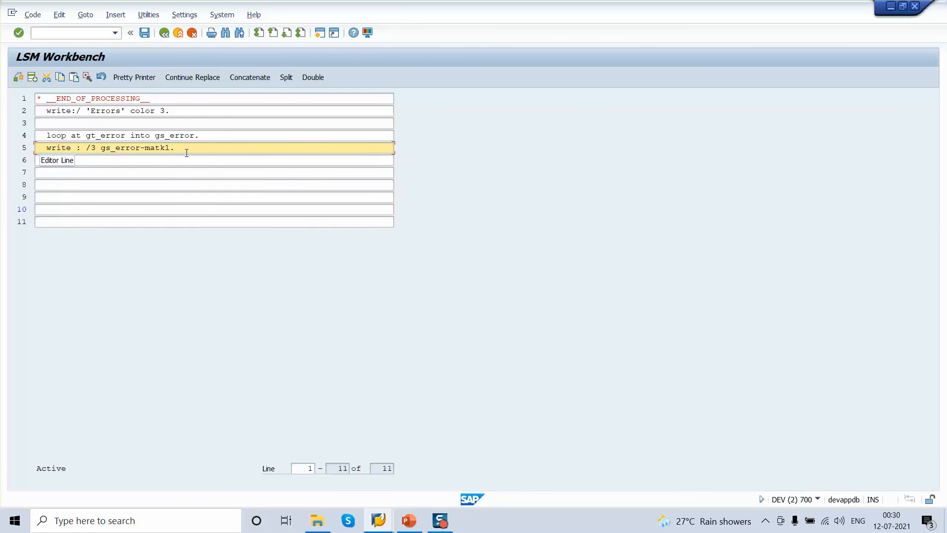
text(,)
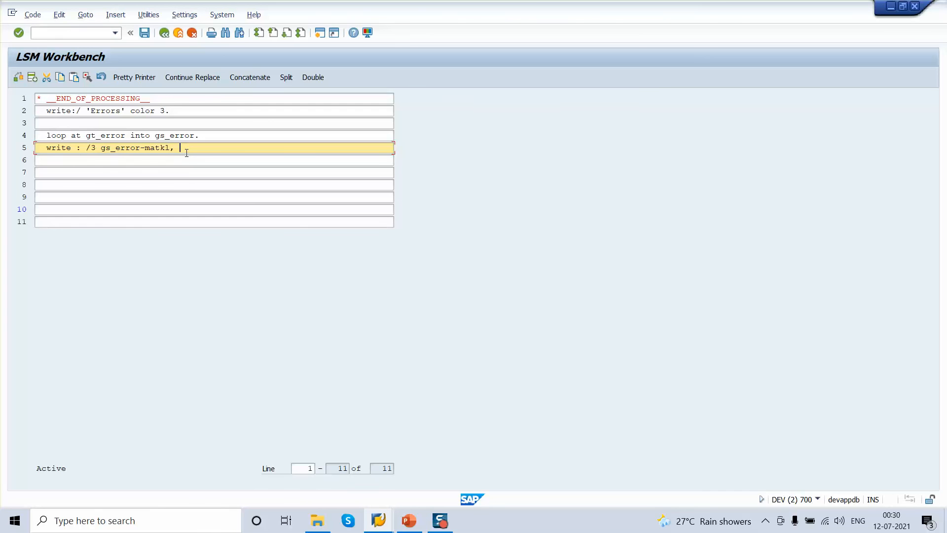
text(20)
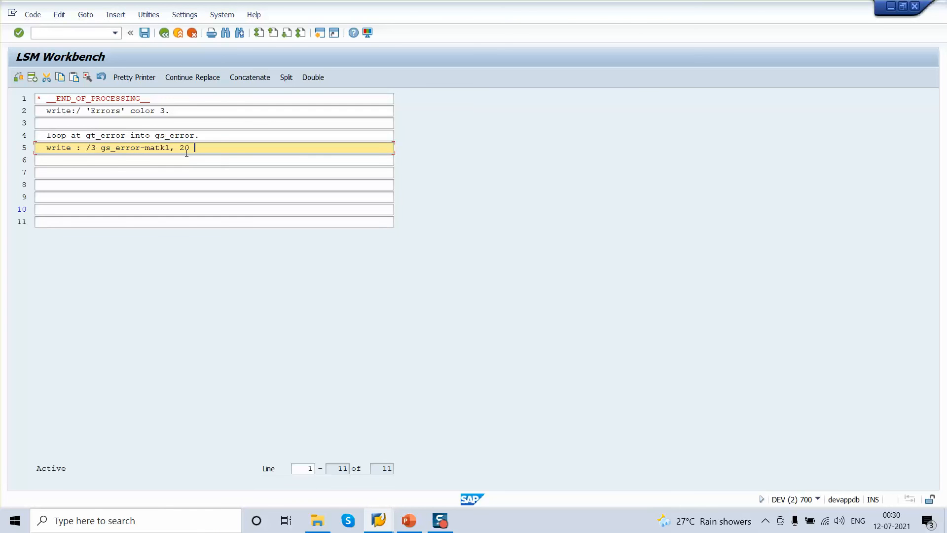
text(gs_e)
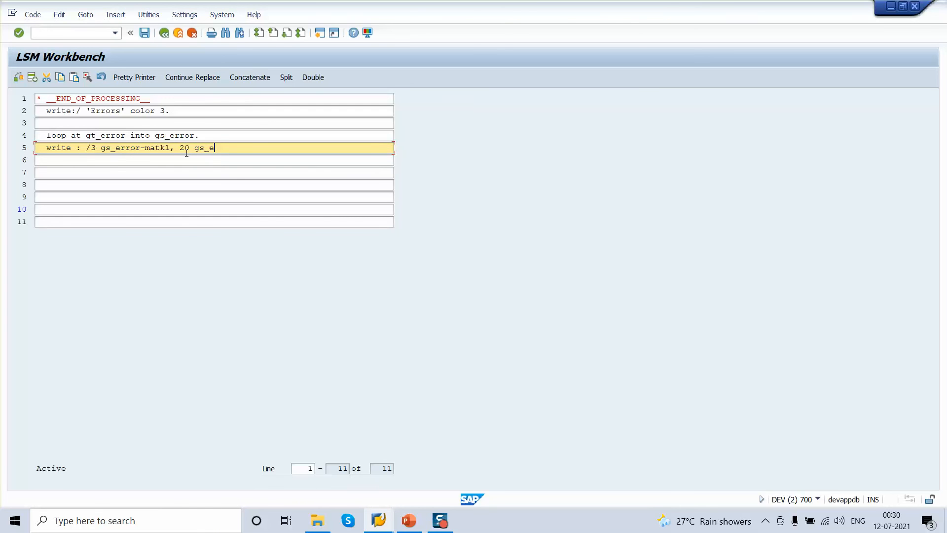
text(rror)
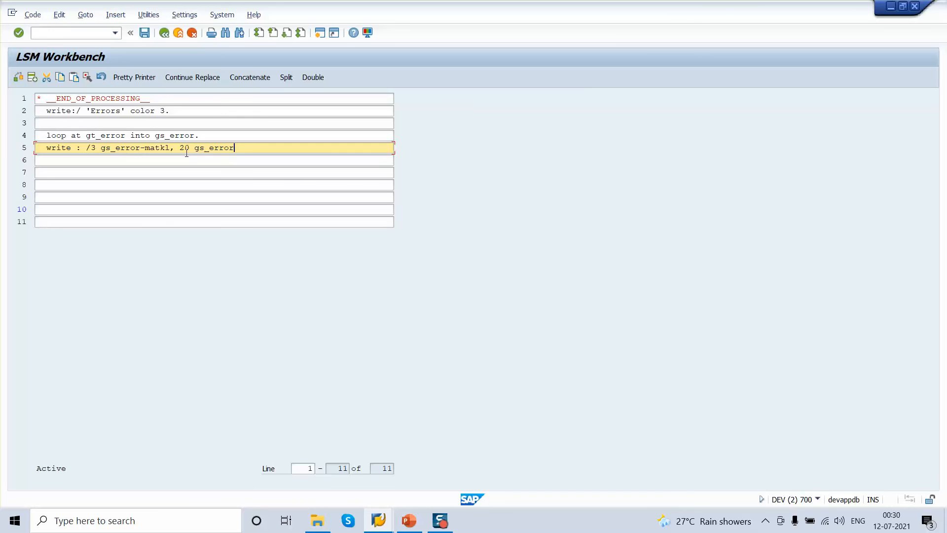
text(-error.)
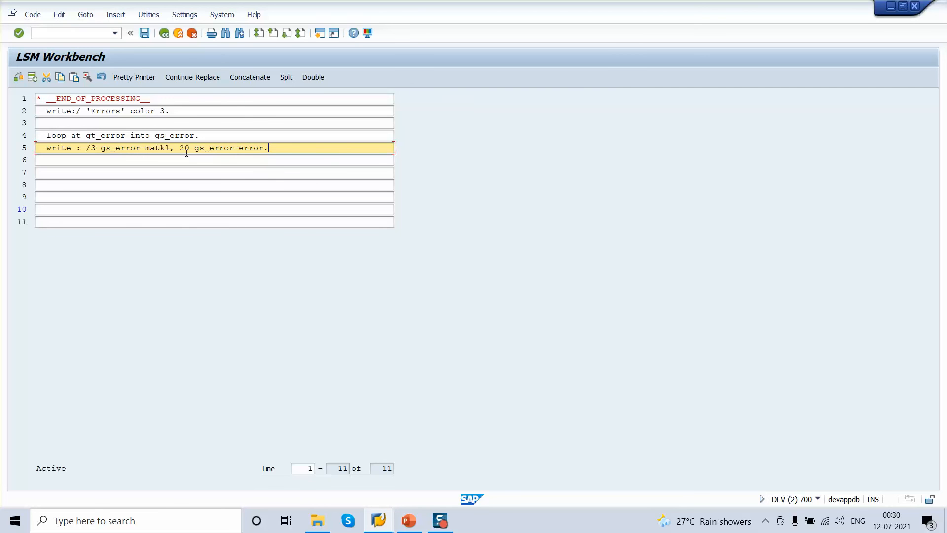
Step: Clear gs_error and close the loop with endloop
text(clear : gs)
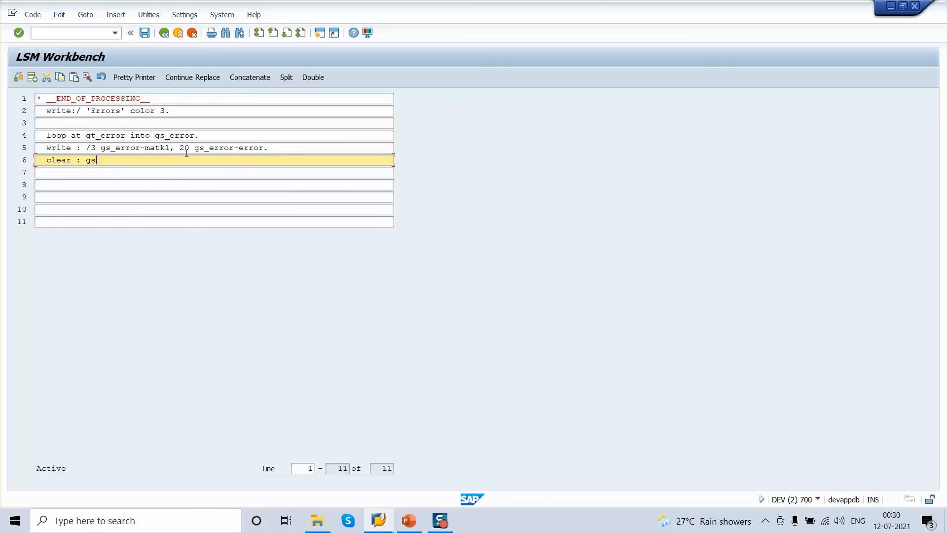
text(_error)
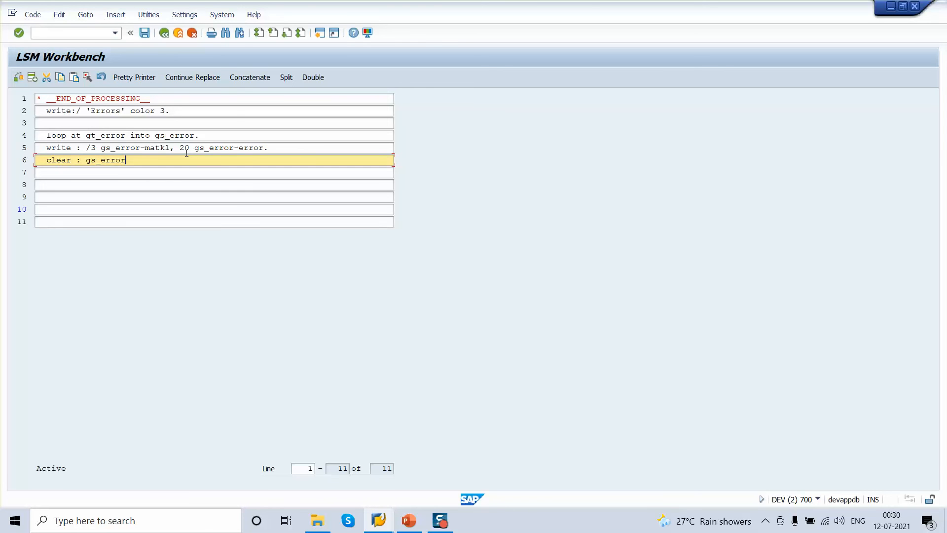
key(Enter)
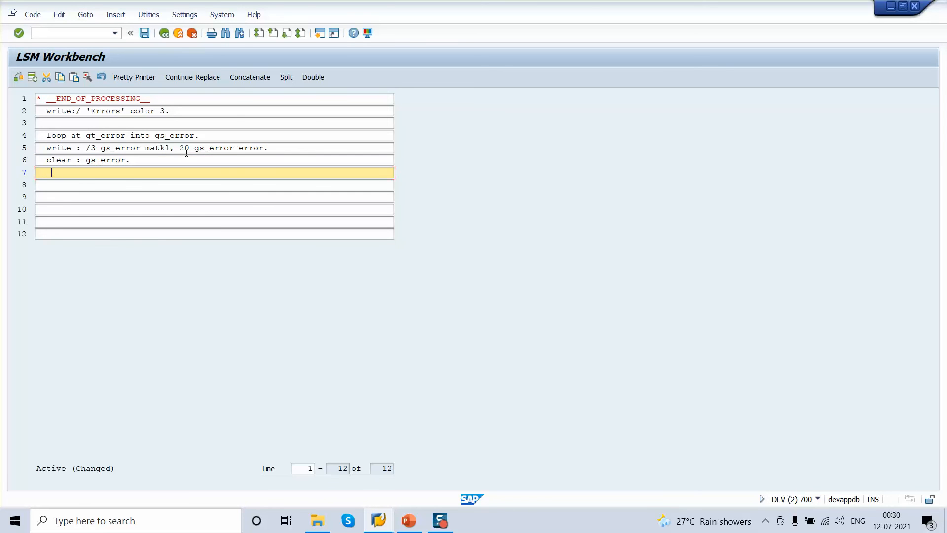
text(endloop.)
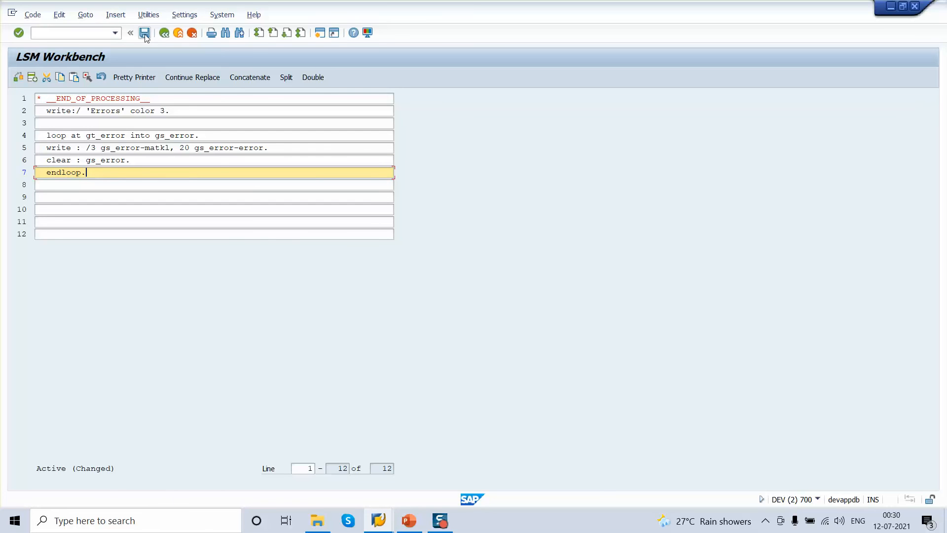
Step: Save the end-of-processing code and insert 'clear : gs_error.' above skip_transaction
click(145, 33)
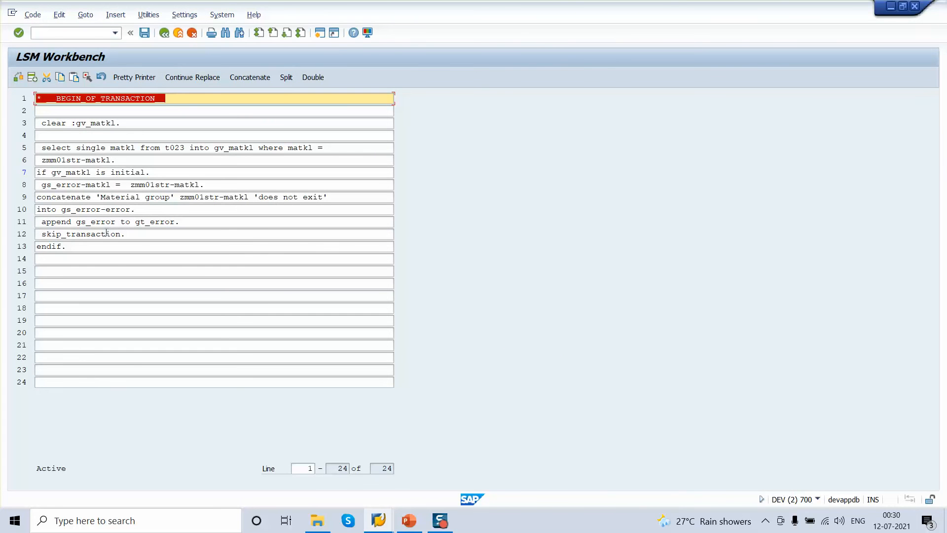
click(181, 221)
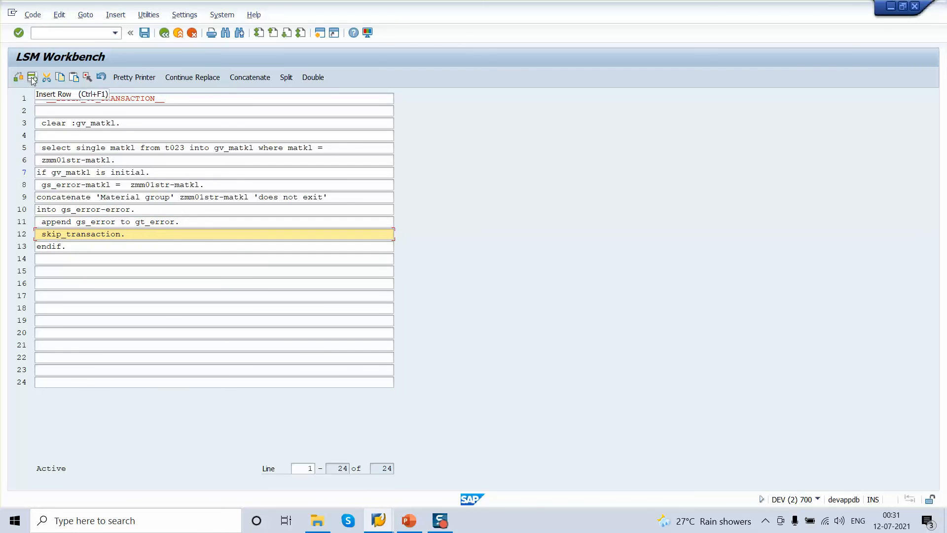
click(32, 78)
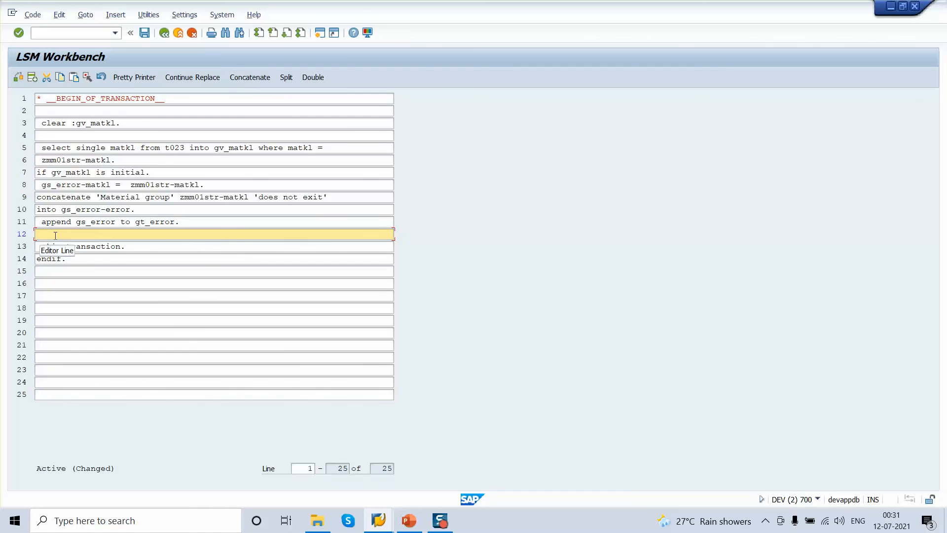
text(clear : gs_error.)
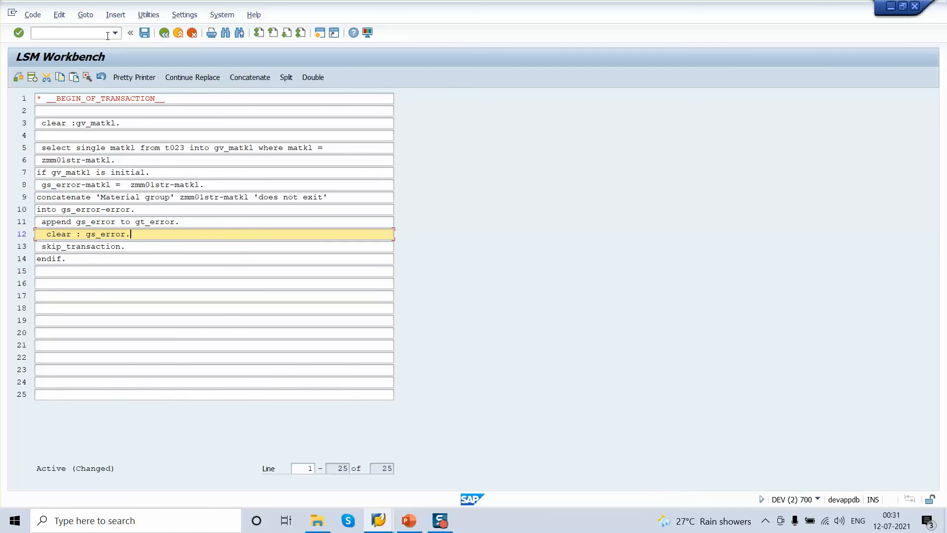
Step: Save the updated transaction code and field mapping, then return to the step overview
click(143, 33)
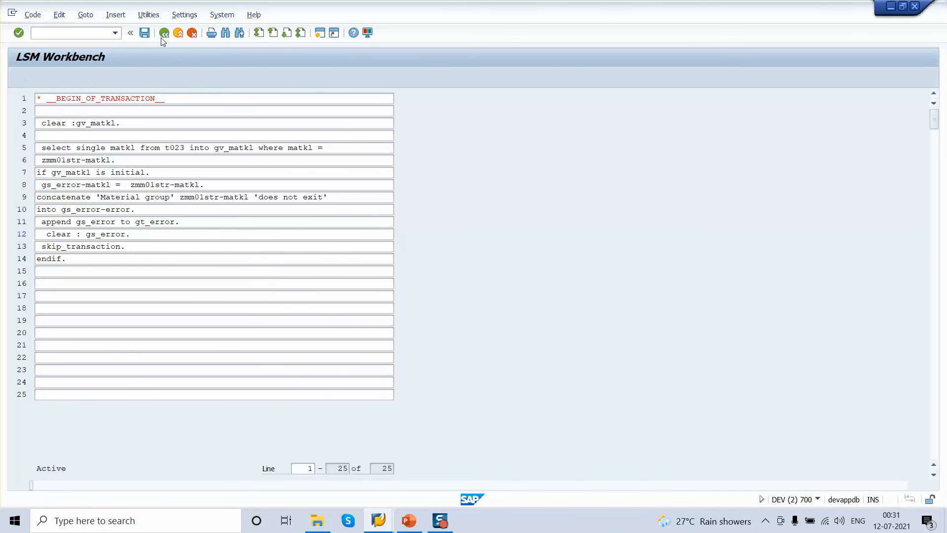
click(144, 33)
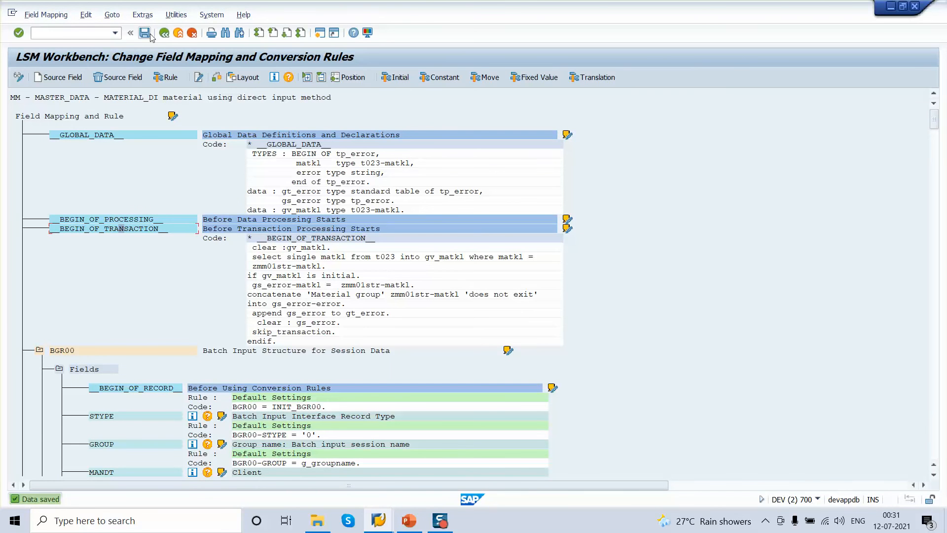
mouse_move(165, 33)
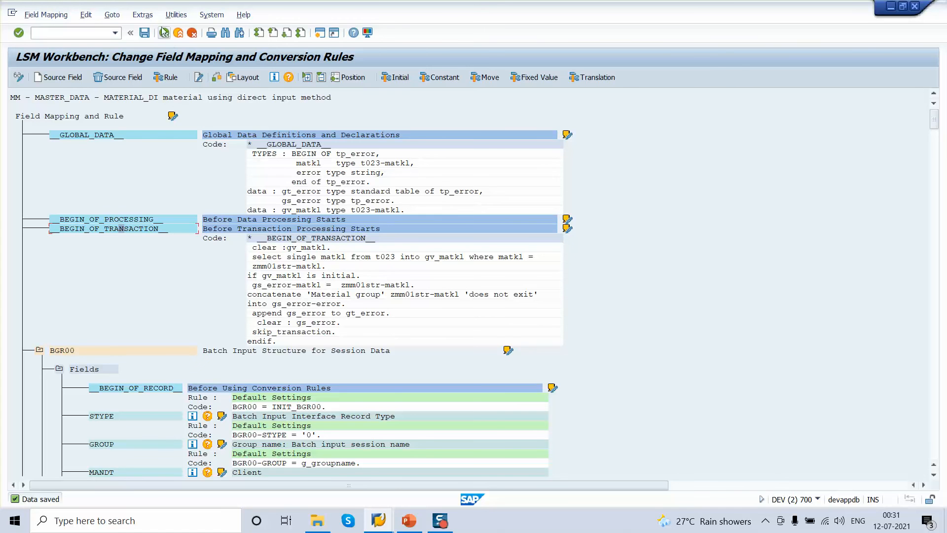
click(164, 32)
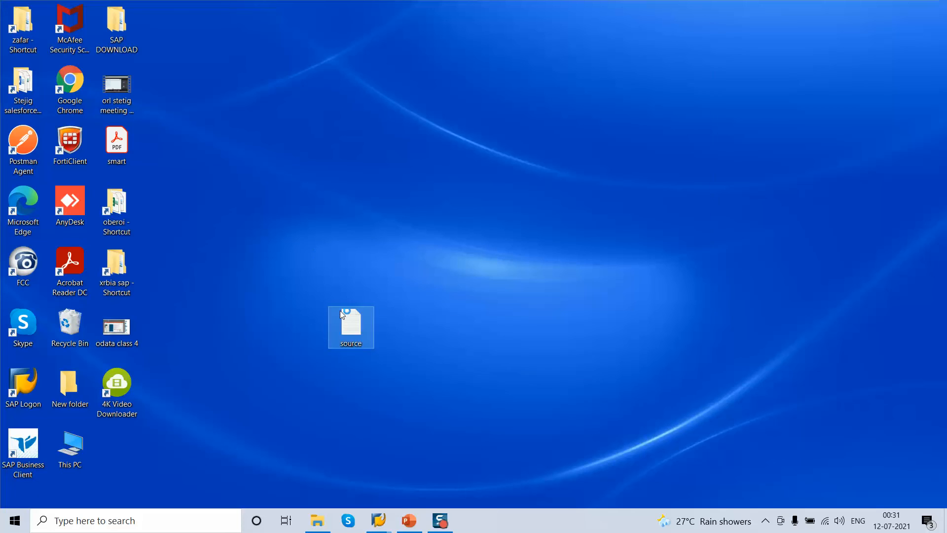
Step: Open the source data file from the desktop and return to the LSMW step overview
double_click(350, 323)
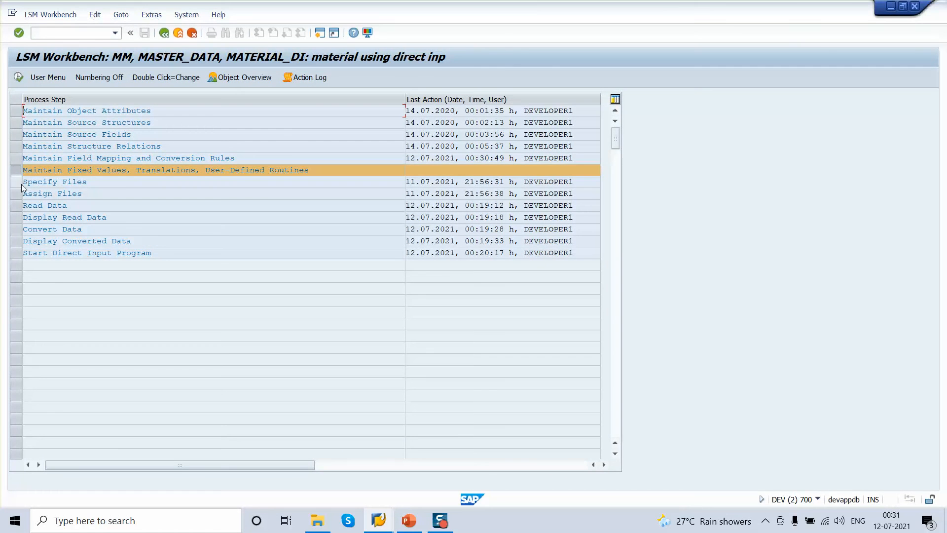
Step: Check source.txt, re-read it, redisplay the read data, and bring up Convert Data
double_click(55, 181)
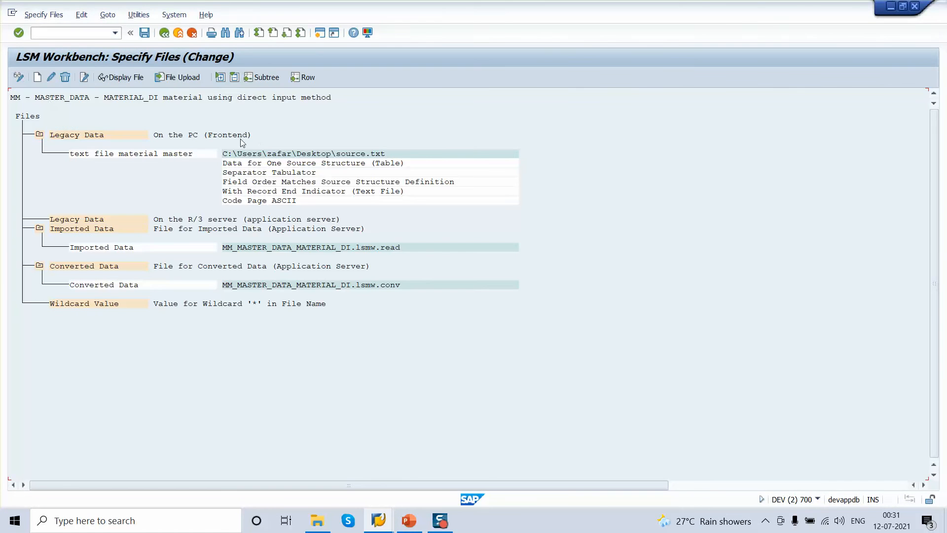
mouse_move(164, 49)
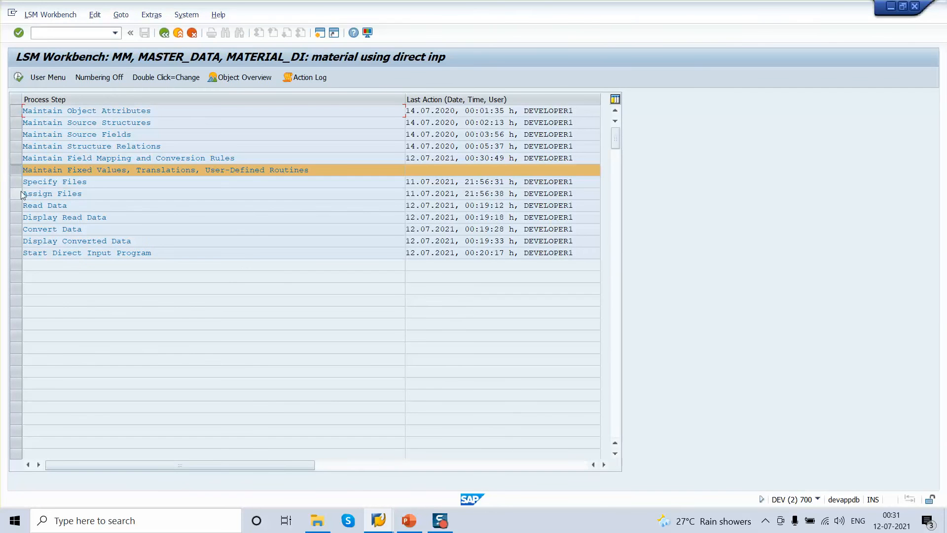
click(44, 205)
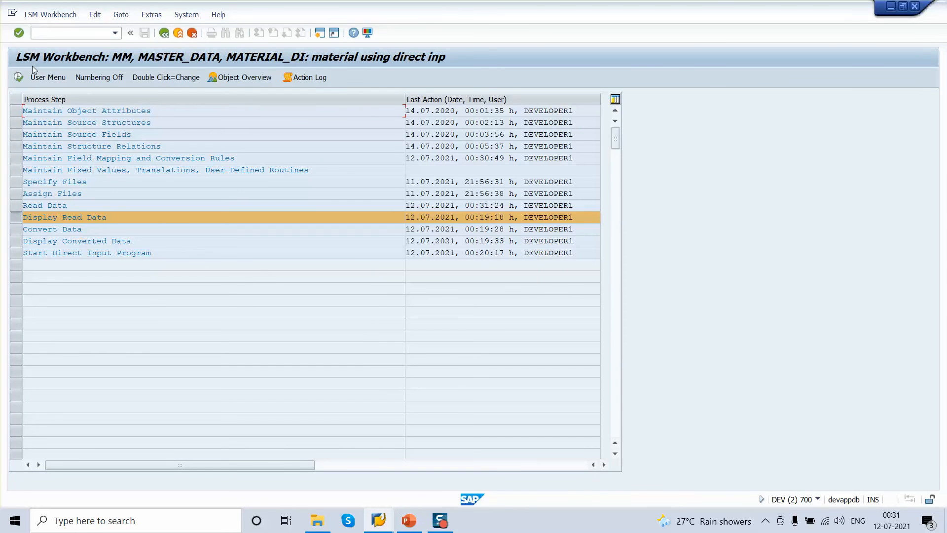
double_click(64, 217)
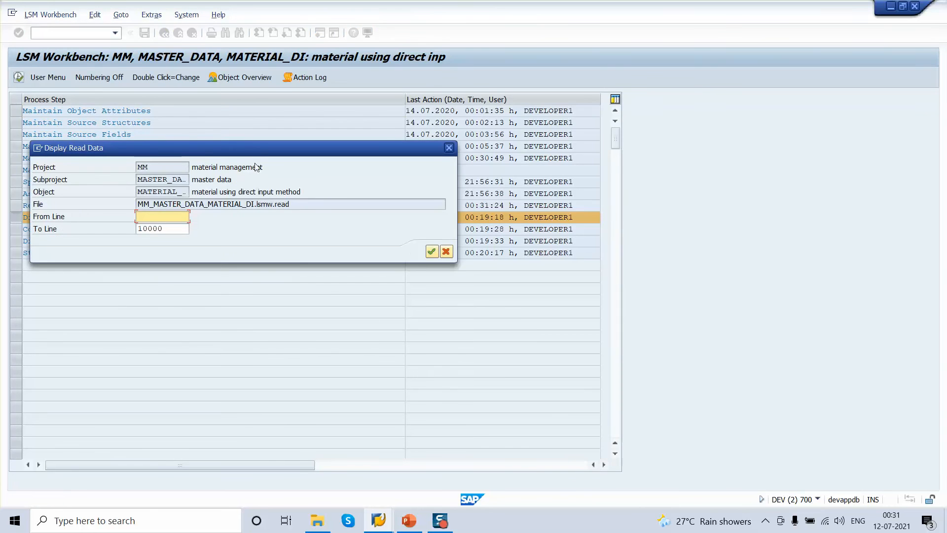
click(430, 251)
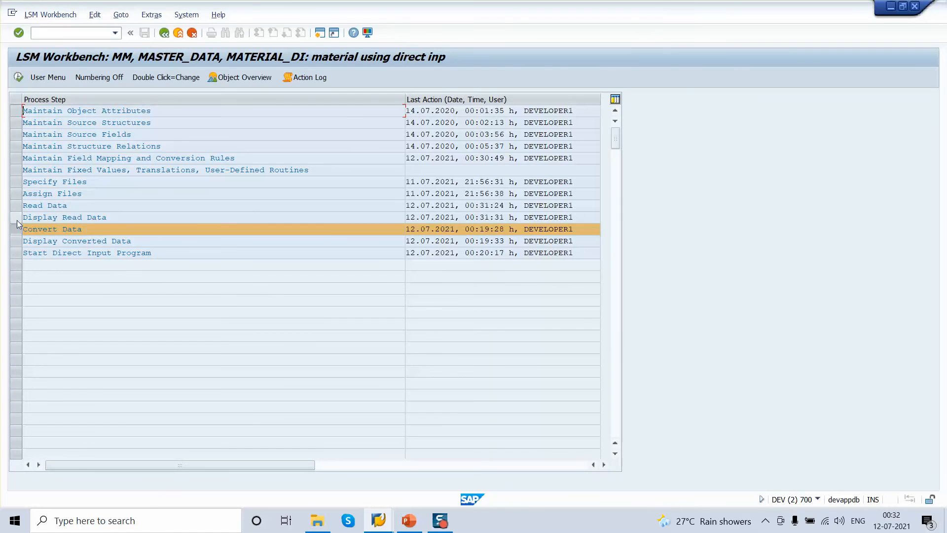
mouse_move(103, 148)
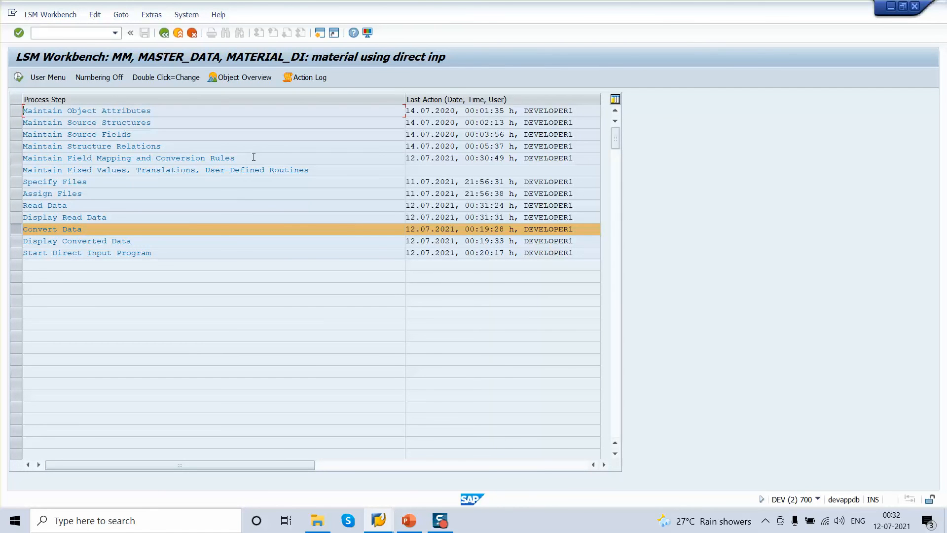
click(129, 157)
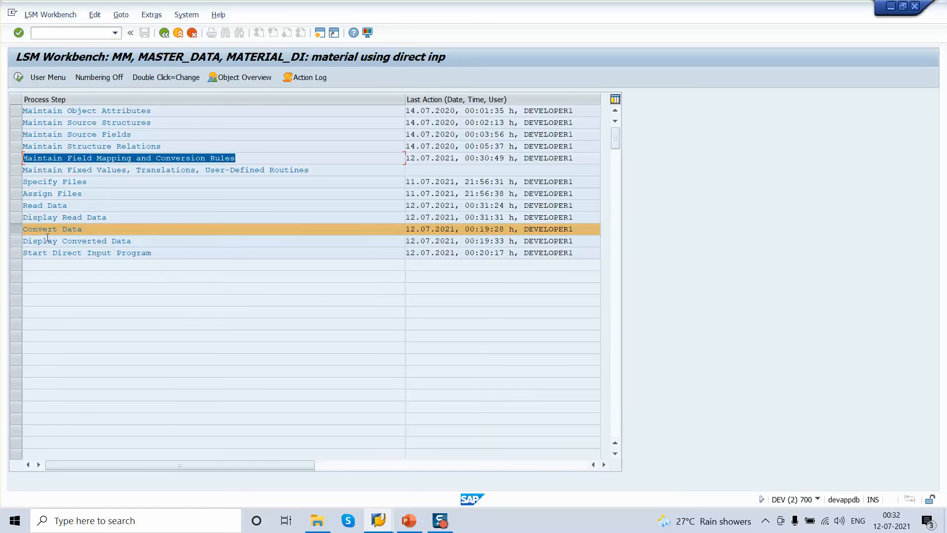
mouse_move(70, 232)
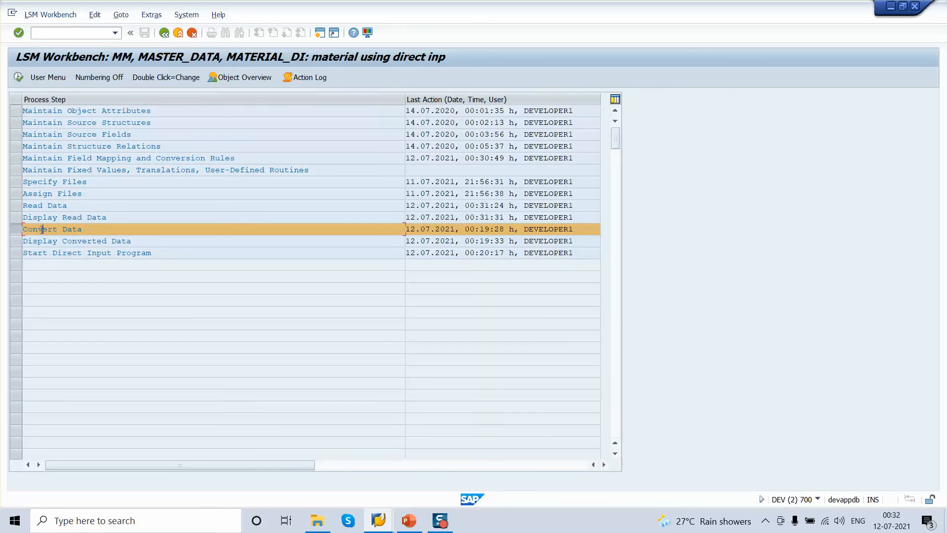
mouse_move(18, 80)
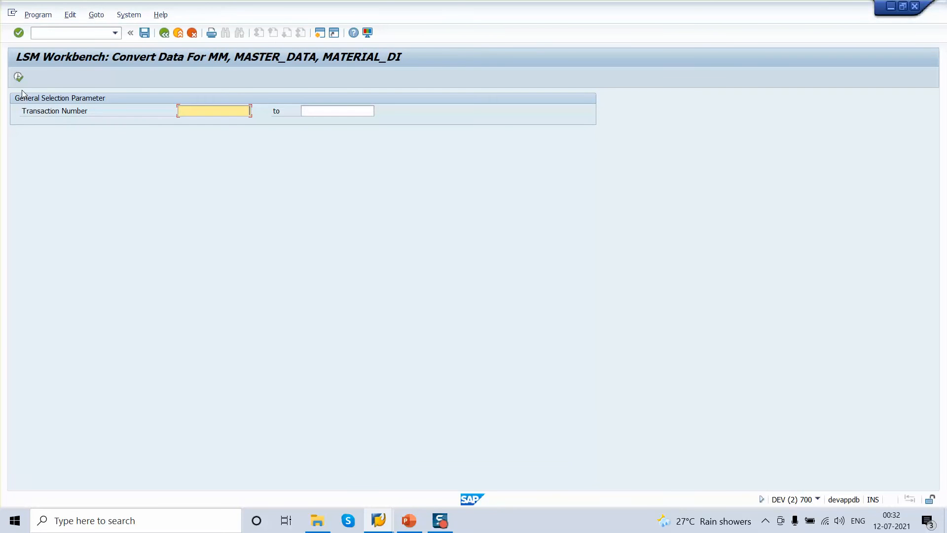
Step: Convert the data: 2 records read, 1 written, FLAT133 flagged as nonexistent material group
click(19, 77)
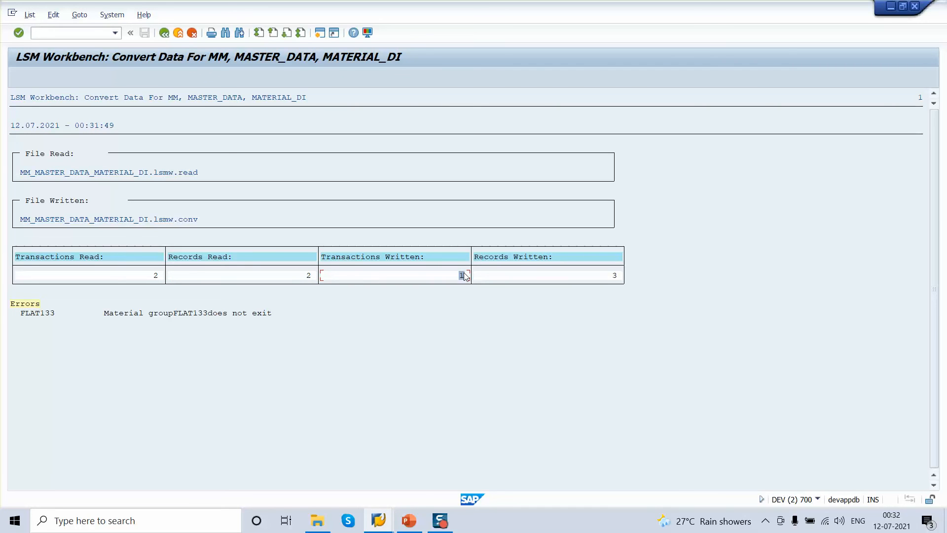
mouse_move(73, 294)
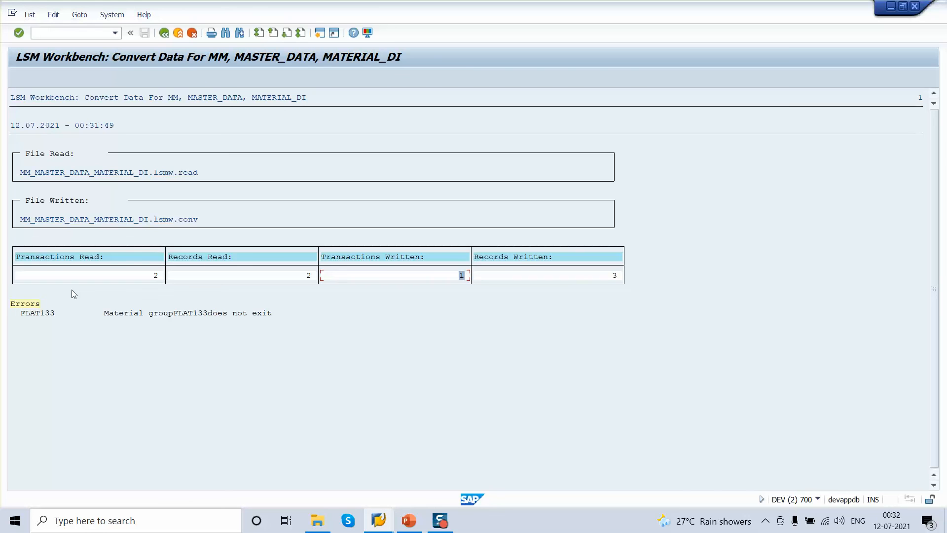
mouse_move(29, 326)
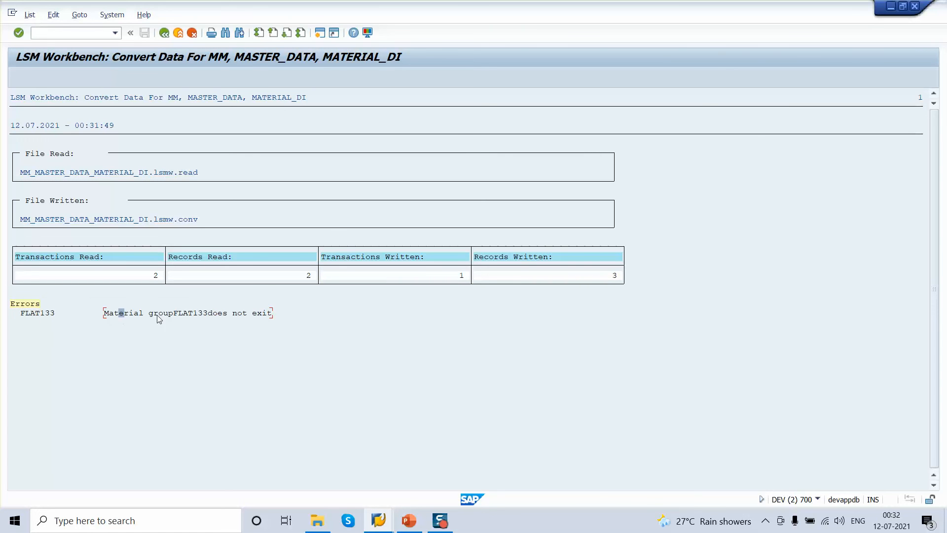
mouse_move(268, 320)
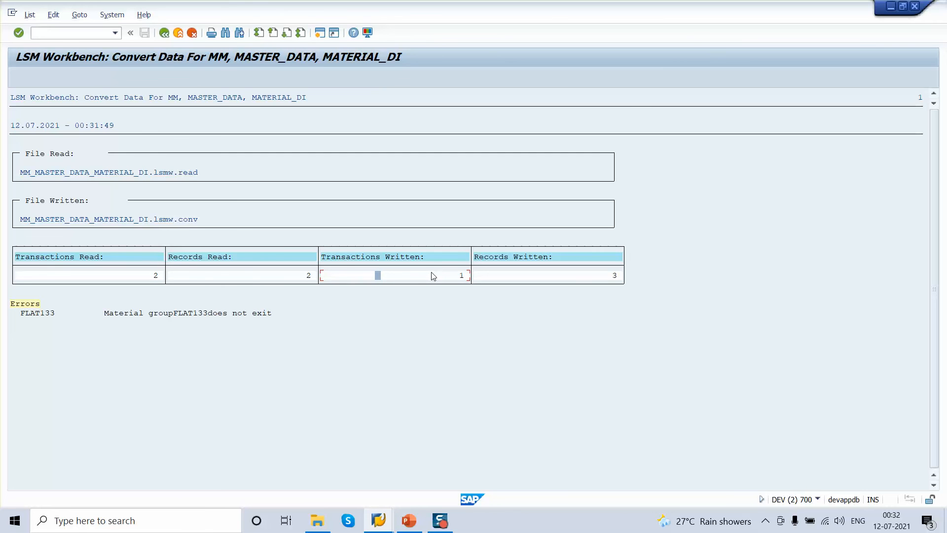
click(165, 32)
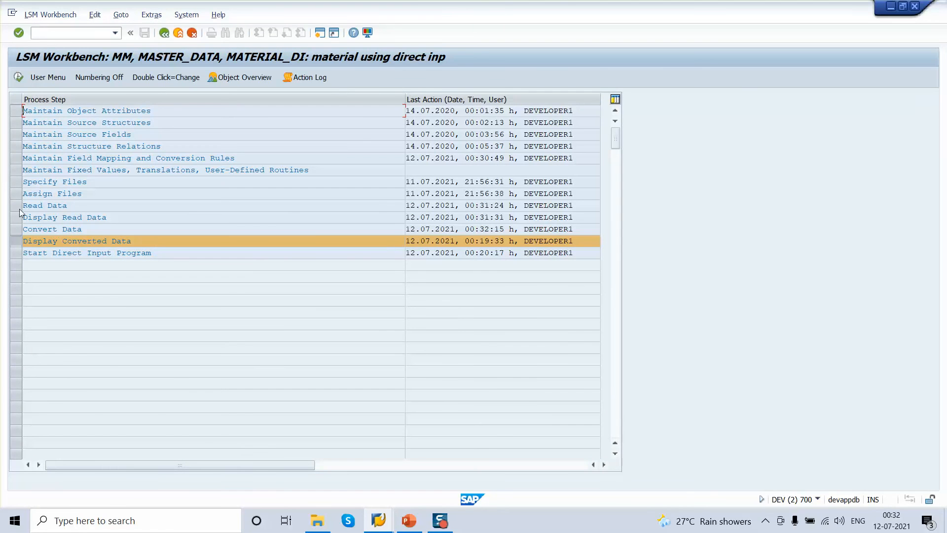
Step: Redisplay the converted data, then start the direct input program step
double_click(76, 240)
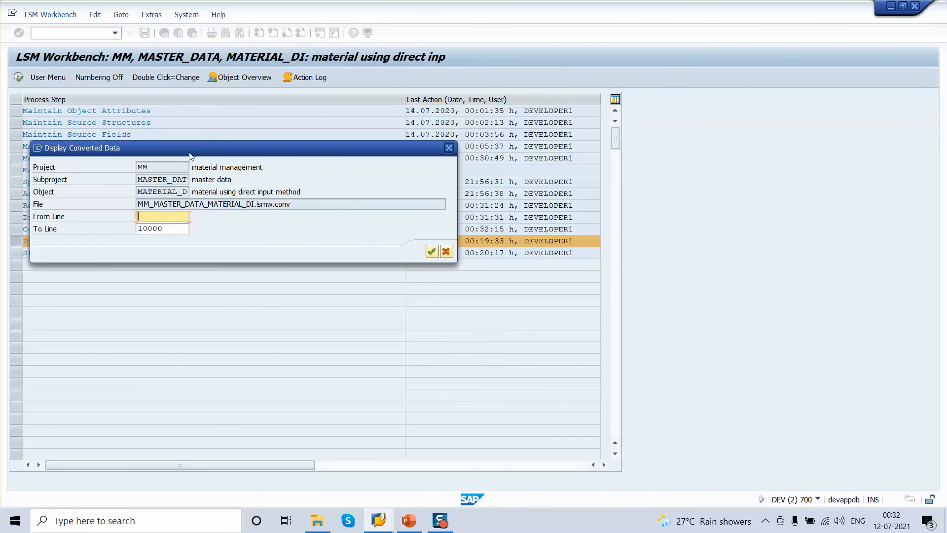
click(431, 251)
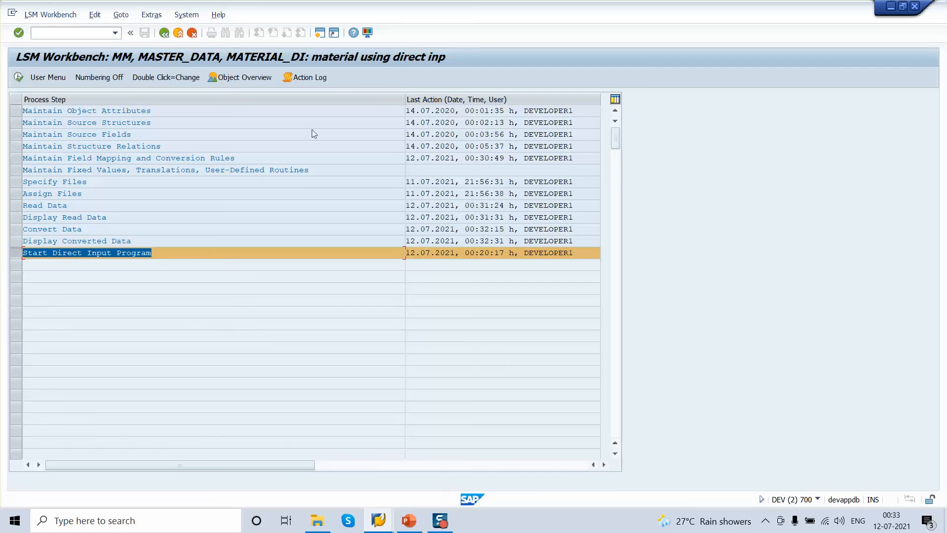
mouse_move(147, 218)
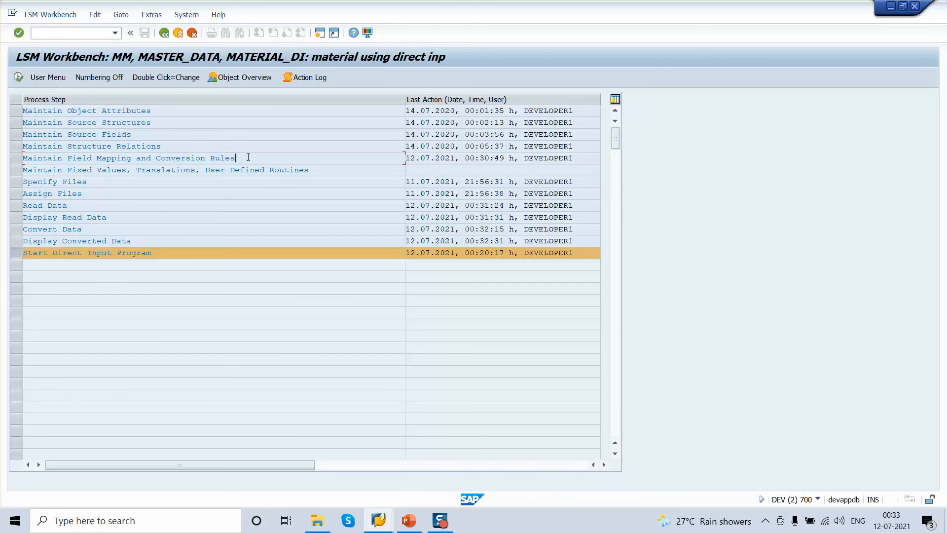
click(128, 158)
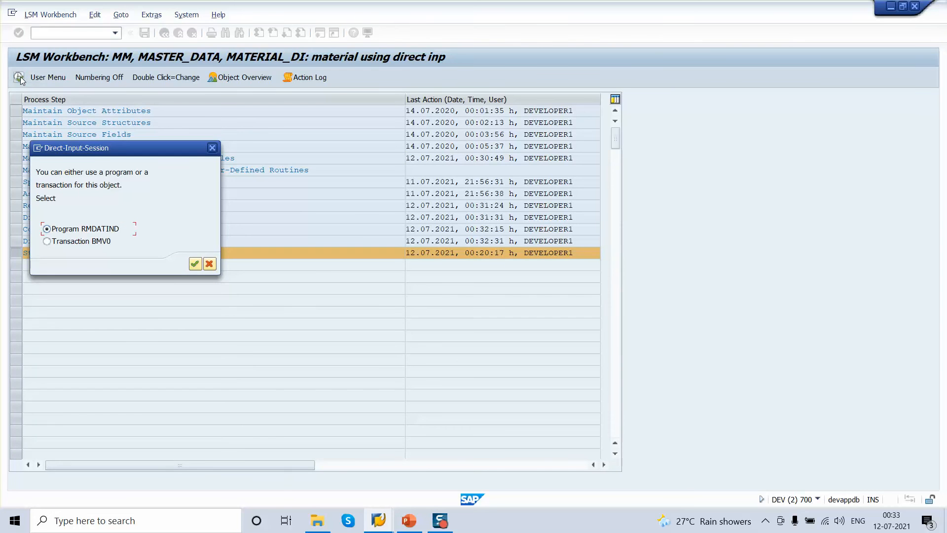
Step: Run RMDATIND direct input, loading one transaction with zero logical errors
click(194, 264)
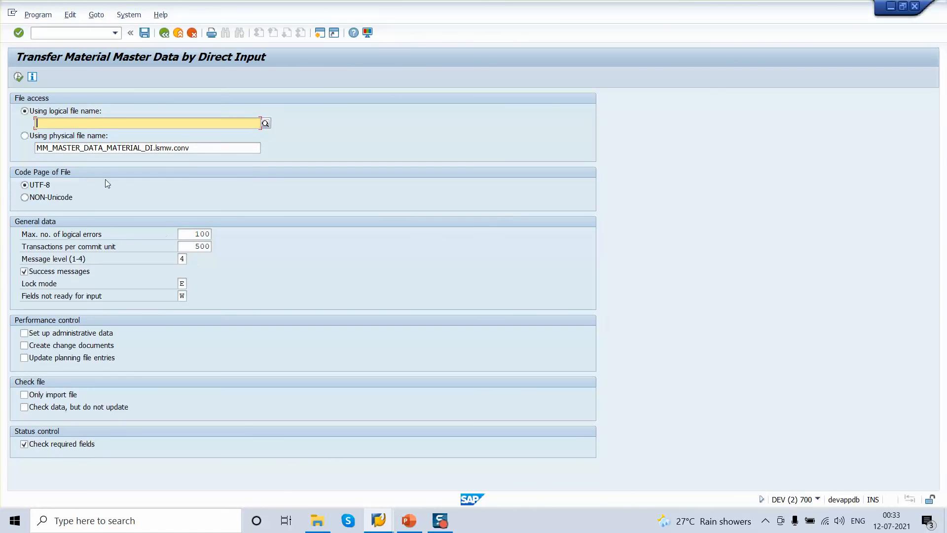
click(24, 135)
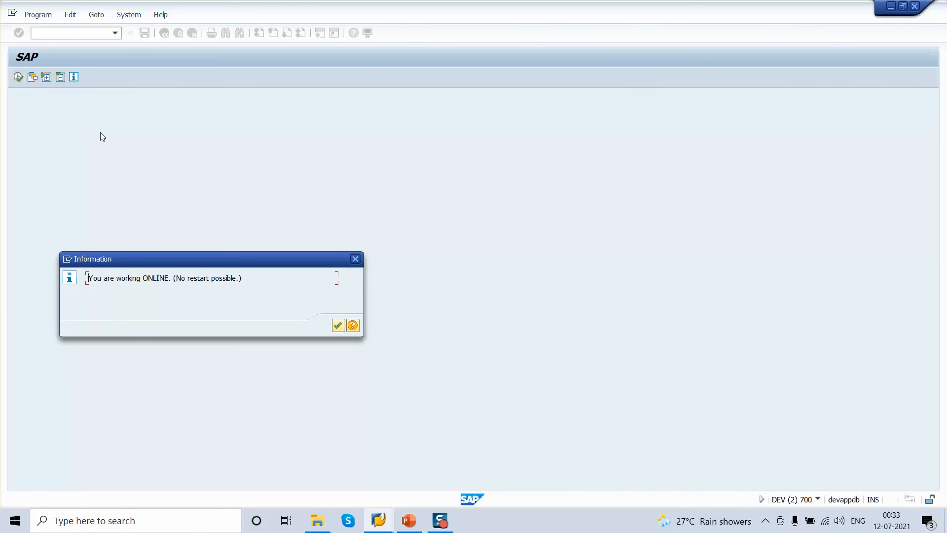
click(337, 325)
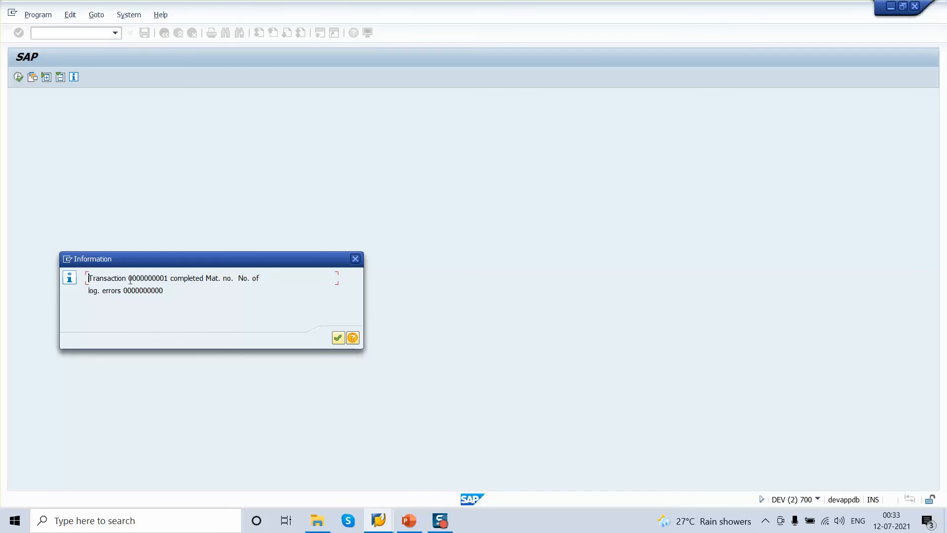
double_click(147, 278)
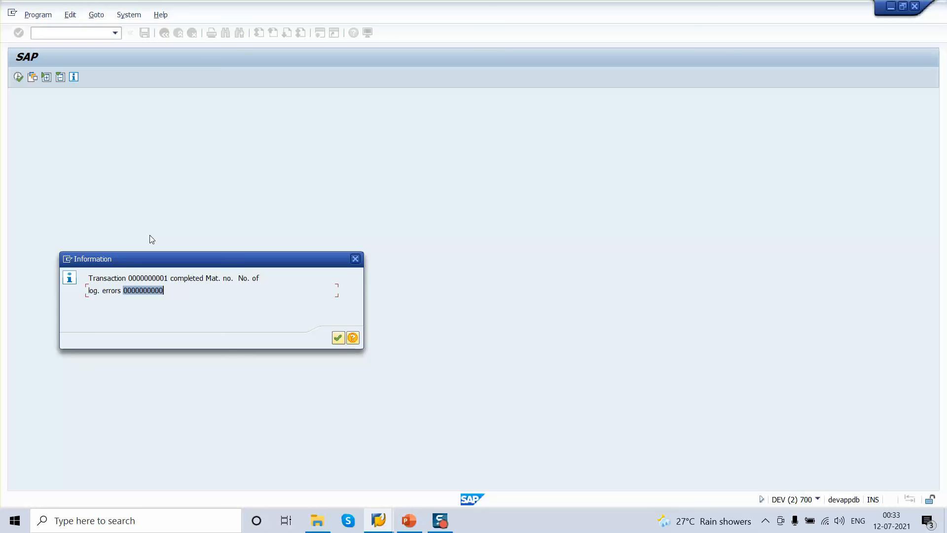
mouse_move(258, 317)
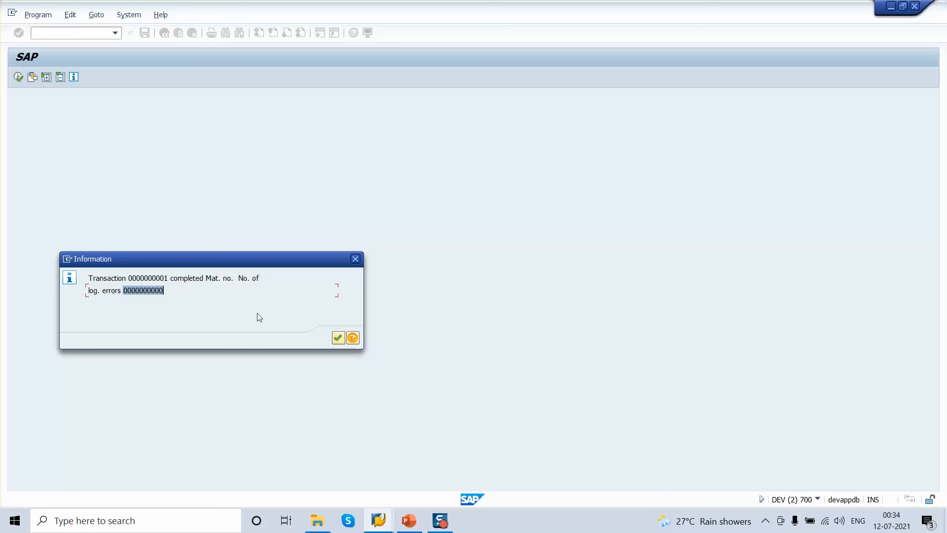
click(338, 337)
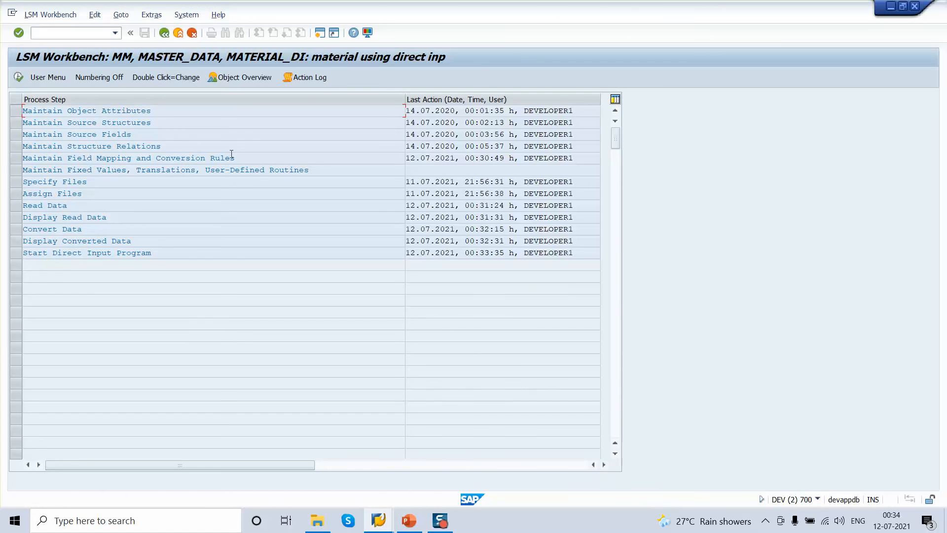
click(129, 158)
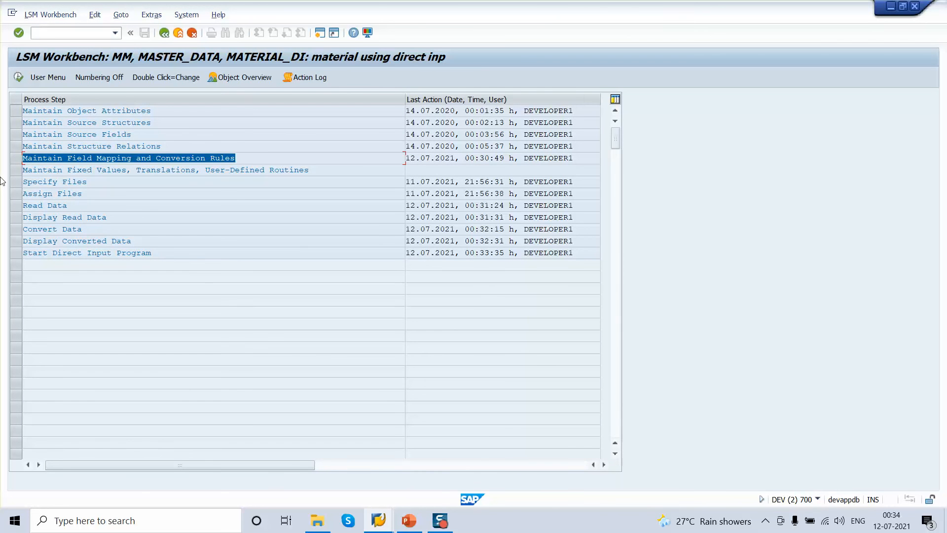